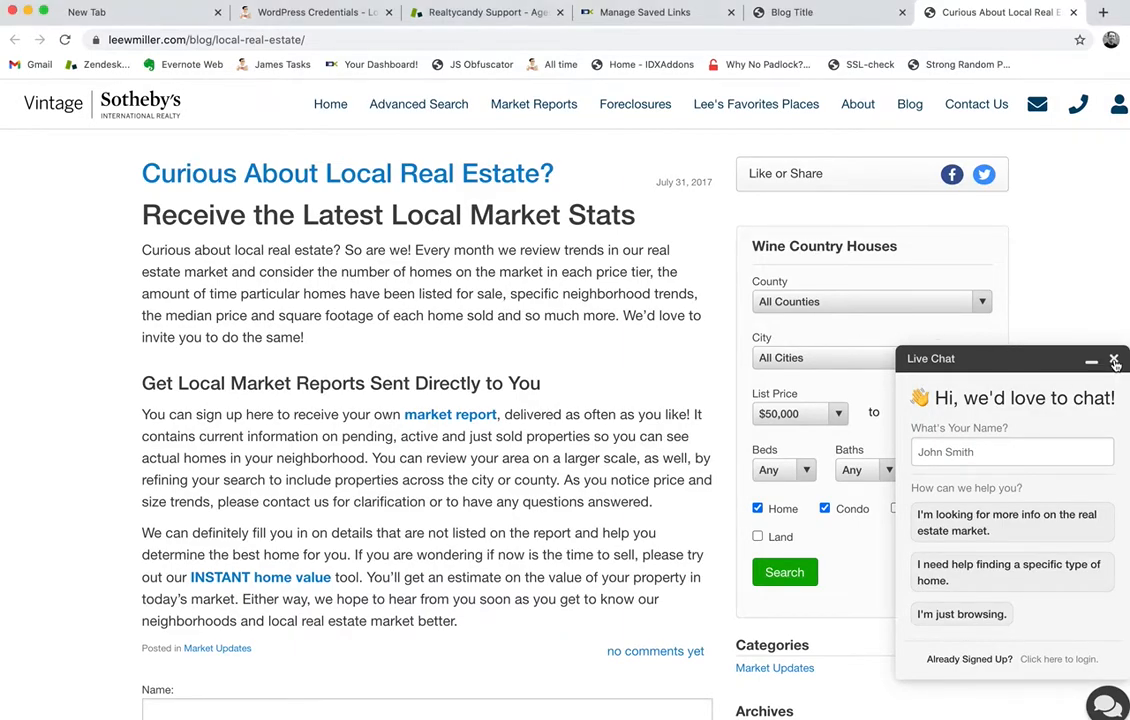
# Step: Close the Live Chat popup and scroll the blog down to the Curious About Local Real Estate? post
pyautogui.click(1114, 360)
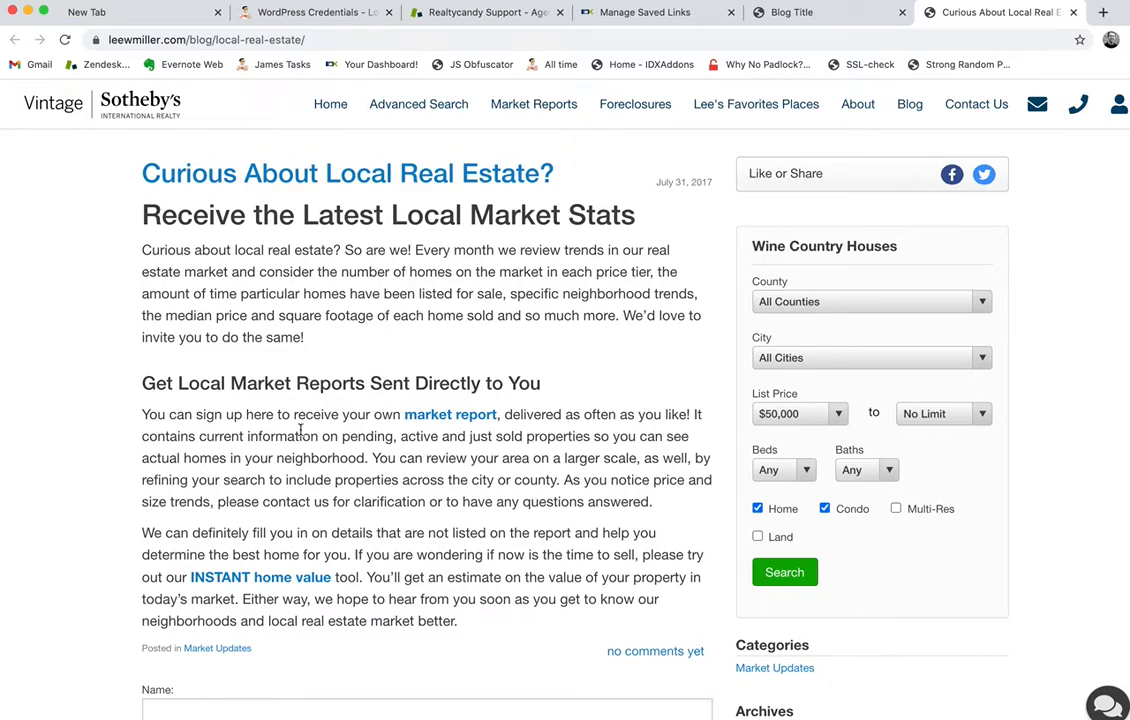
pyautogui.moveTo(326, 394)
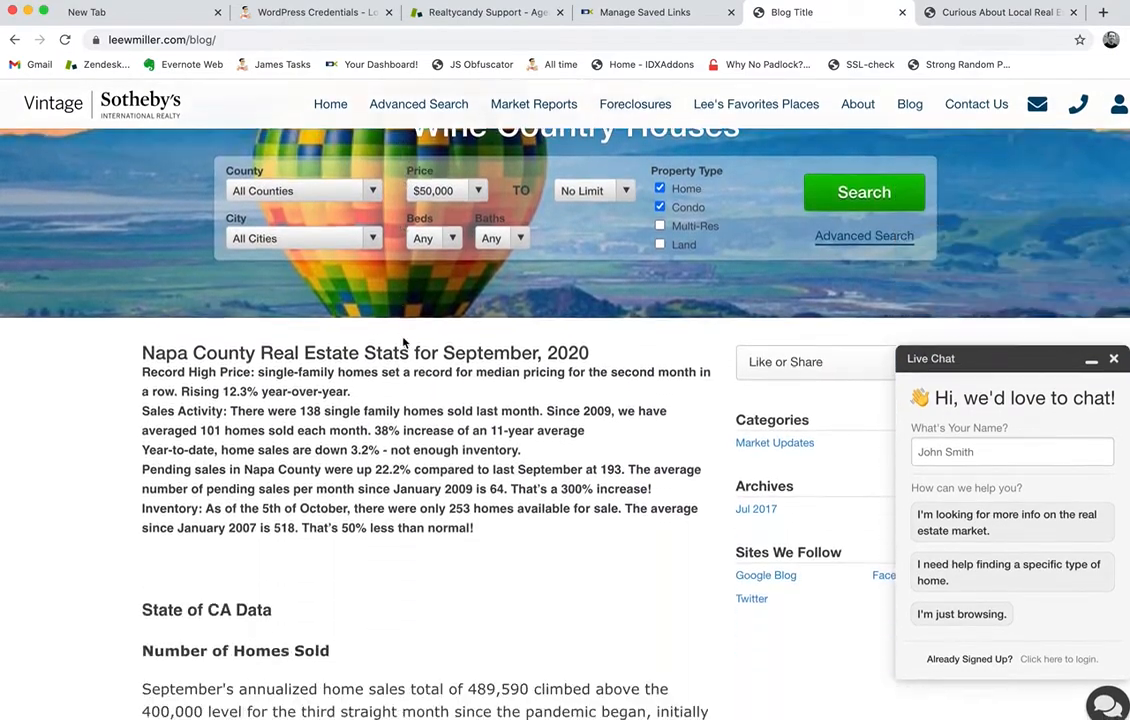
pyautogui.scroll(-3)
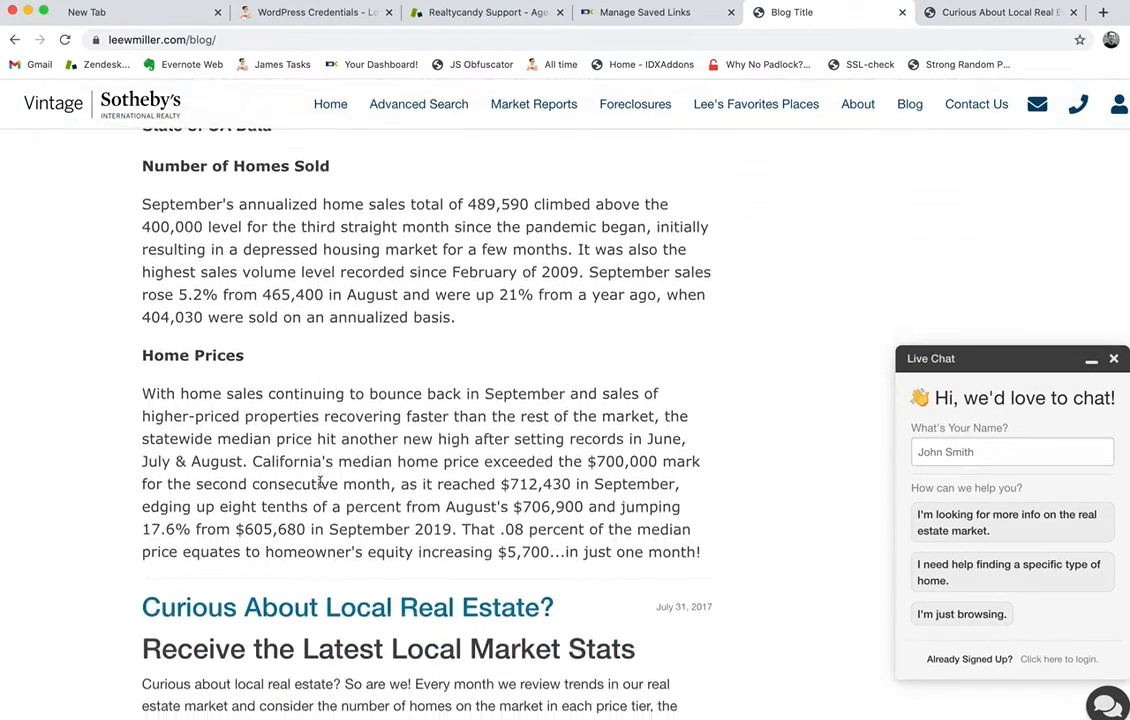
pyautogui.scroll(-3)
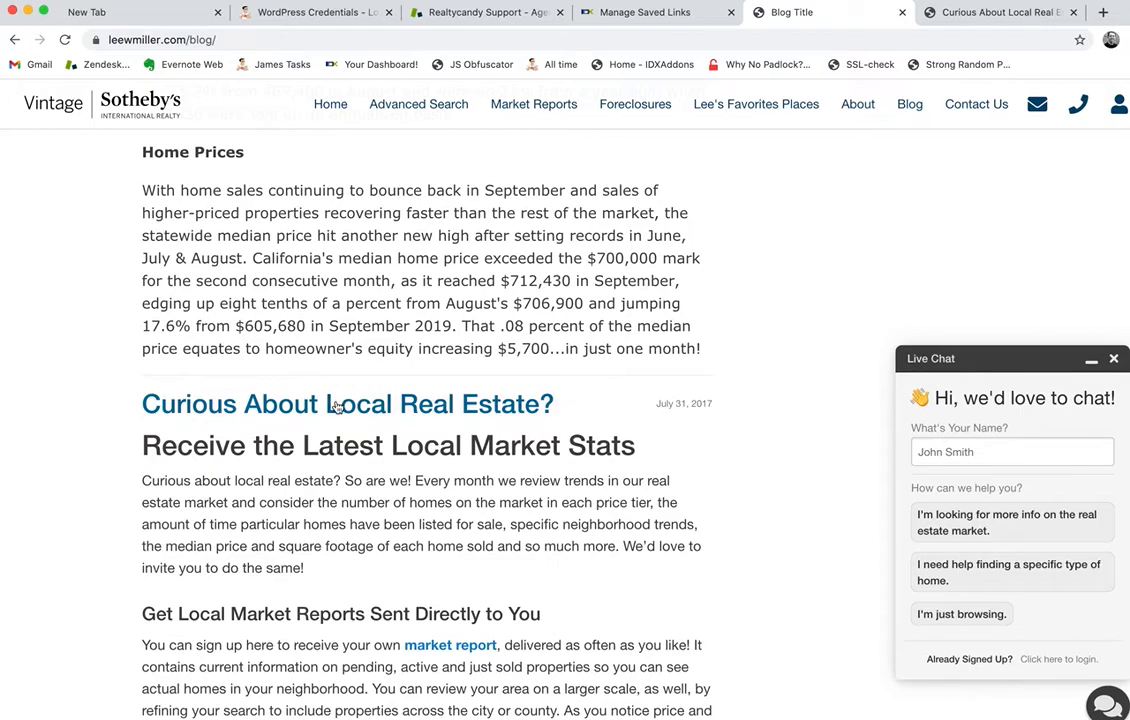
pyautogui.scroll(-3)
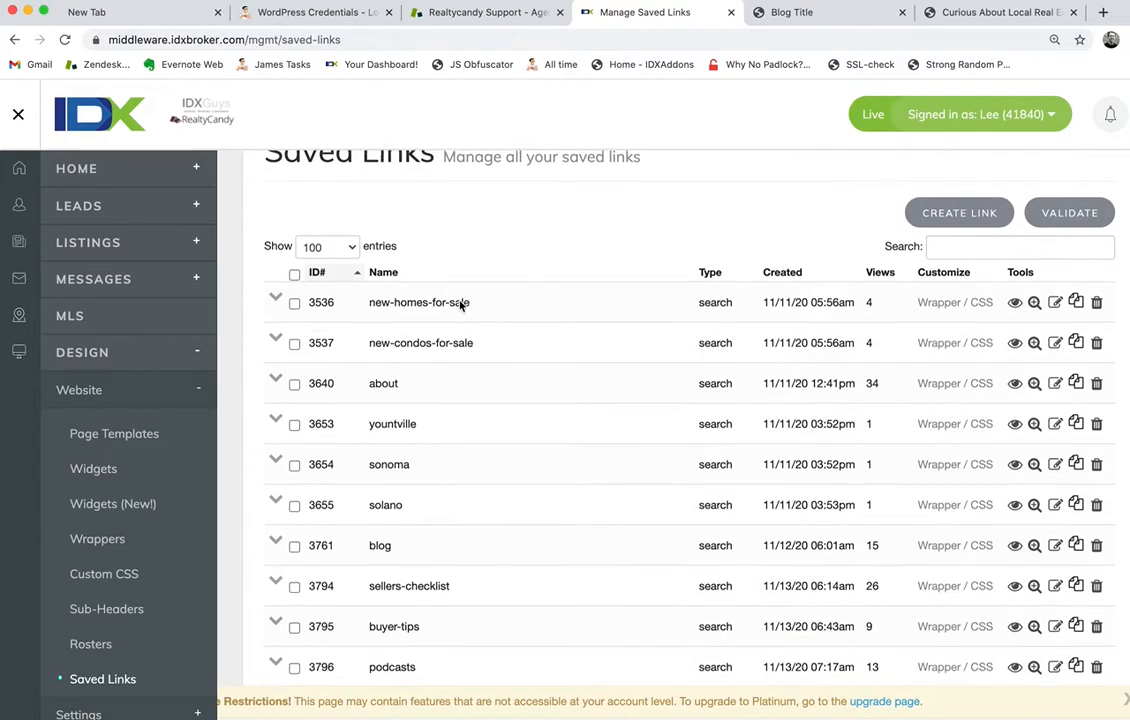
# Step: Use Create Link on the Saved Links page to bring up the Add Saved Link form
pyautogui.scroll(-3)
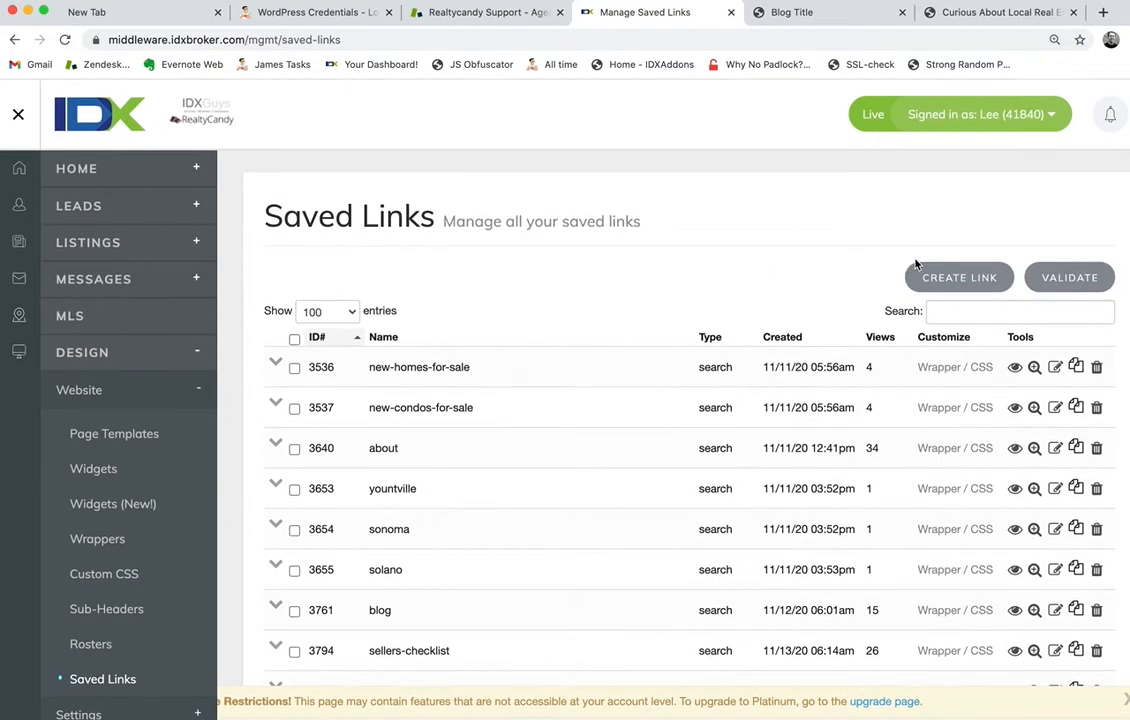
pyautogui.click(958, 276)
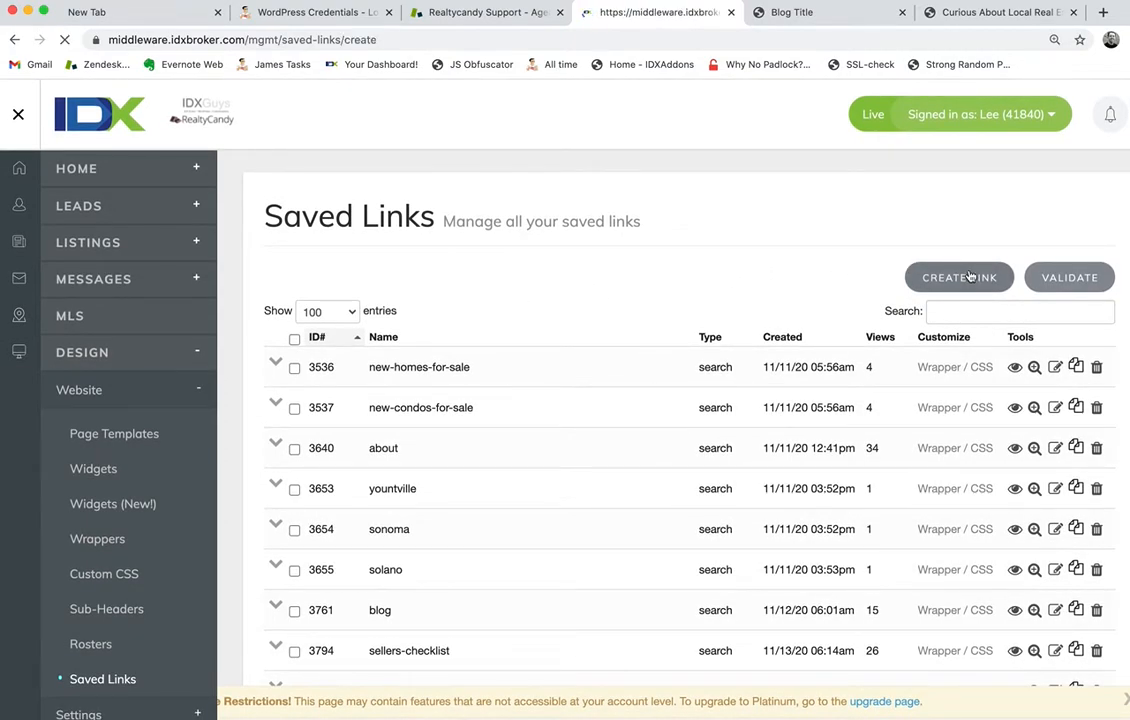
pyautogui.click(958, 276)
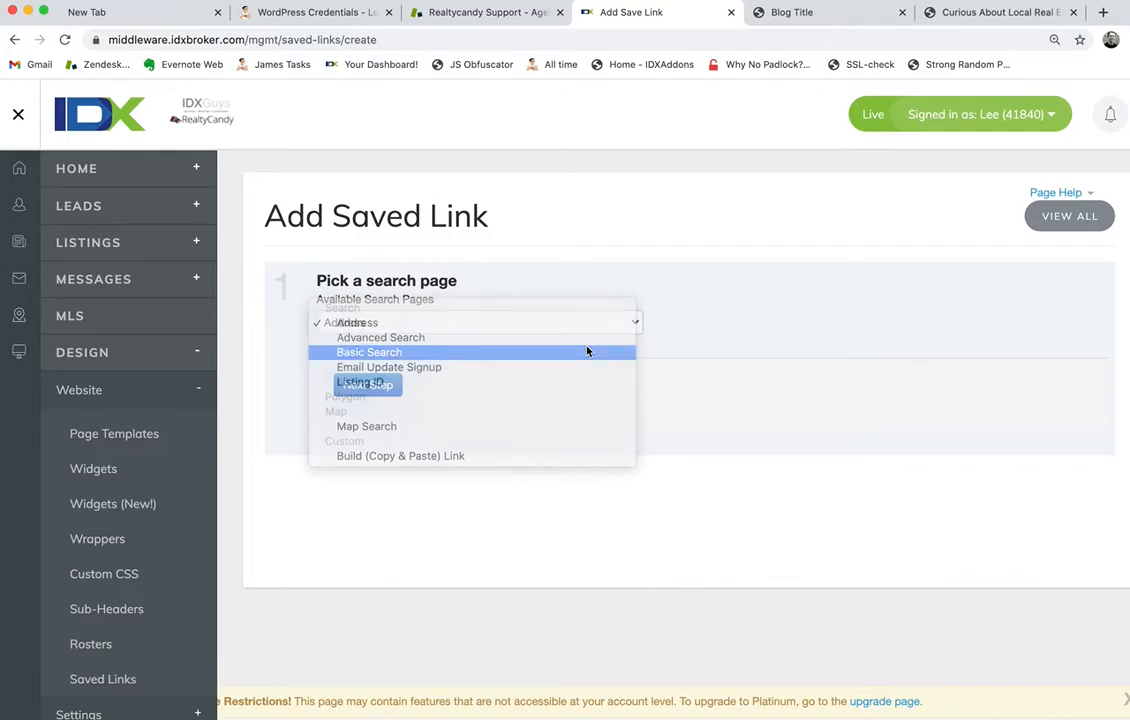
# Step: Choose Basic Search limited to Single Family Residential, $200,000–$800,000, with the Has Image refinement
pyautogui.click(368, 352)
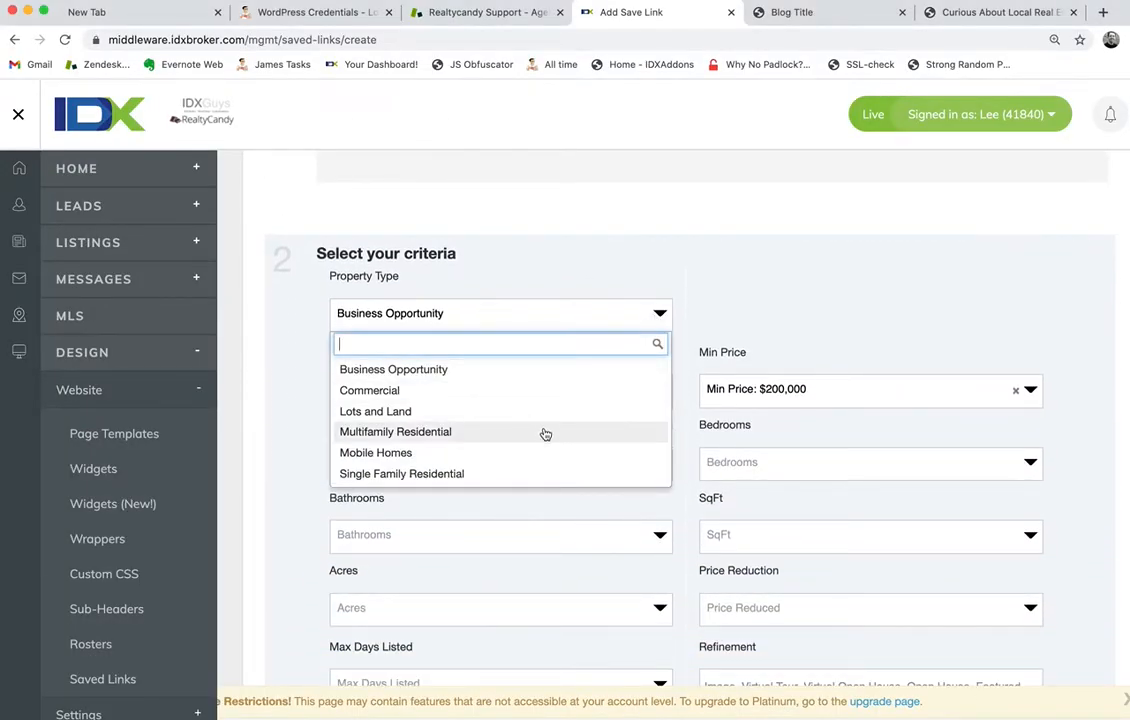
pyautogui.click(400, 472)
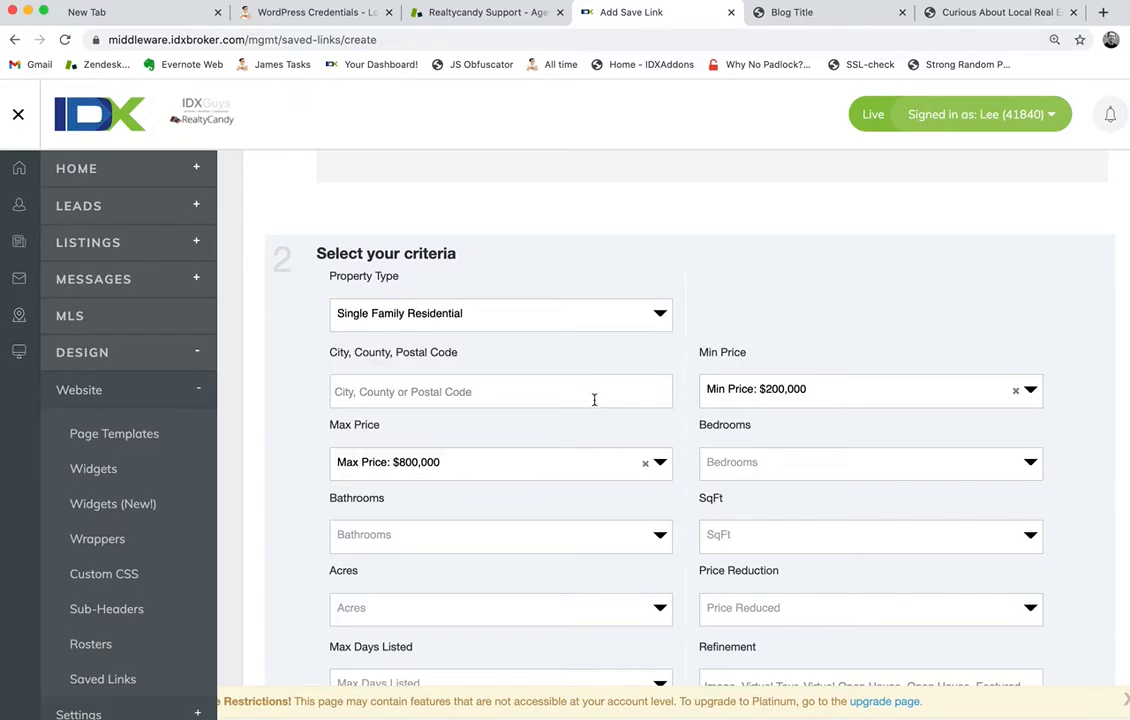
pyautogui.click(500, 390)
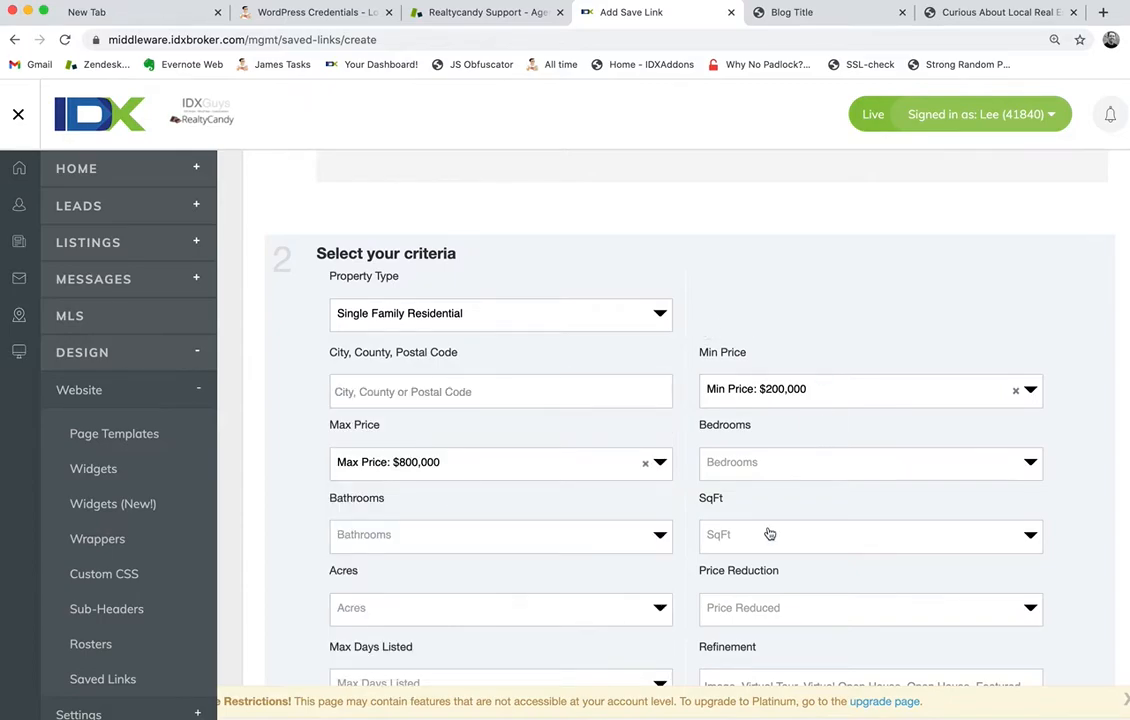
pyautogui.scroll(-3)
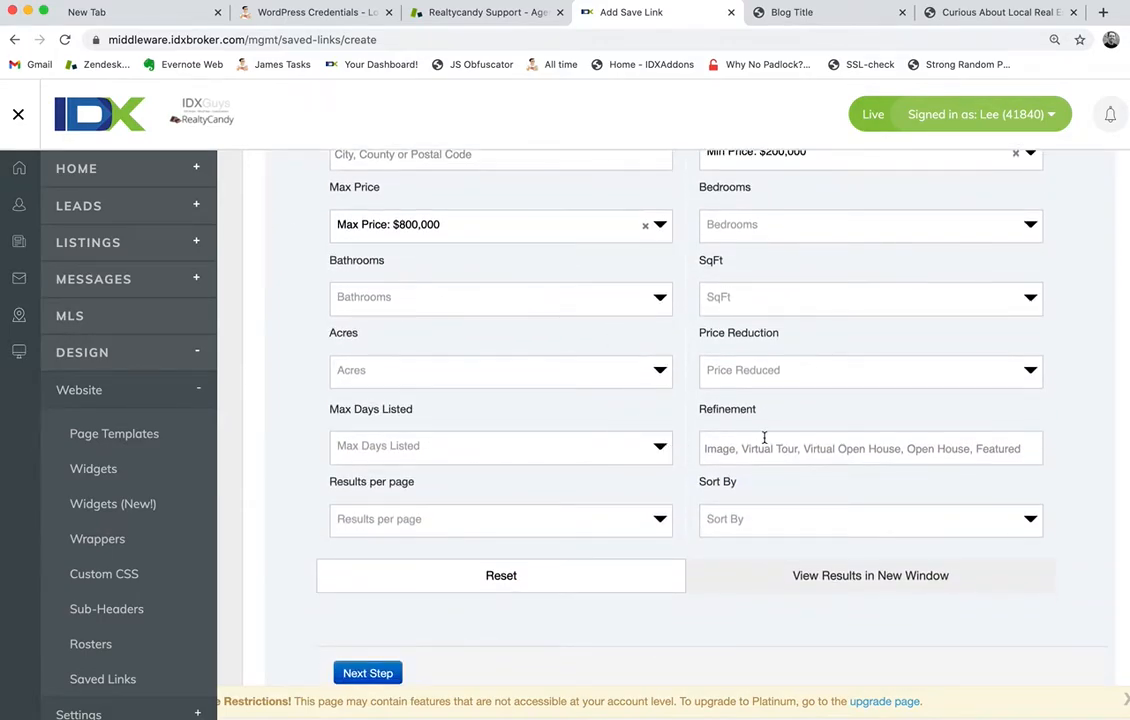
pyautogui.click(860, 448)
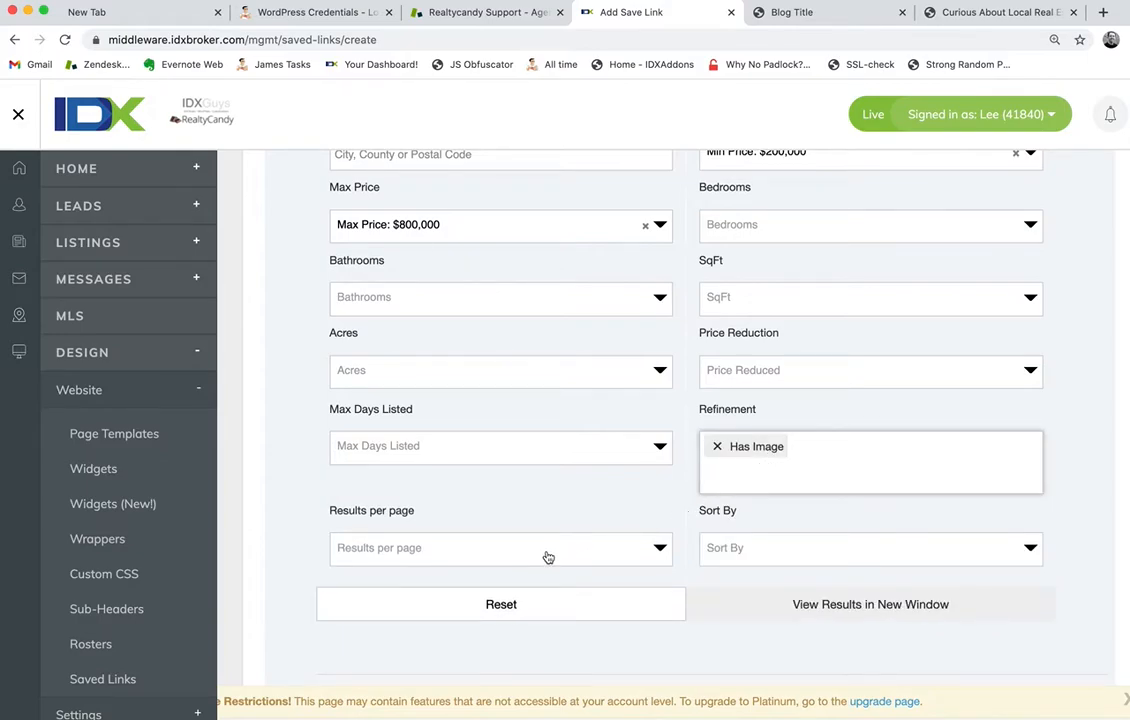
# Step: Show 5 results per page sorted by Newest Listings
pyautogui.click(500, 548)
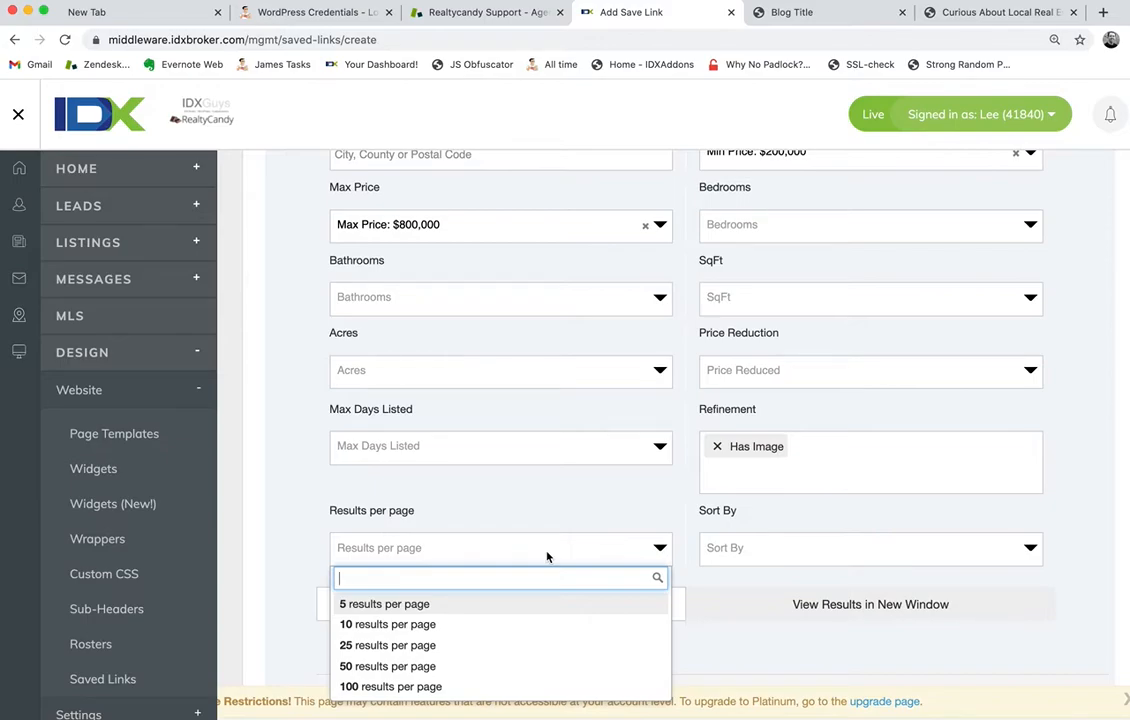
pyautogui.click(384, 604)
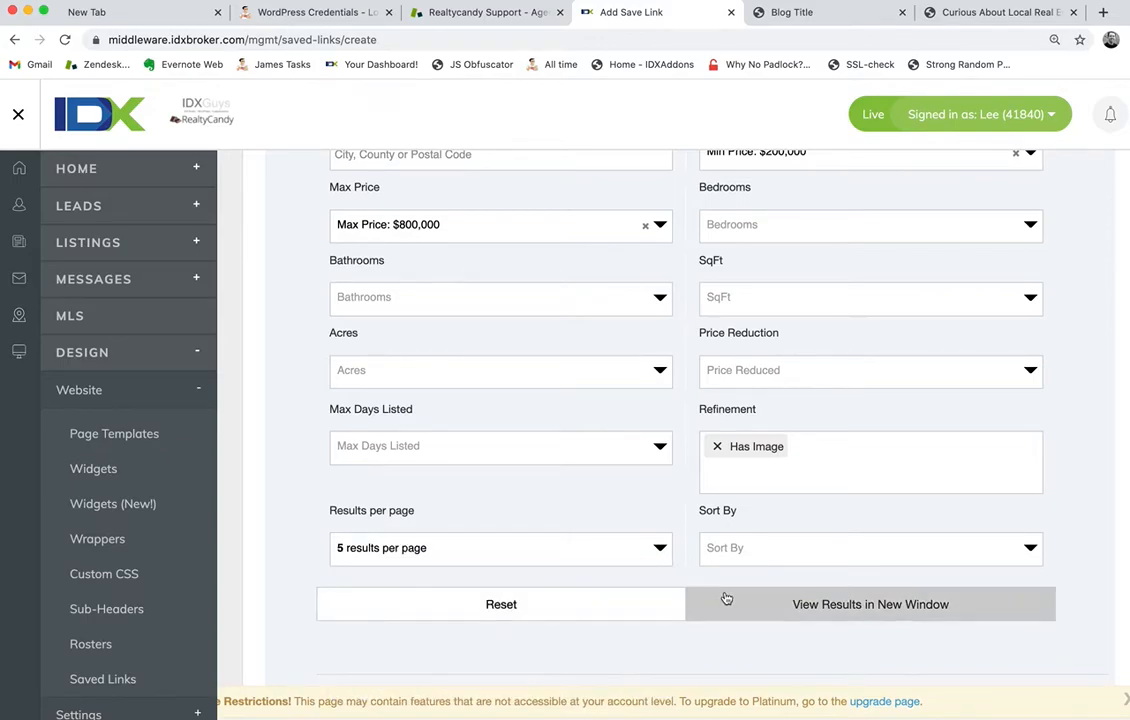
pyautogui.click(870, 548)
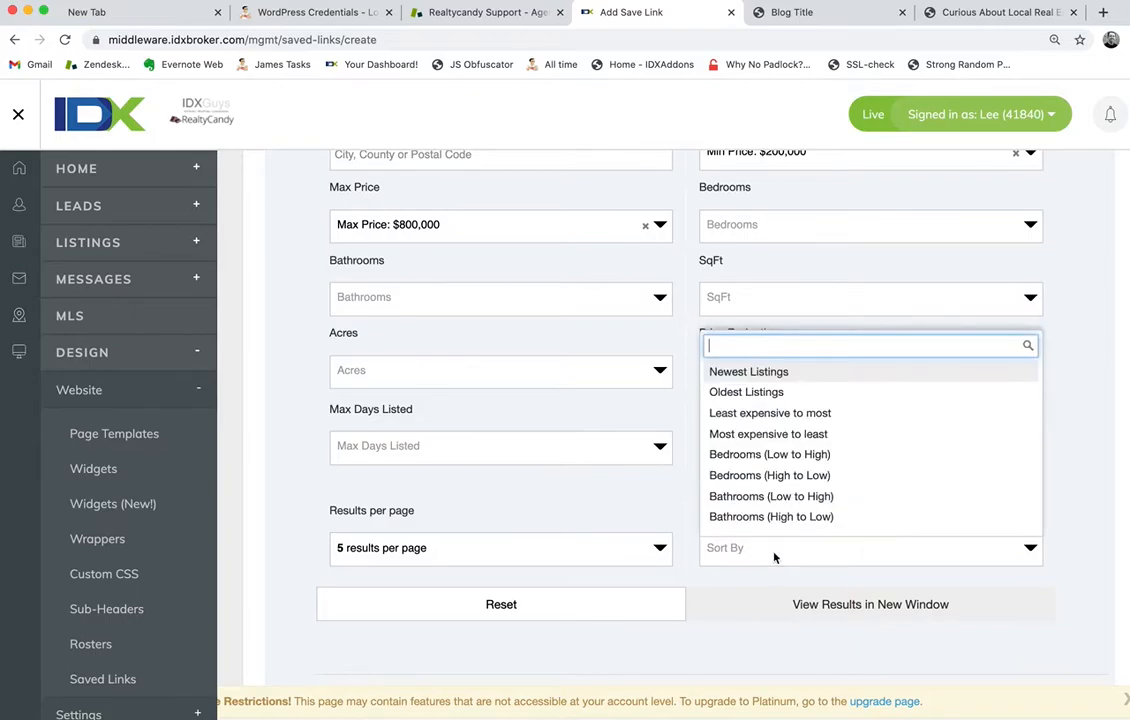
pyautogui.click(748, 370)
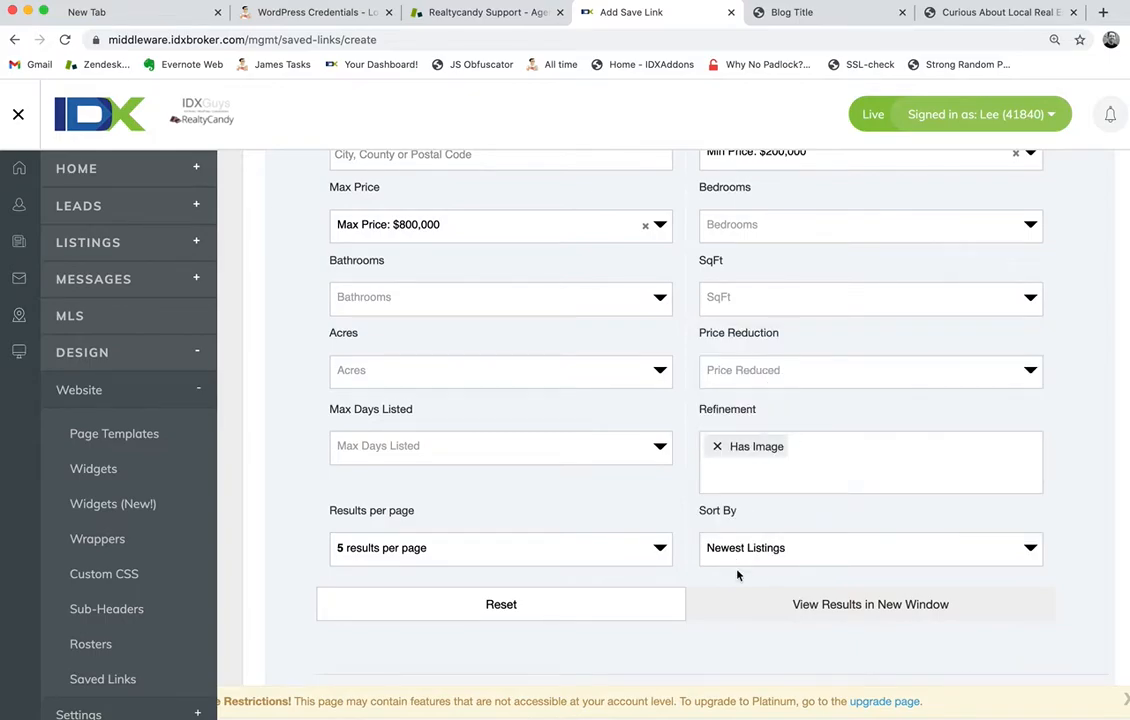
pyautogui.scroll(-3)
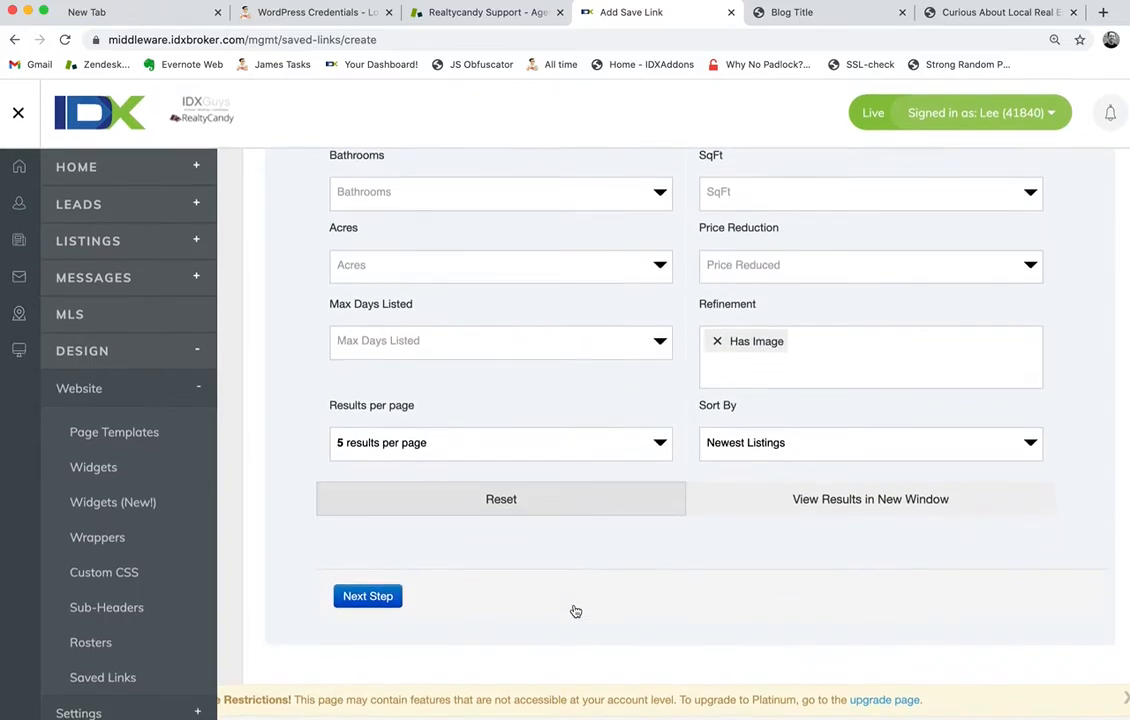
# Step: Continue to the details step and title the page 'Curious About Local Real Estate?' with matching link URL
pyautogui.click(368, 596)
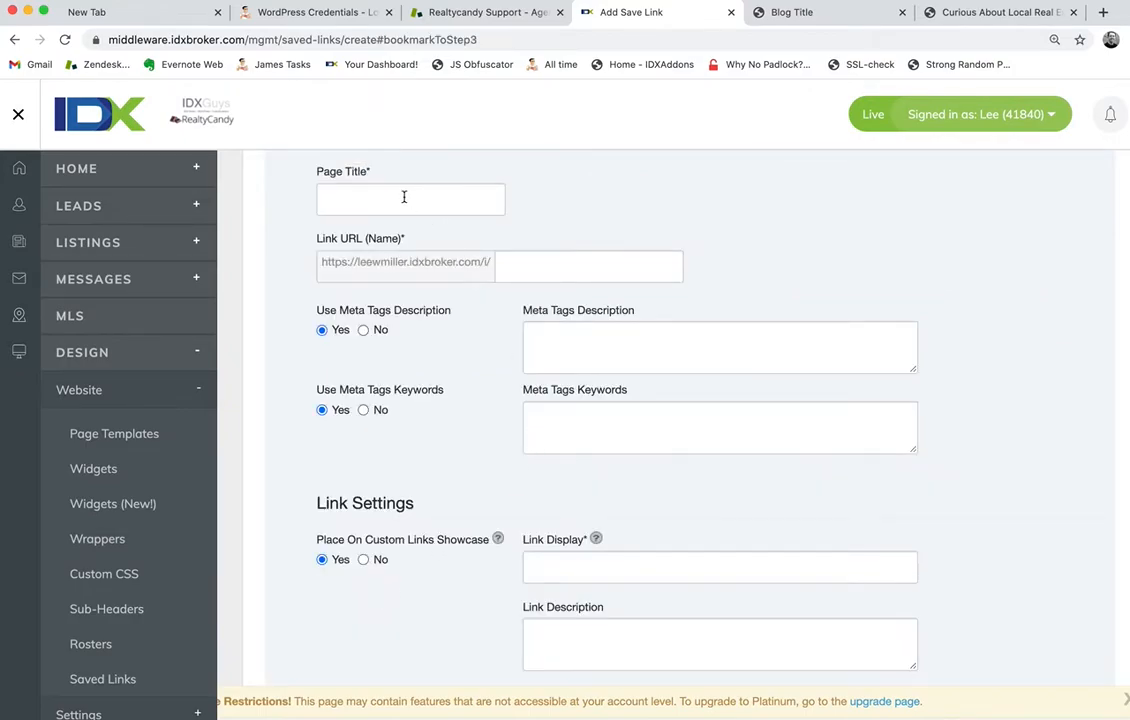
pyautogui.click(410, 200)
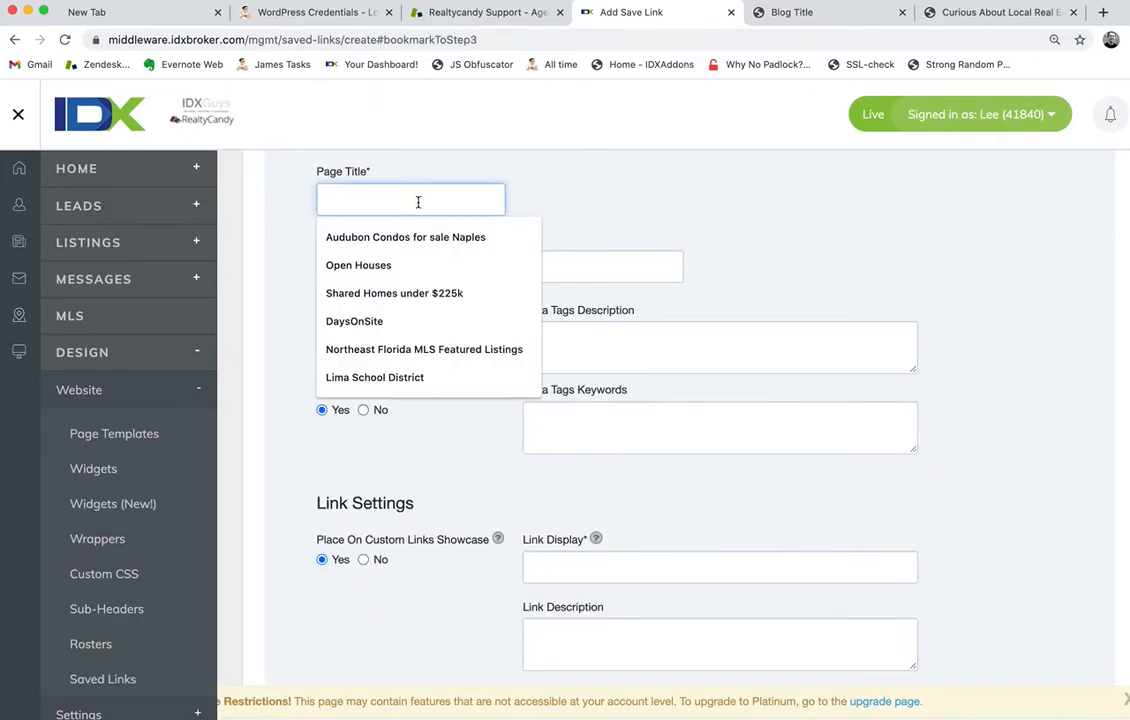
pyautogui.write('Curious')
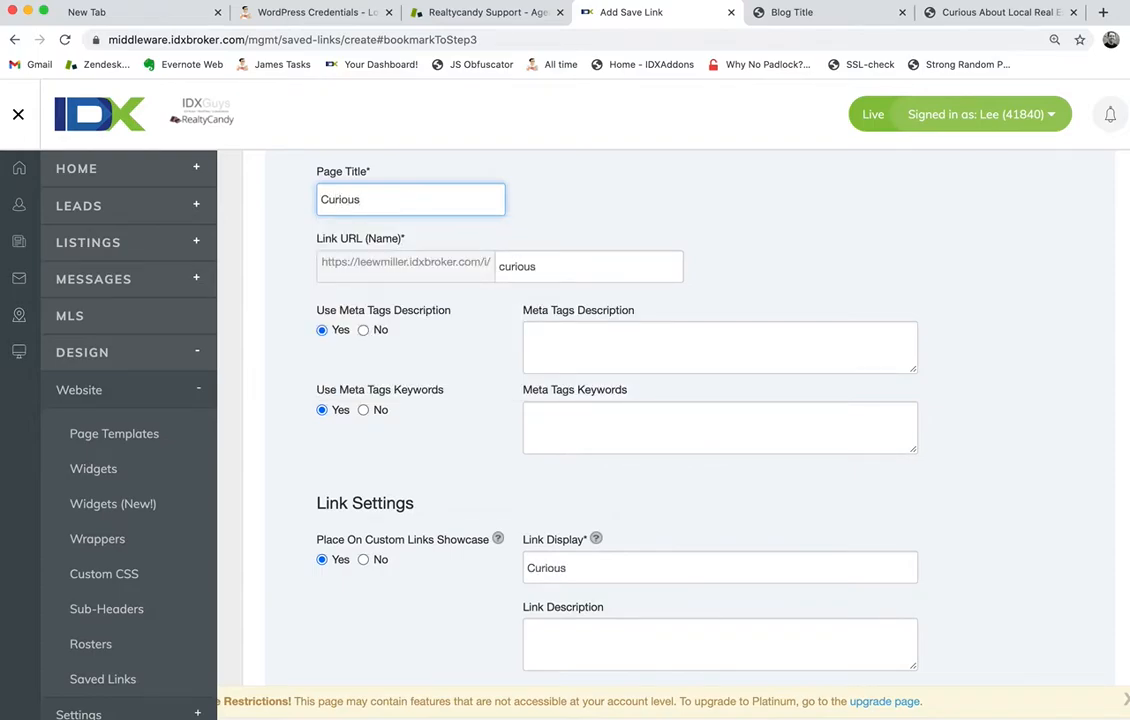
pyautogui.write('about local Real estate')
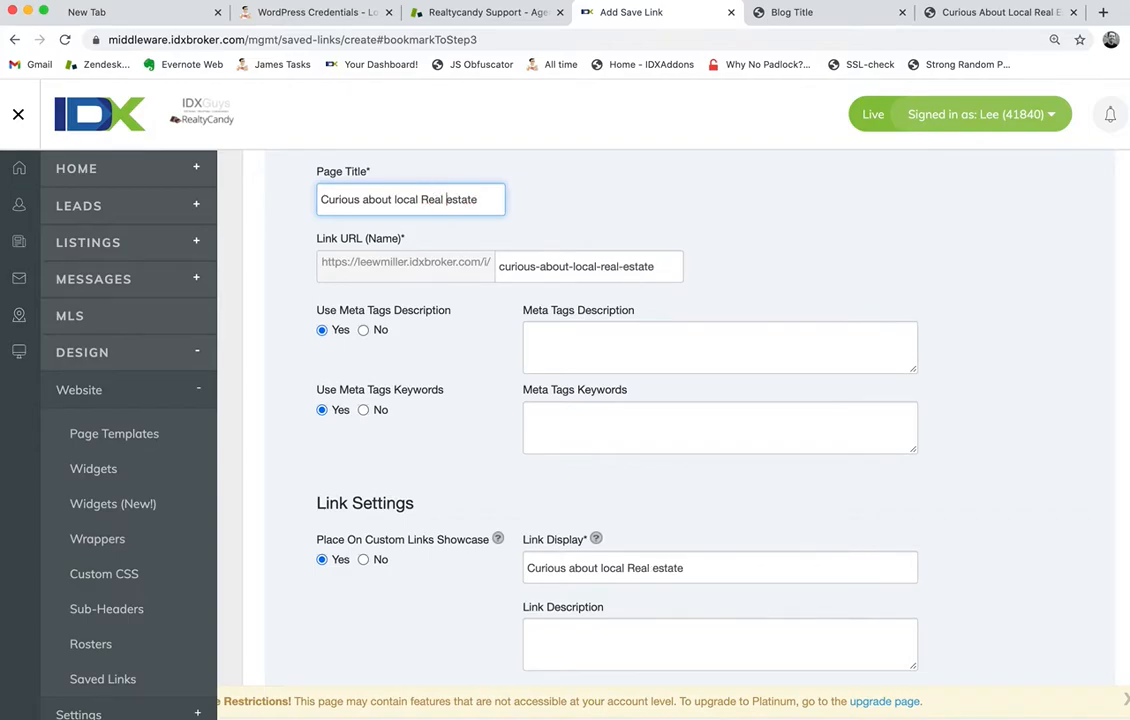
pyautogui.click(996, 12)
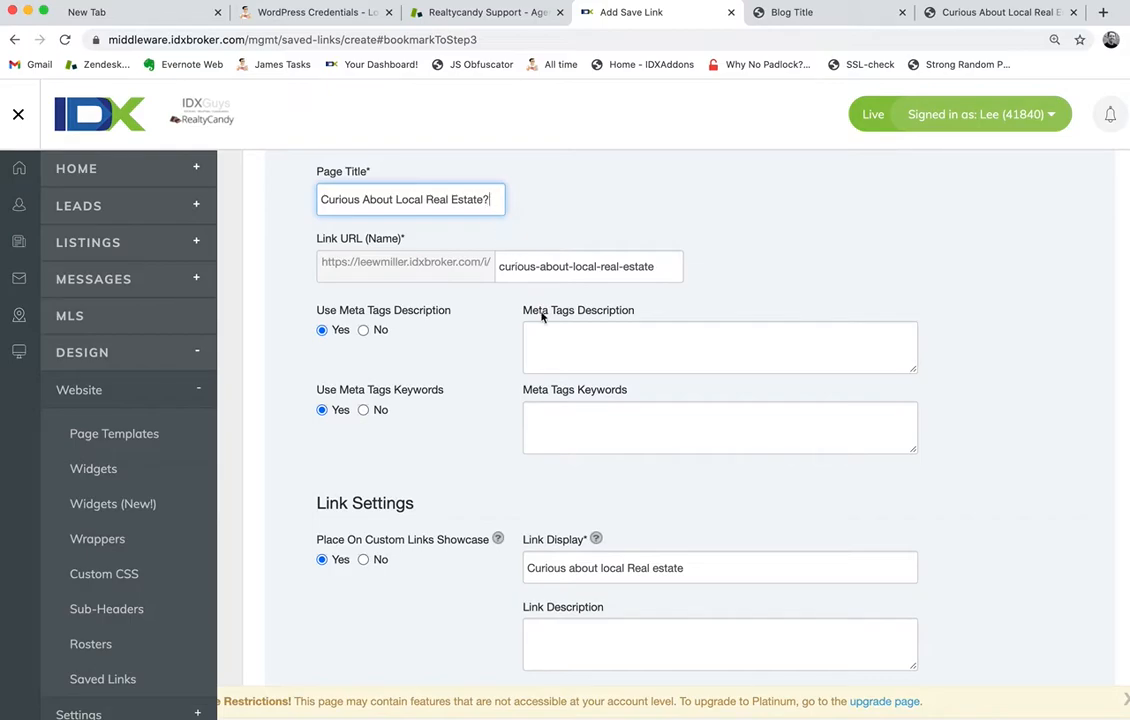
# Step: Enter the meta description 'Napa Valley homes for sale, local Napa Valley real estate information'
pyautogui.click(720, 348)
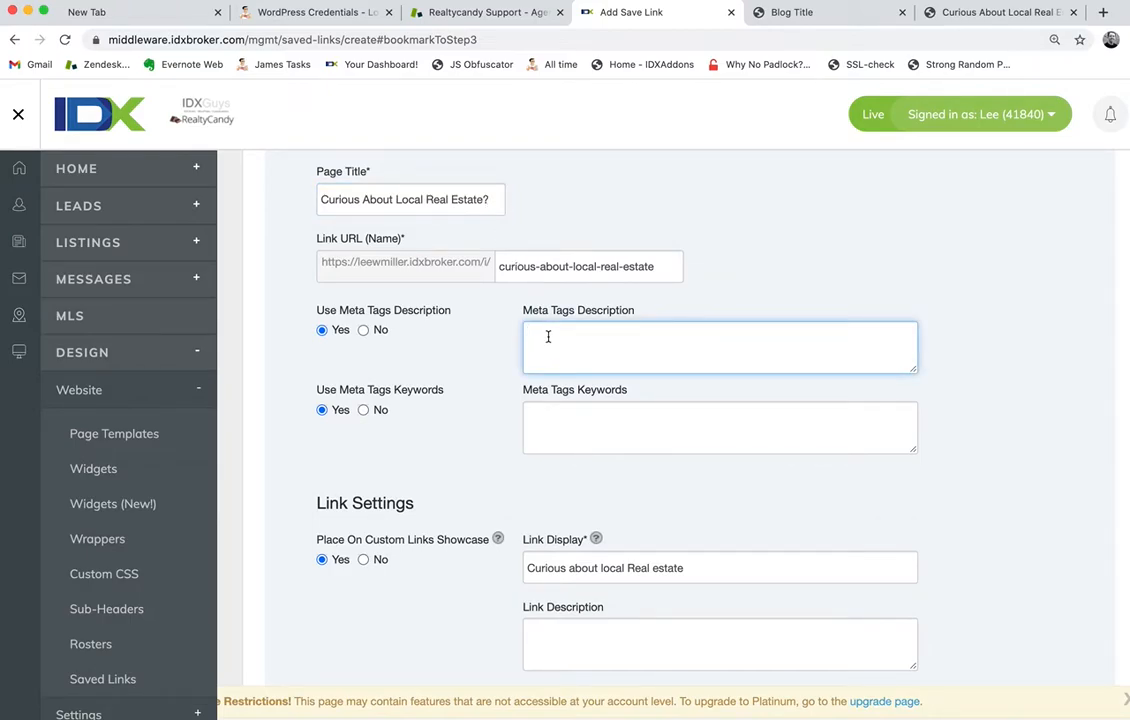
pyautogui.write('Napa Valley homes')
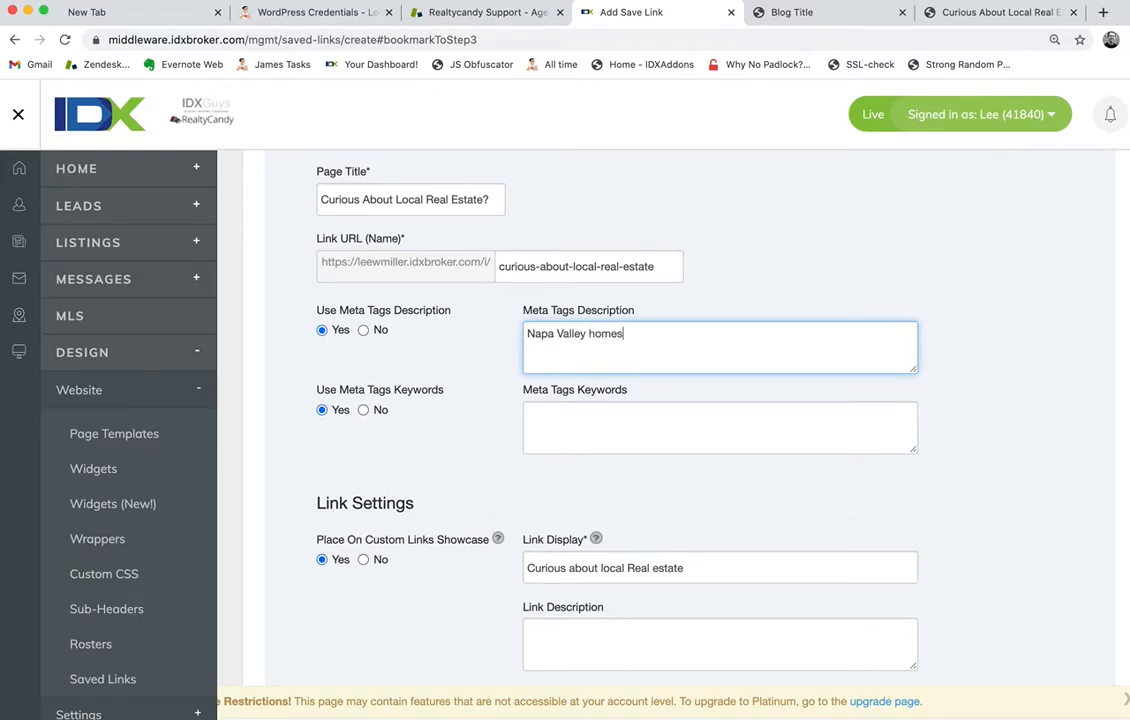
pyautogui.write('for sale,')
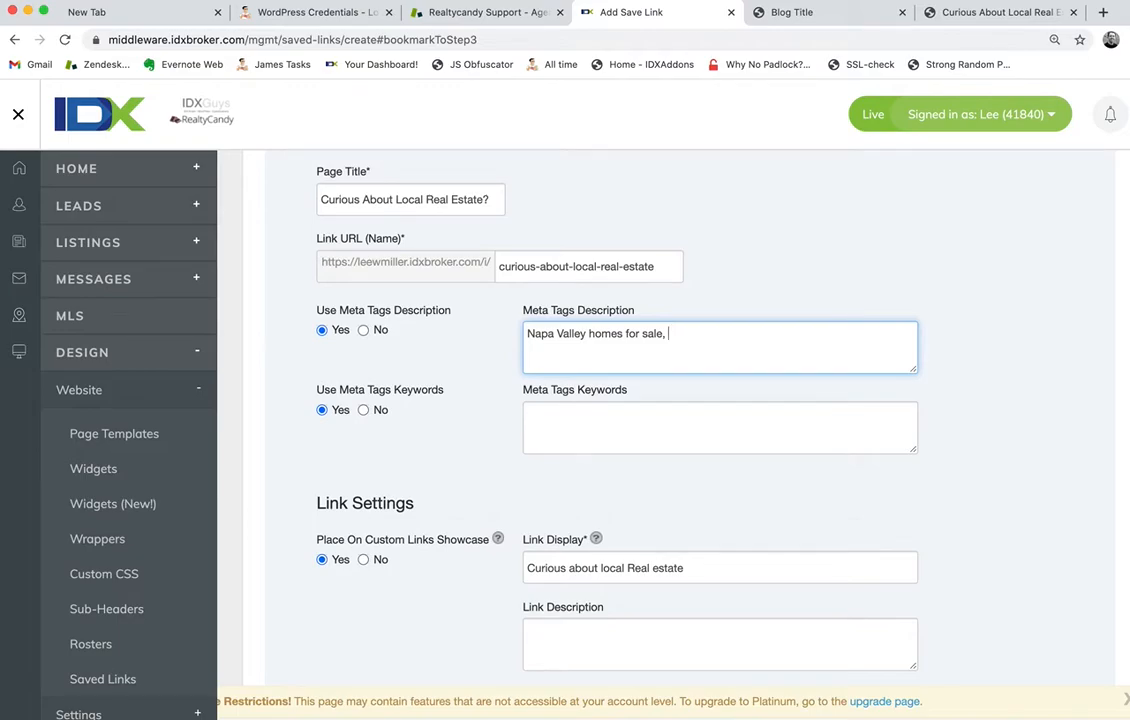
pyautogui.write('local Napa Valley')
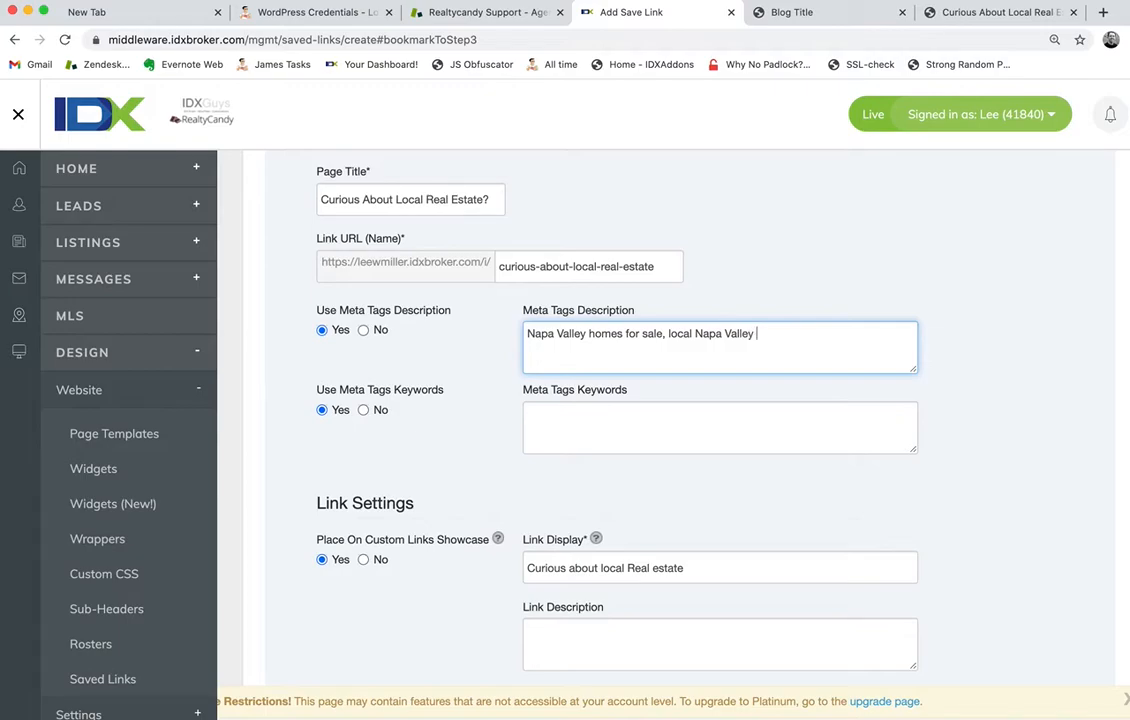
pyautogui.write('real estate')
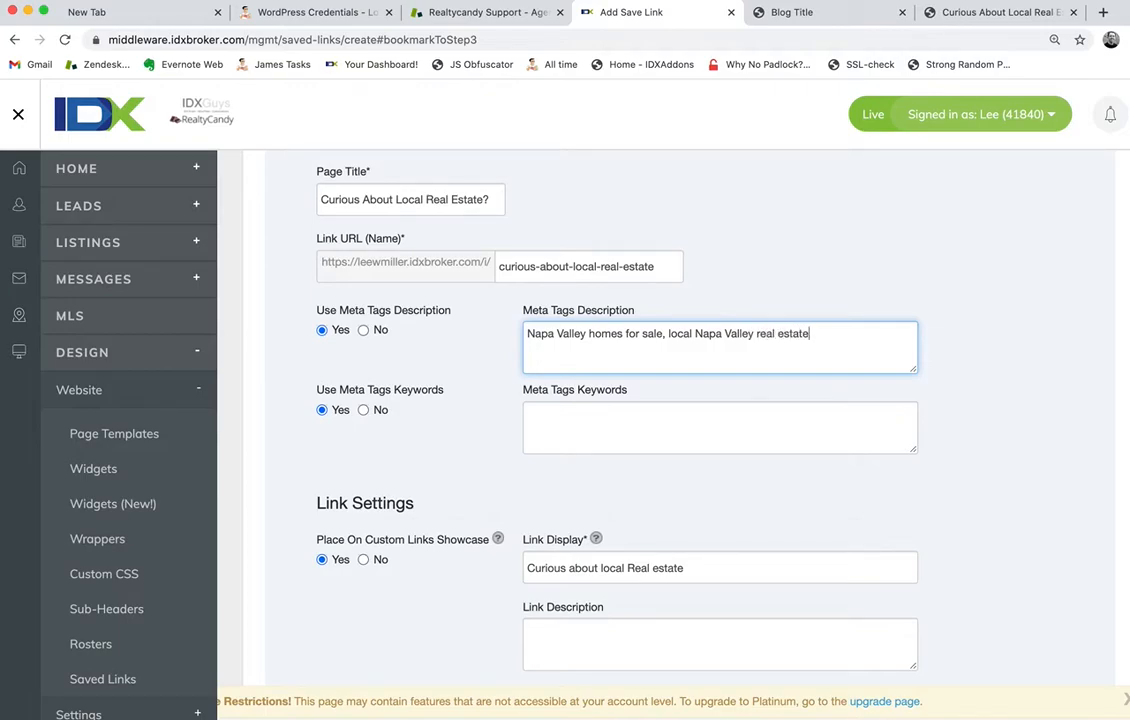
pyautogui.write('information,')
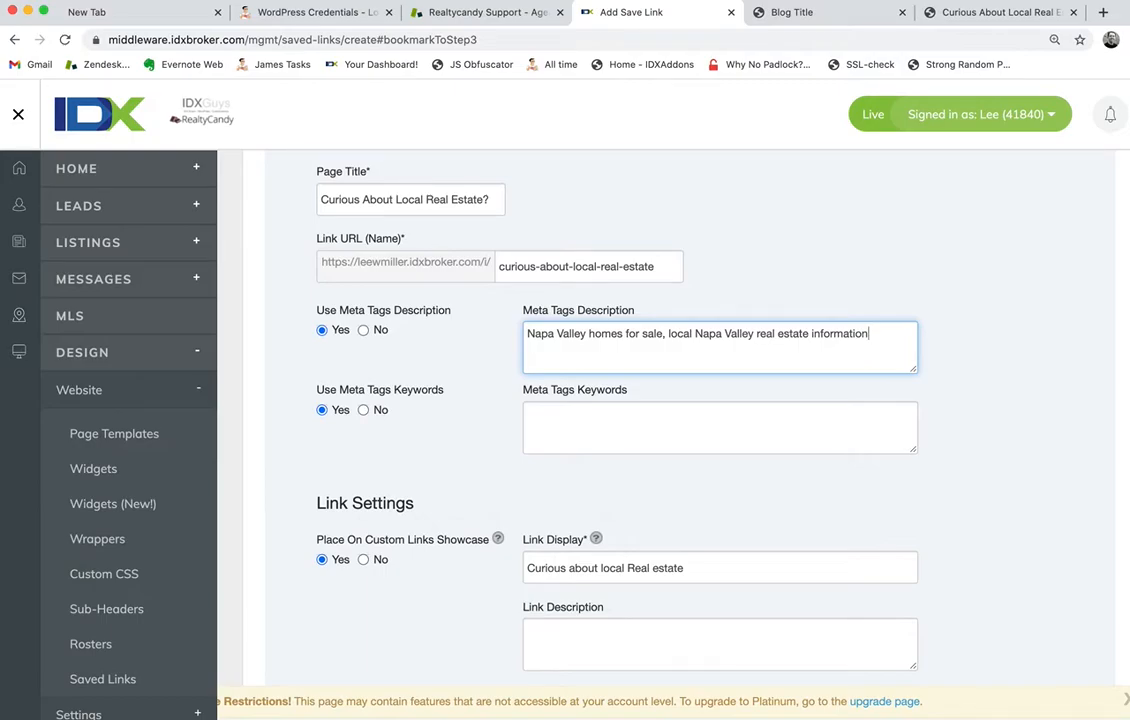
pyautogui.scroll(-3)
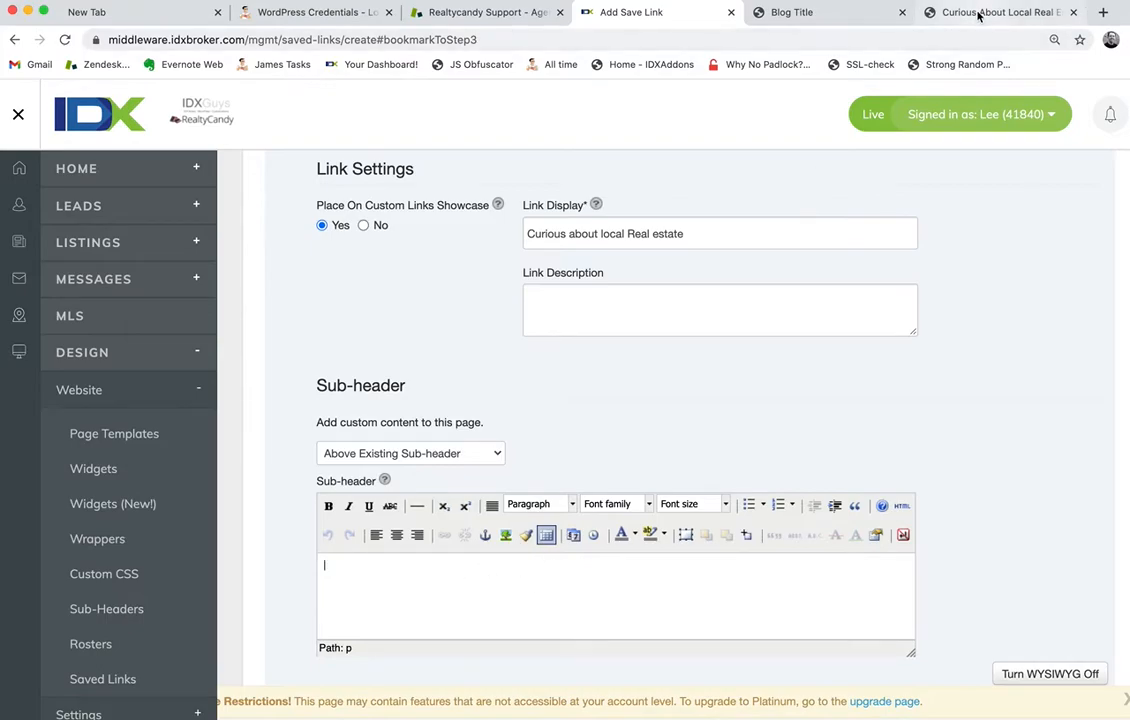
# Step: Copy the whole Curious About Local Real Estate? blog post and paste it into the Sub-header editor
pyautogui.click(996, 12)
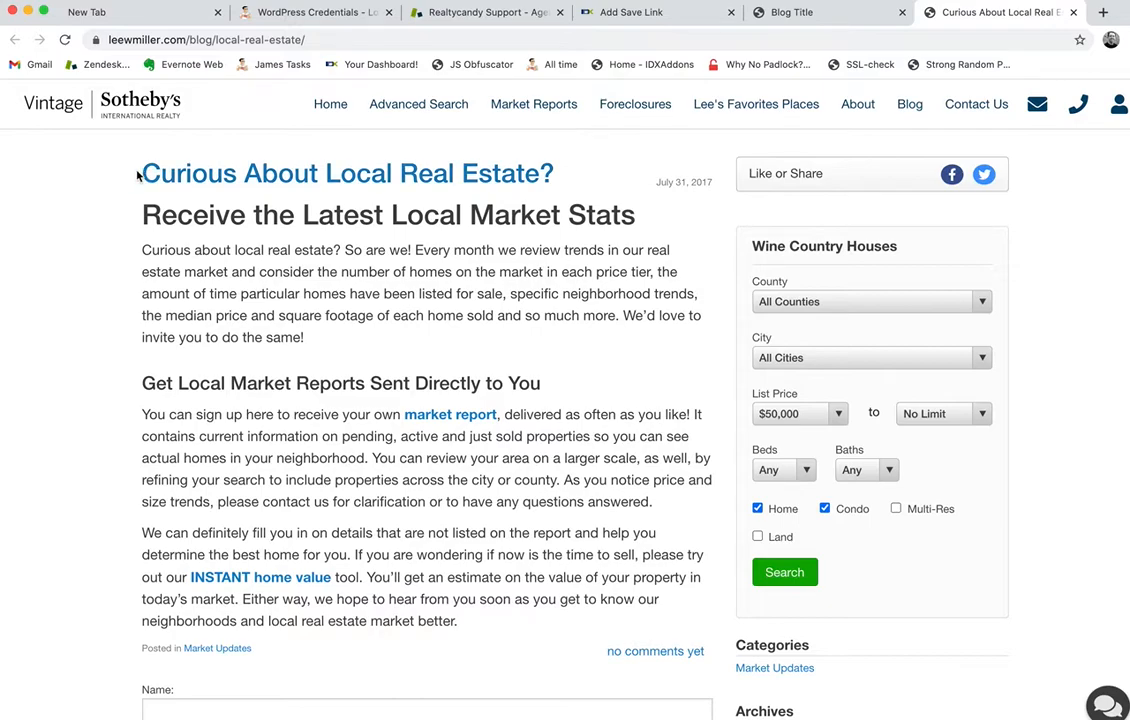
pyautogui.moveTo(140, 172); pyautogui.dragTo(480, 632)
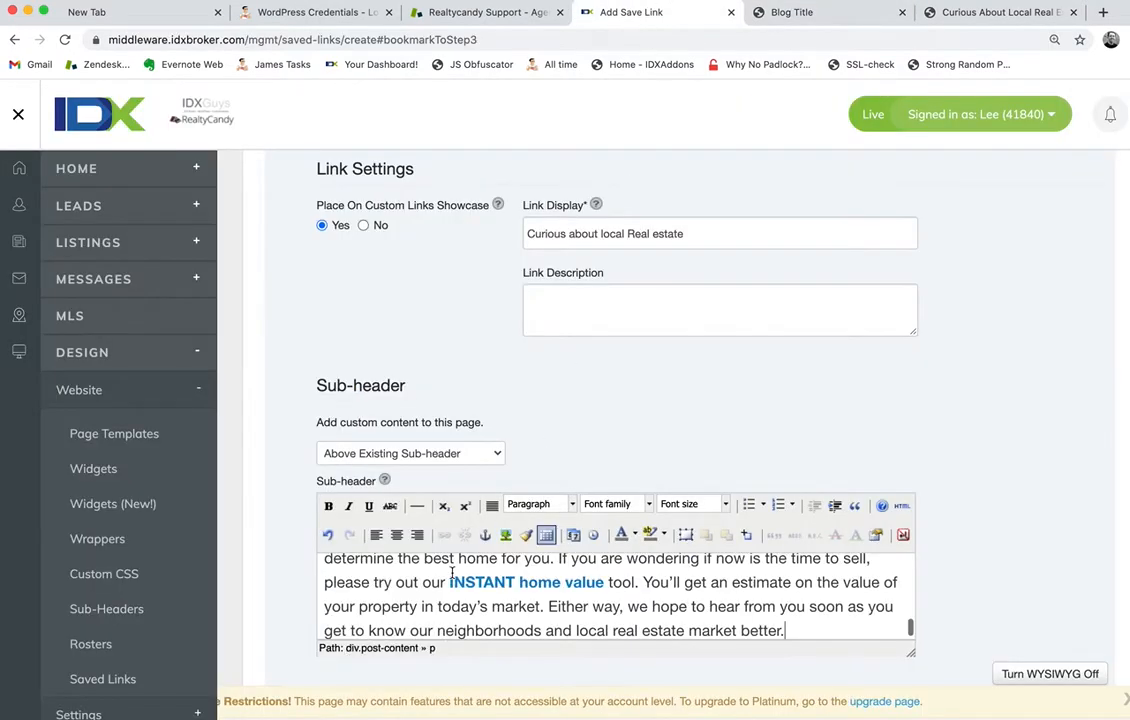
pyautogui.scroll(-3)
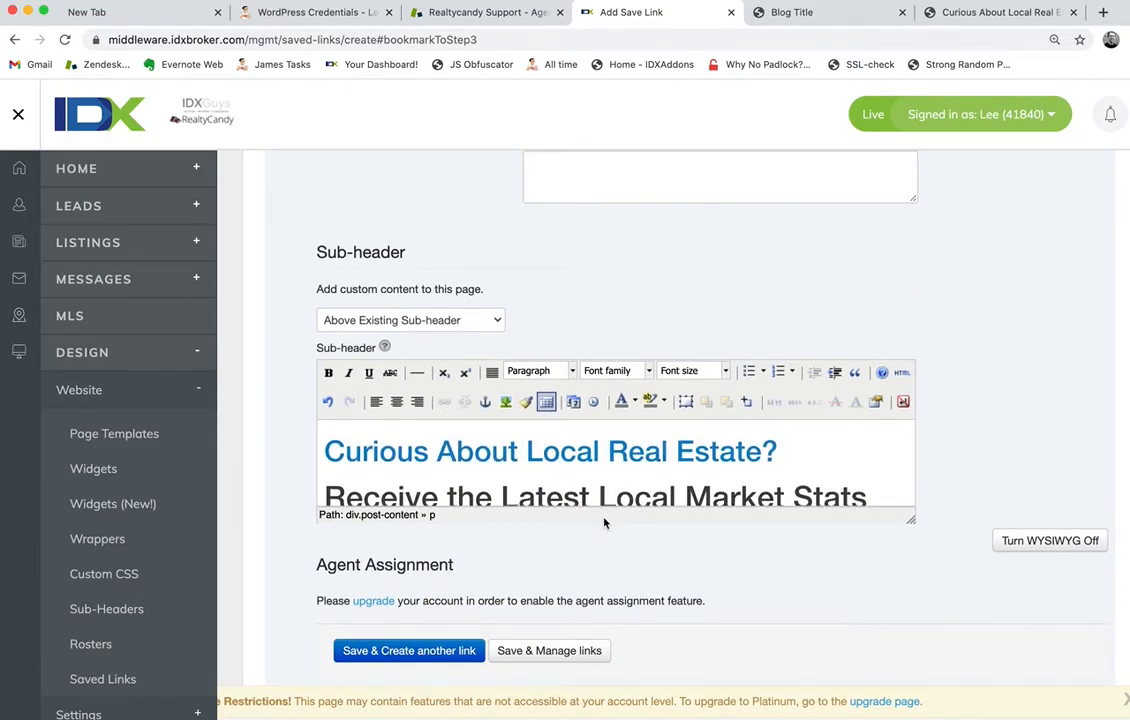
pyautogui.scroll(-3)
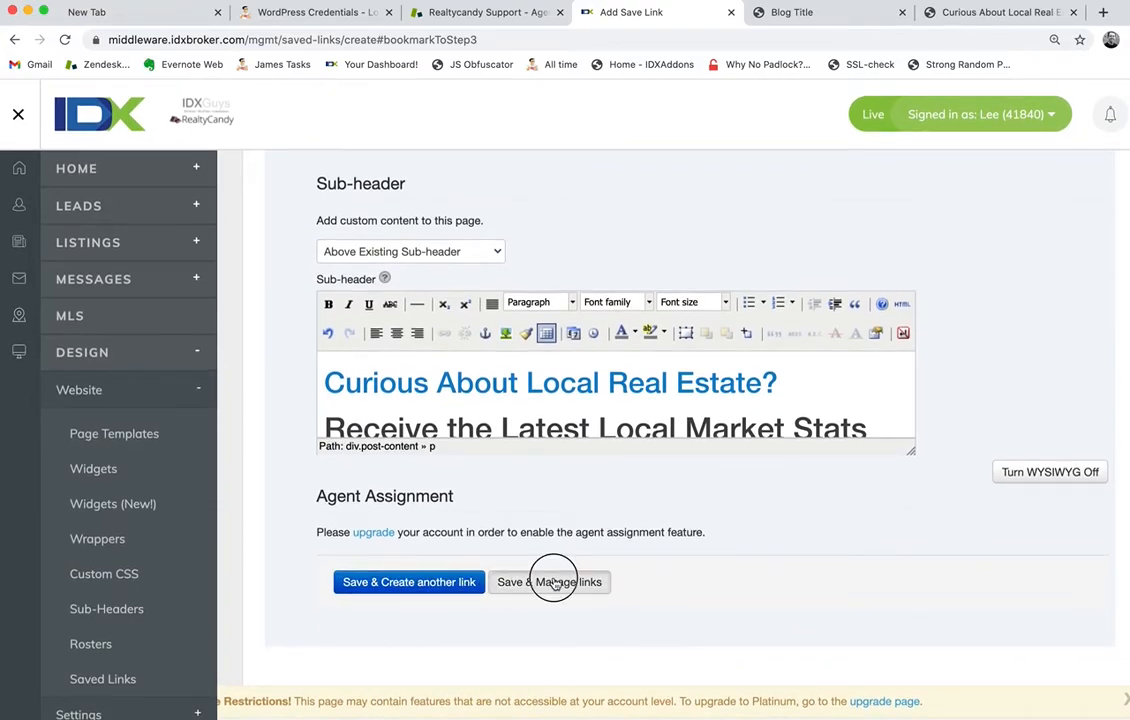
# Step: Save & Manage Links, then preview the curious-about-local-real-estate saved link from the list
pyautogui.click(548, 582)
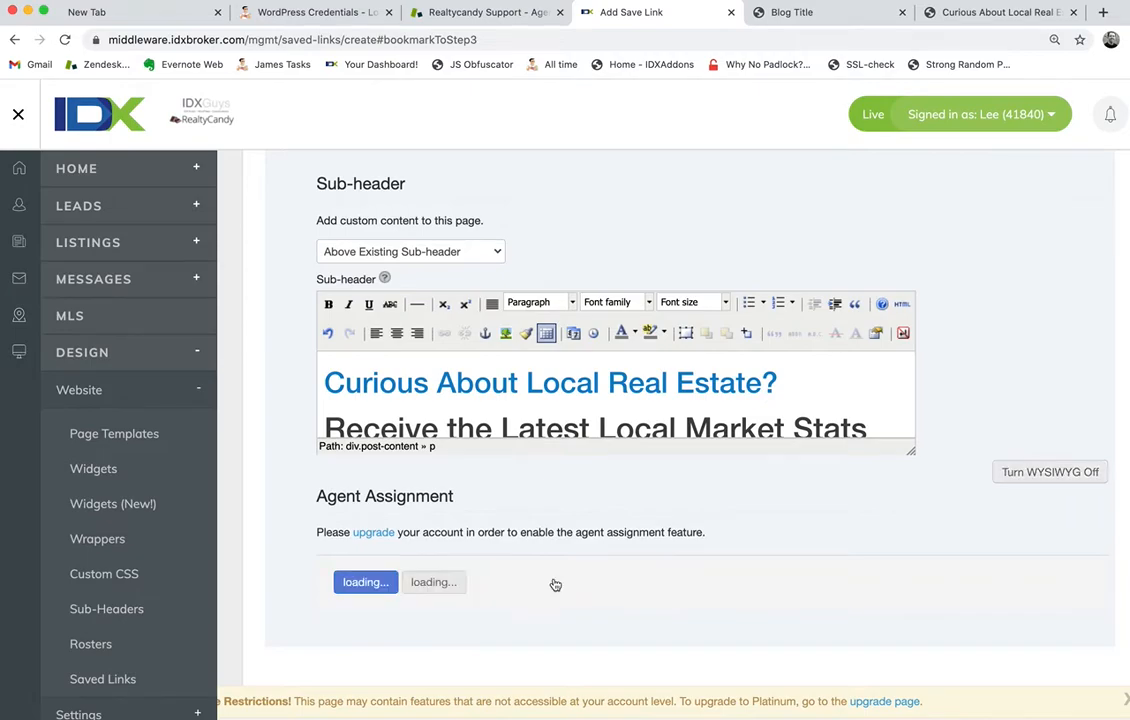
pyautogui.click(102, 680)
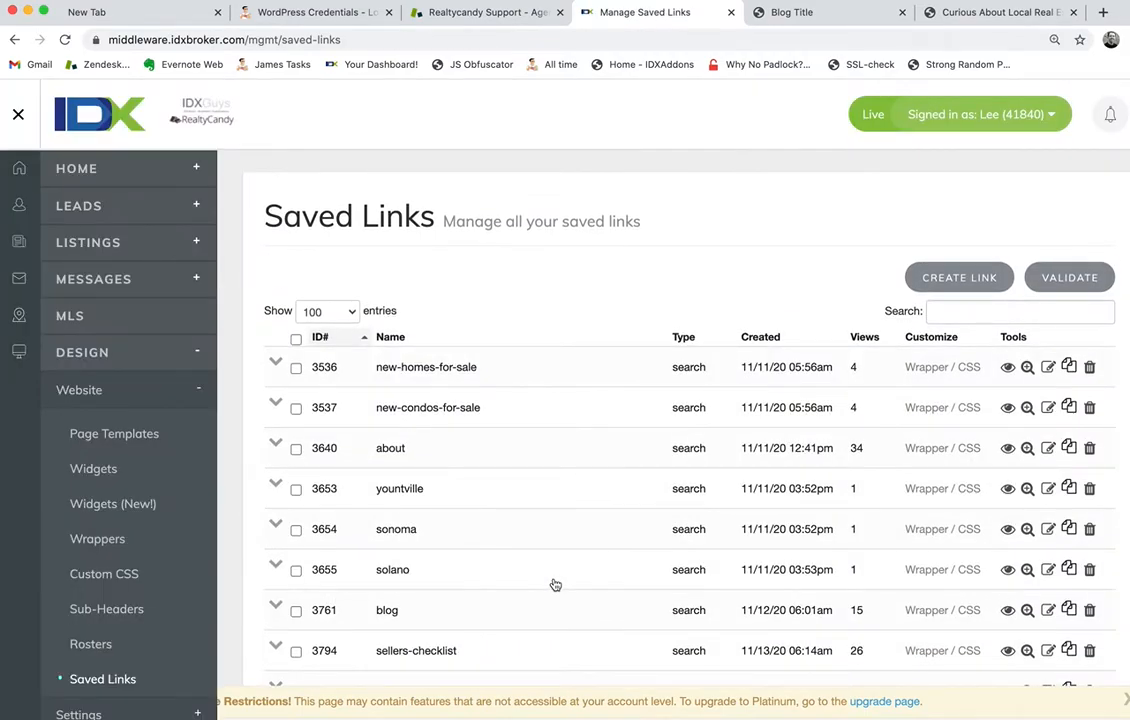
pyautogui.scroll(-3)
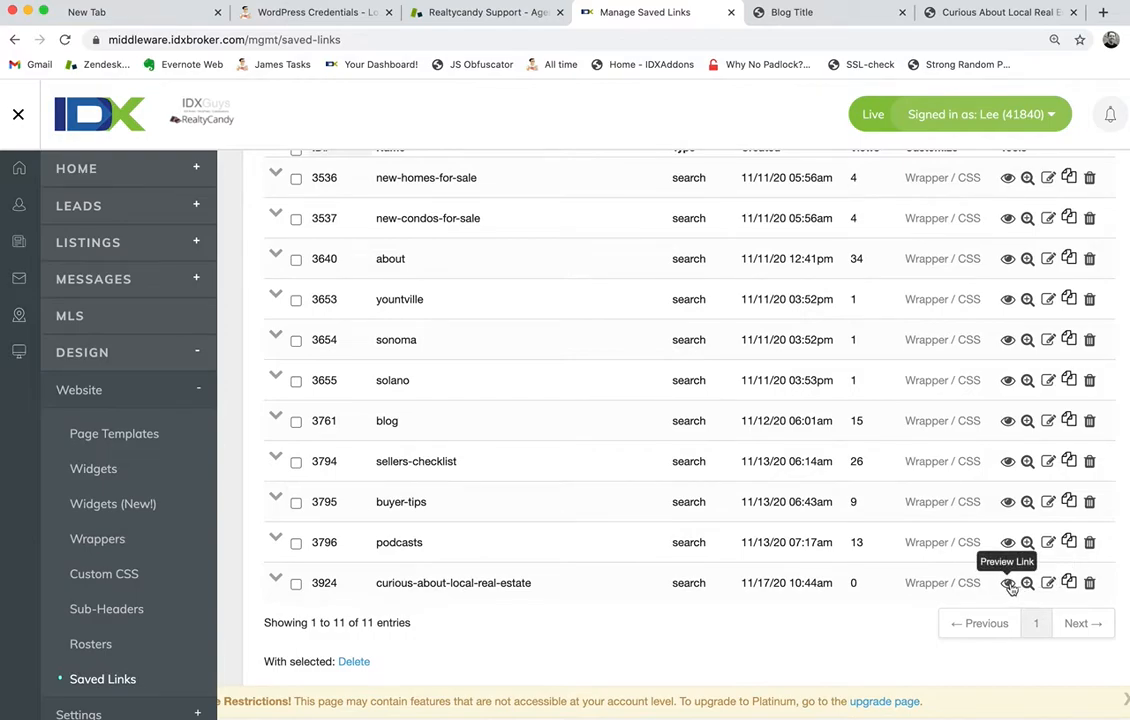
pyautogui.click(1008, 584)
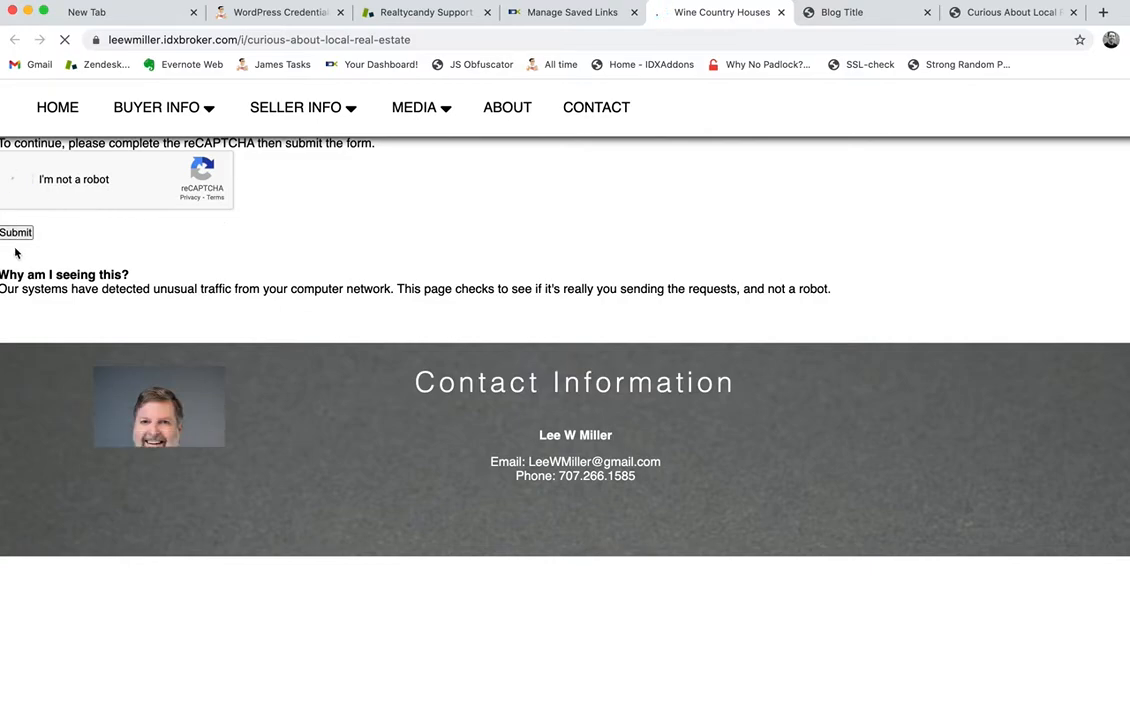
# Step: Pass the reCAPTCHA, submit, and scroll through the live page's heading, text and home listings
pyautogui.click(20, 180)
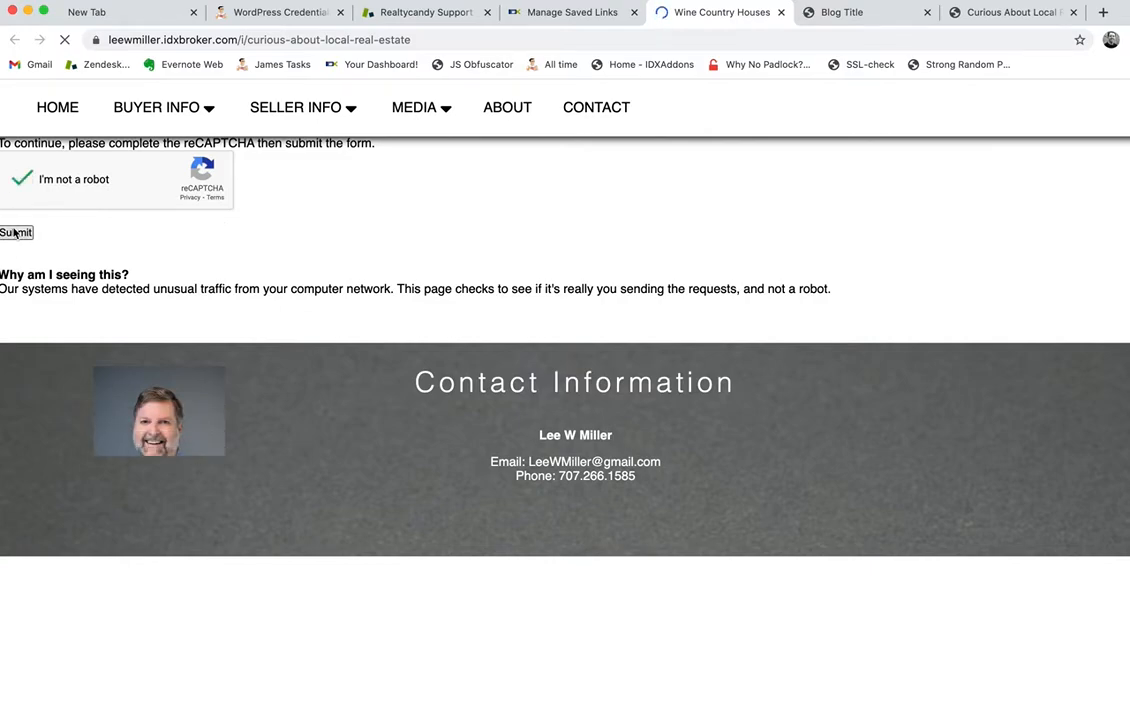
pyautogui.click(16, 232)
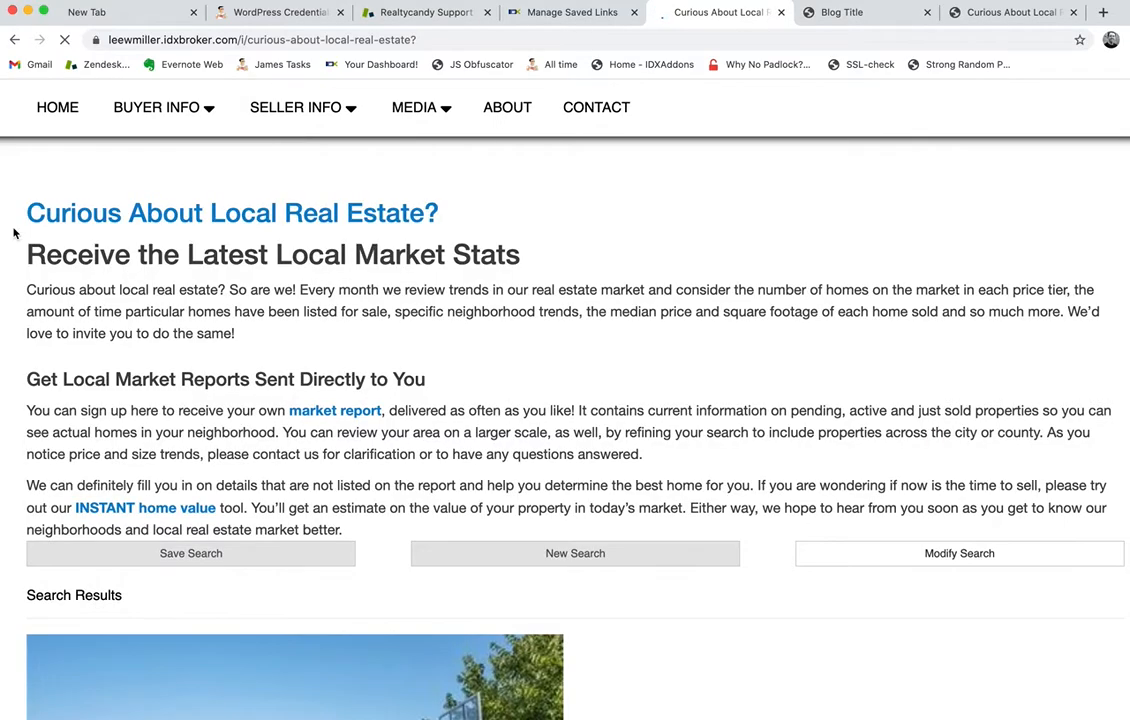
pyautogui.scroll(-3)
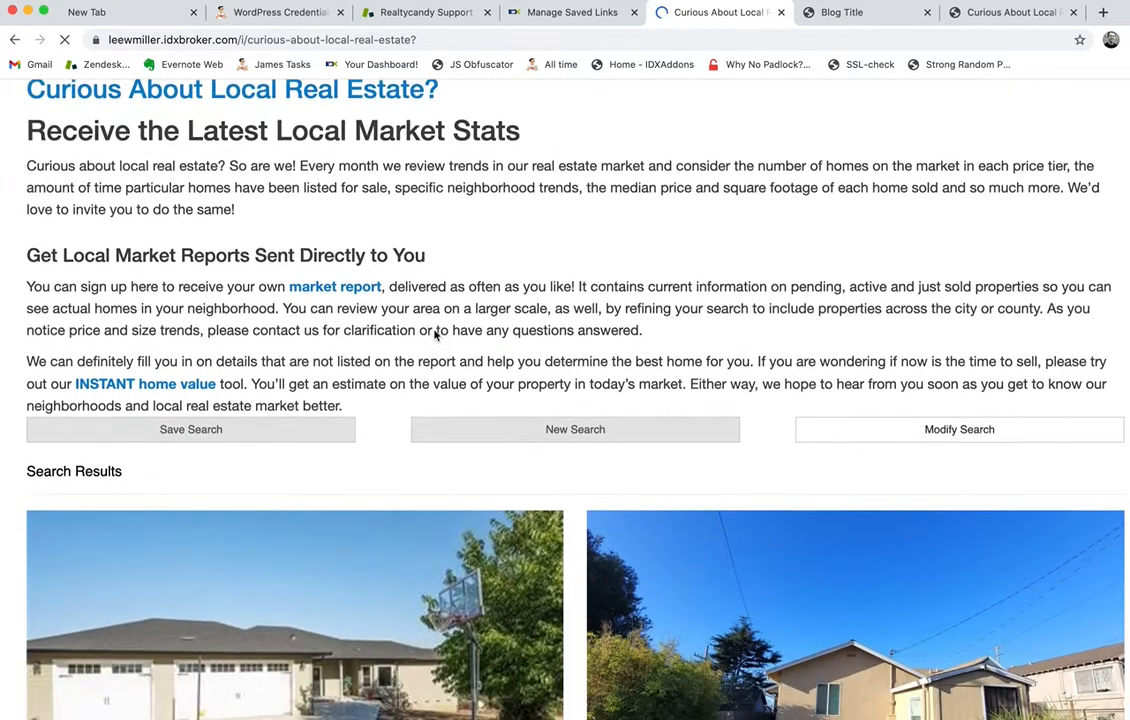
pyautogui.scroll(-3)
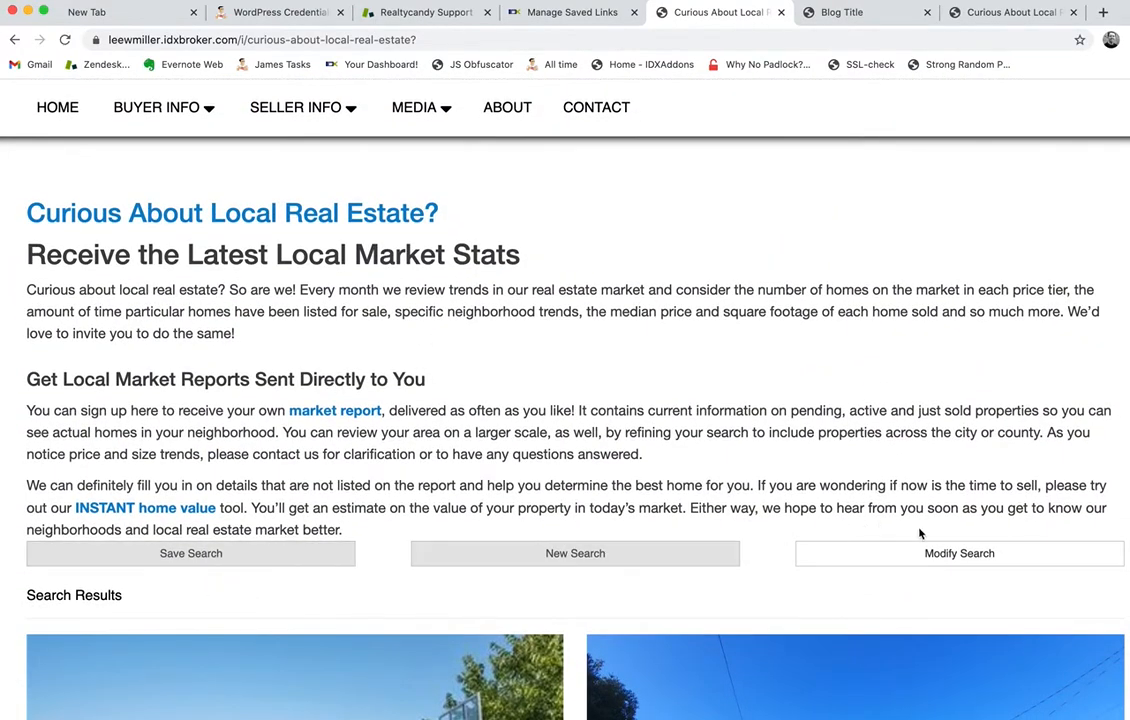
pyautogui.moveTo(610, 546)
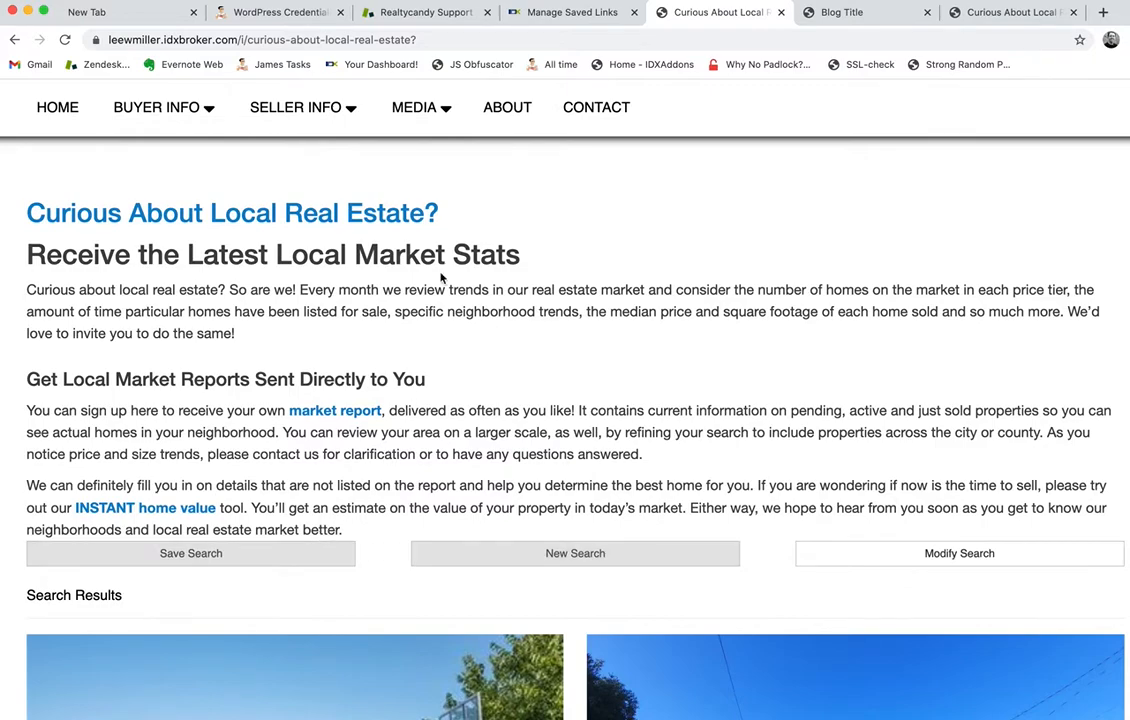
pyautogui.moveTo(602, 266)
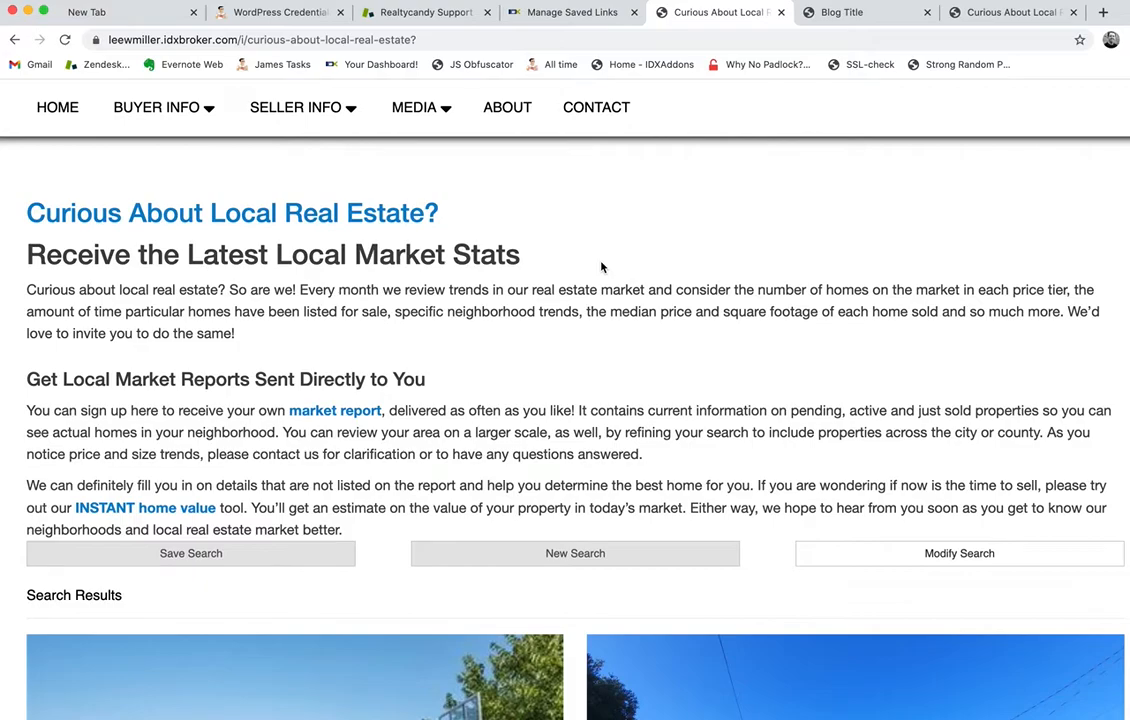
pyautogui.scroll(-3)
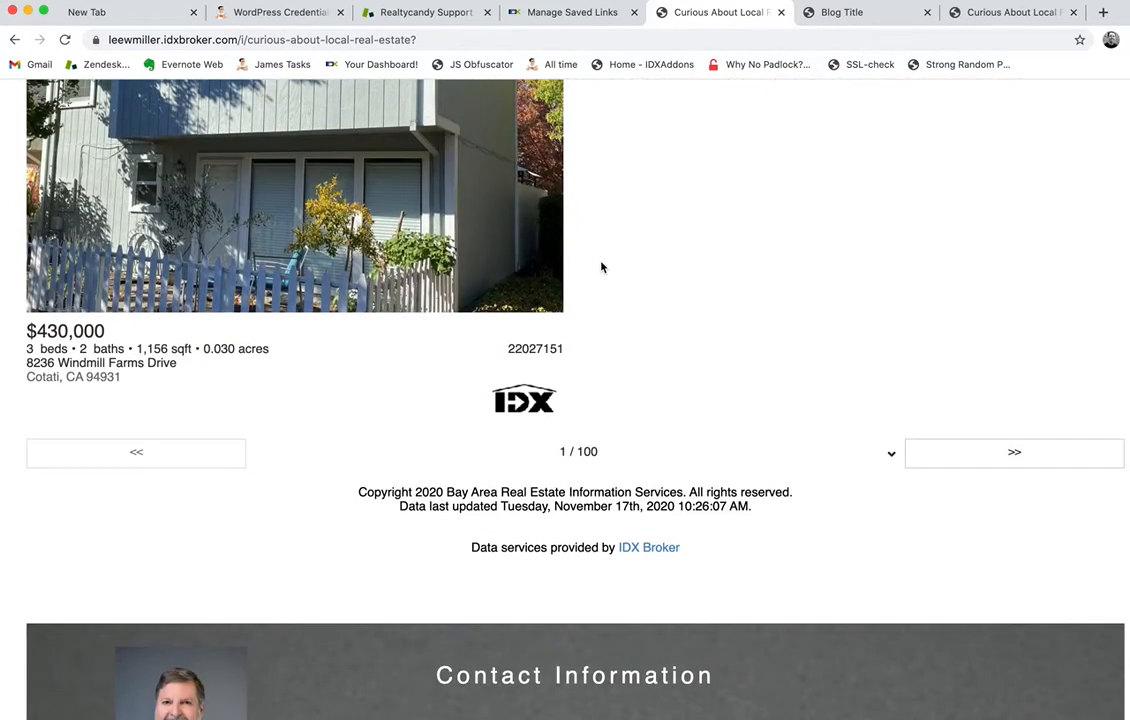
pyautogui.scroll(-3)
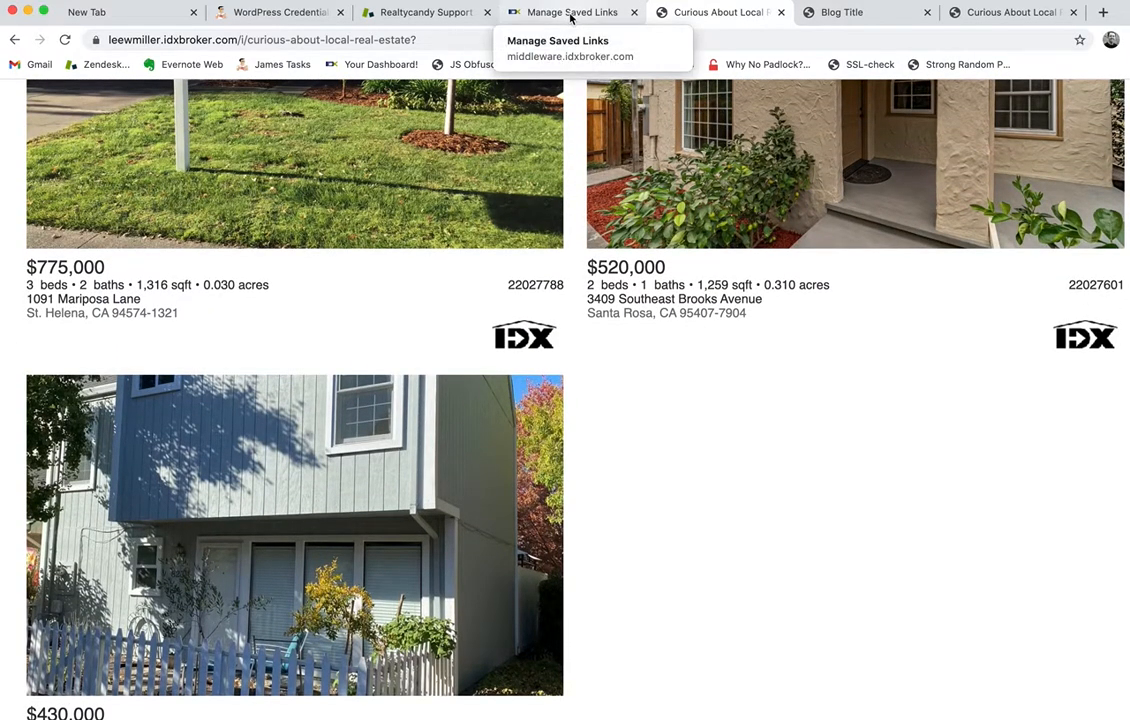
# Step: Return to the saved link's edit form and scroll down to its Sub-header content
pyautogui.click(570, 12)
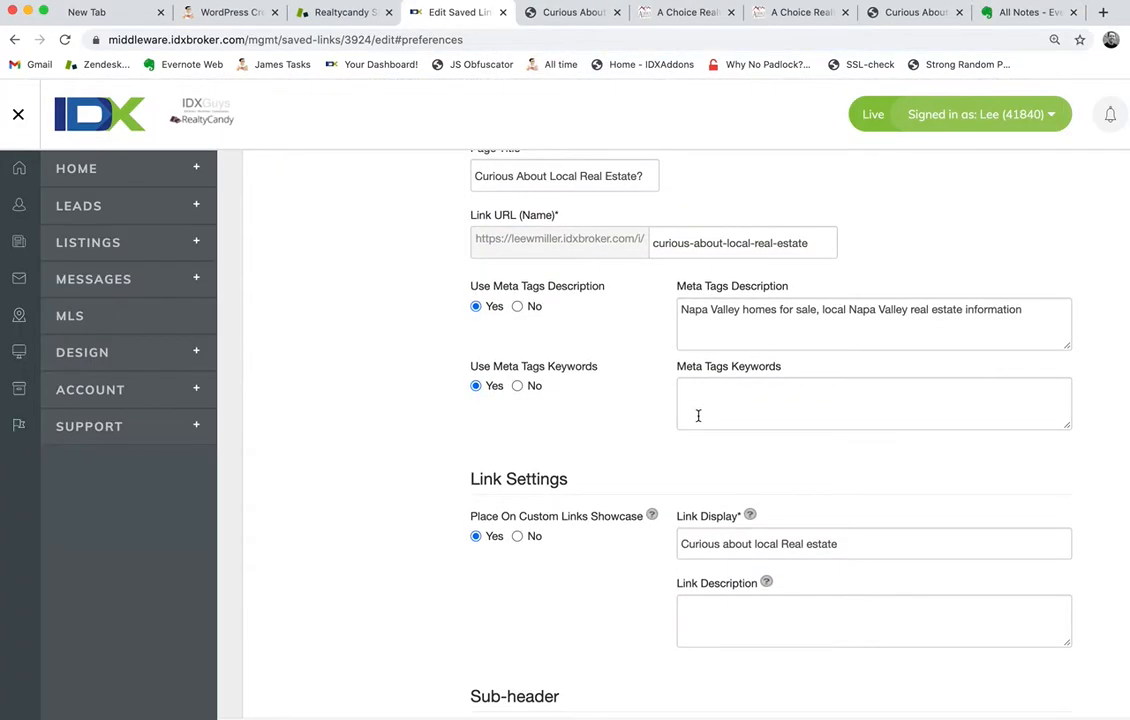
pyautogui.scroll(-3)
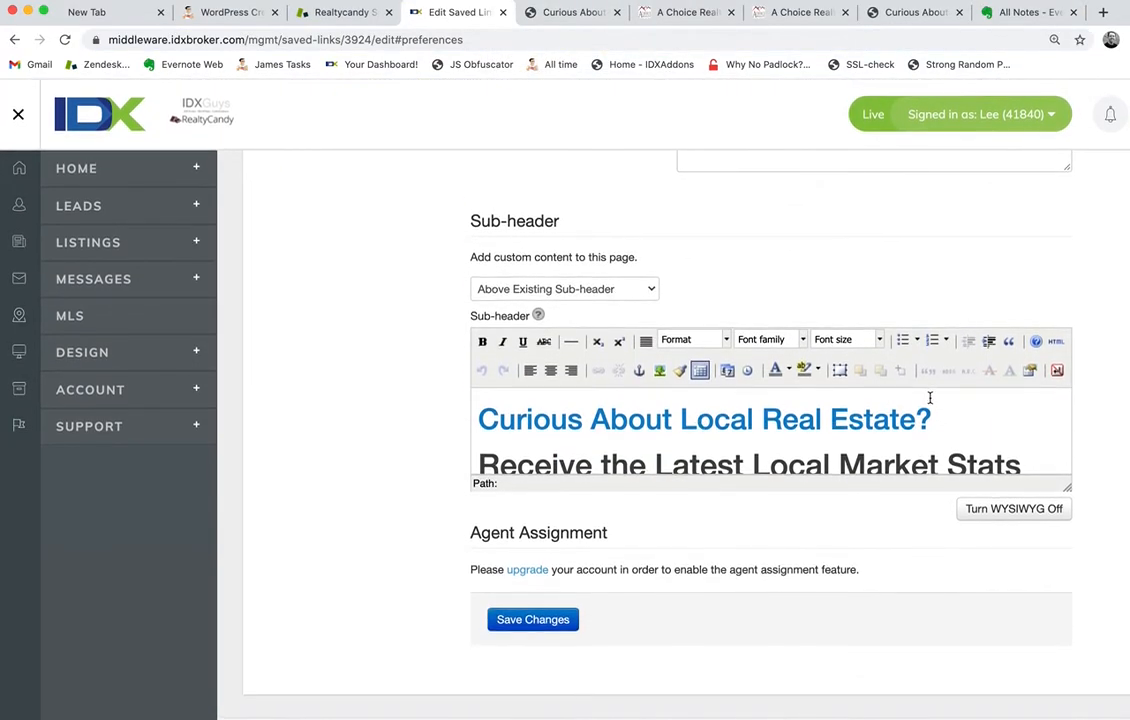
pyautogui.scroll(-3)
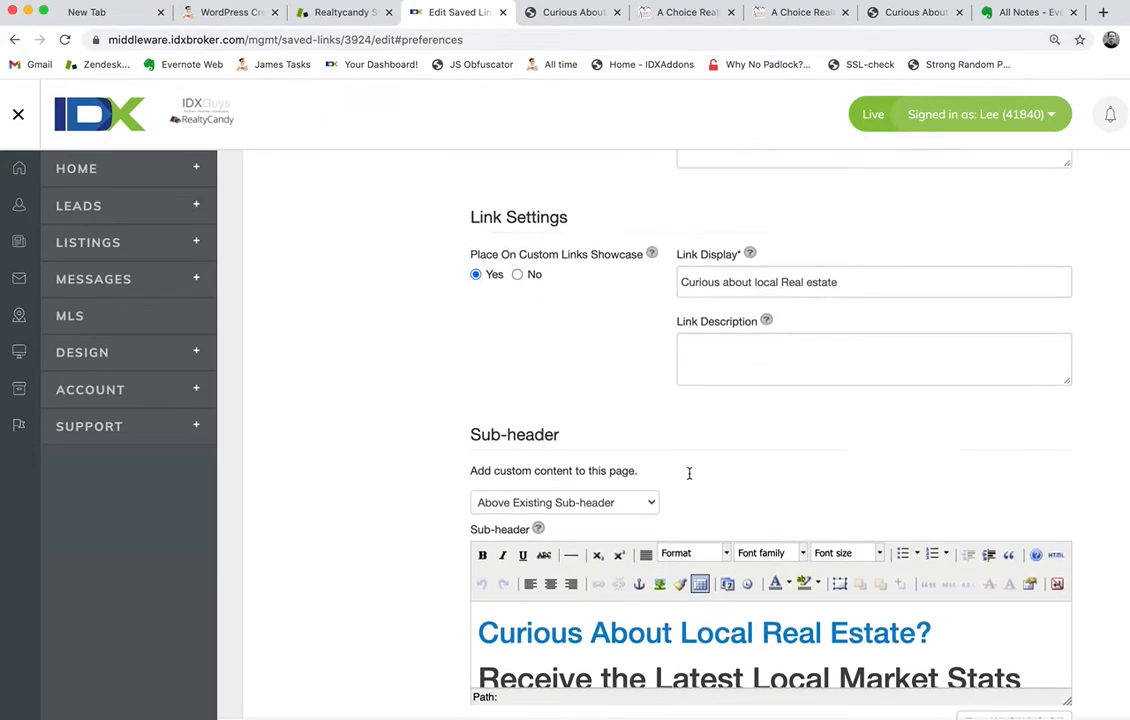
pyautogui.scroll(-3)
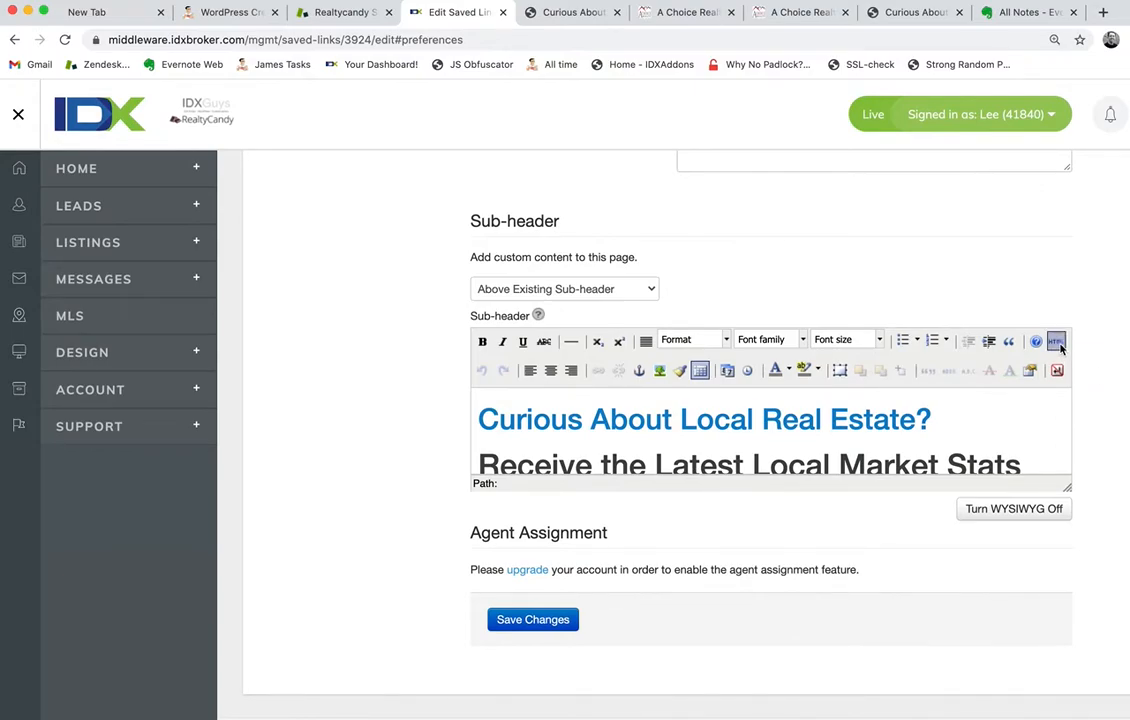
pyautogui.moveTo(1056, 340)
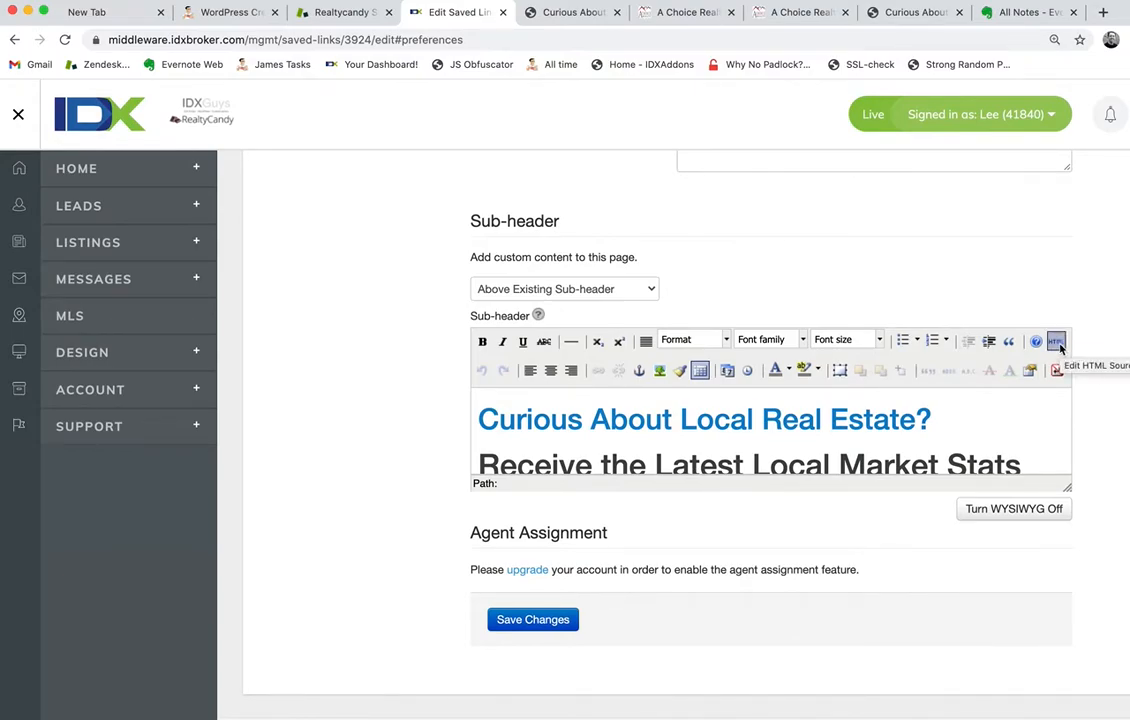
# Step: In the sub-header HTML source, change the results CSS rule to nth-child(n+3) and update
pyautogui.click(1056, 340)
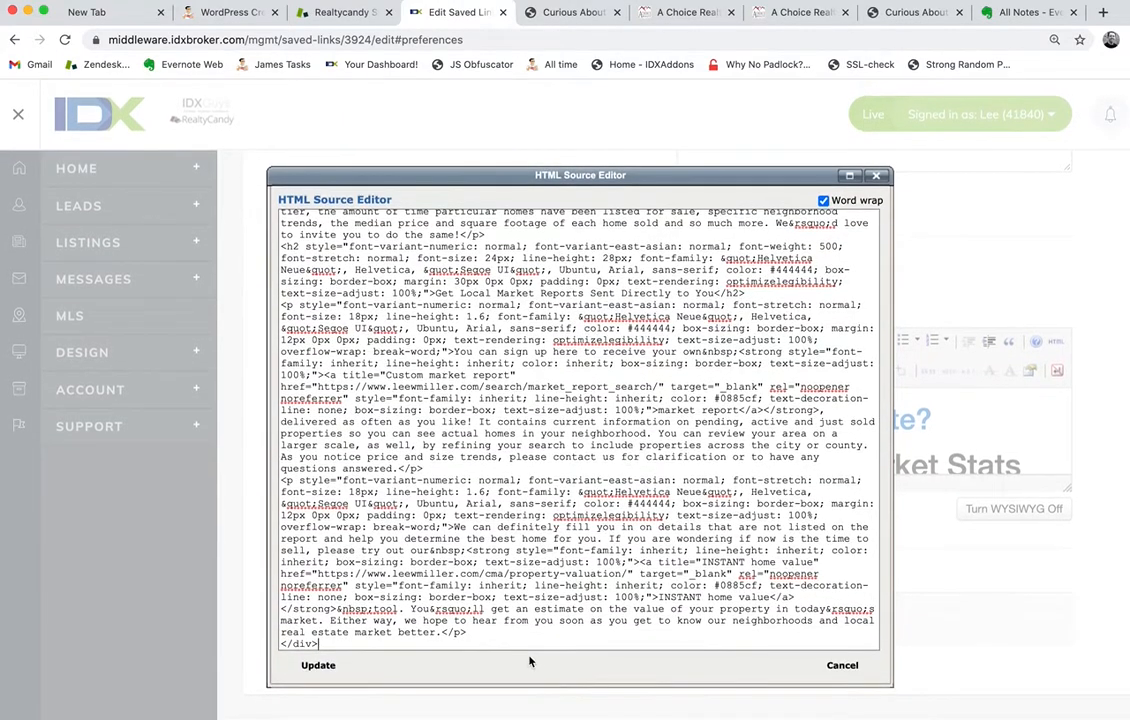
pyautogui.scroll(-3)
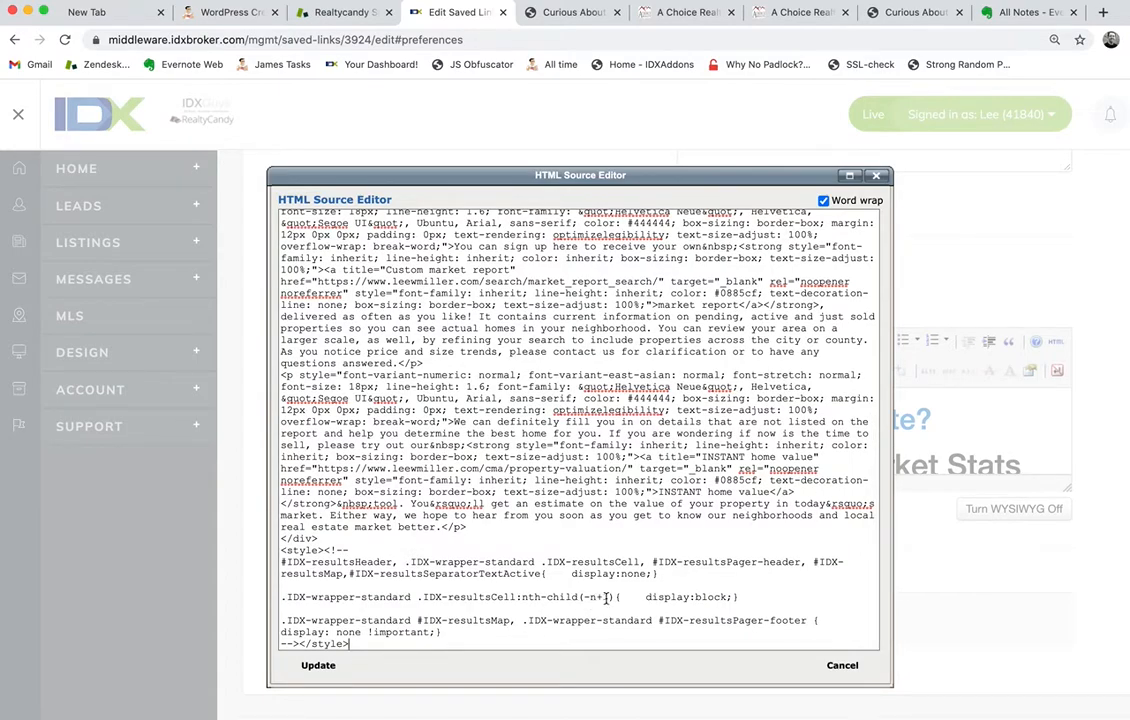
pyautogui.write('3')
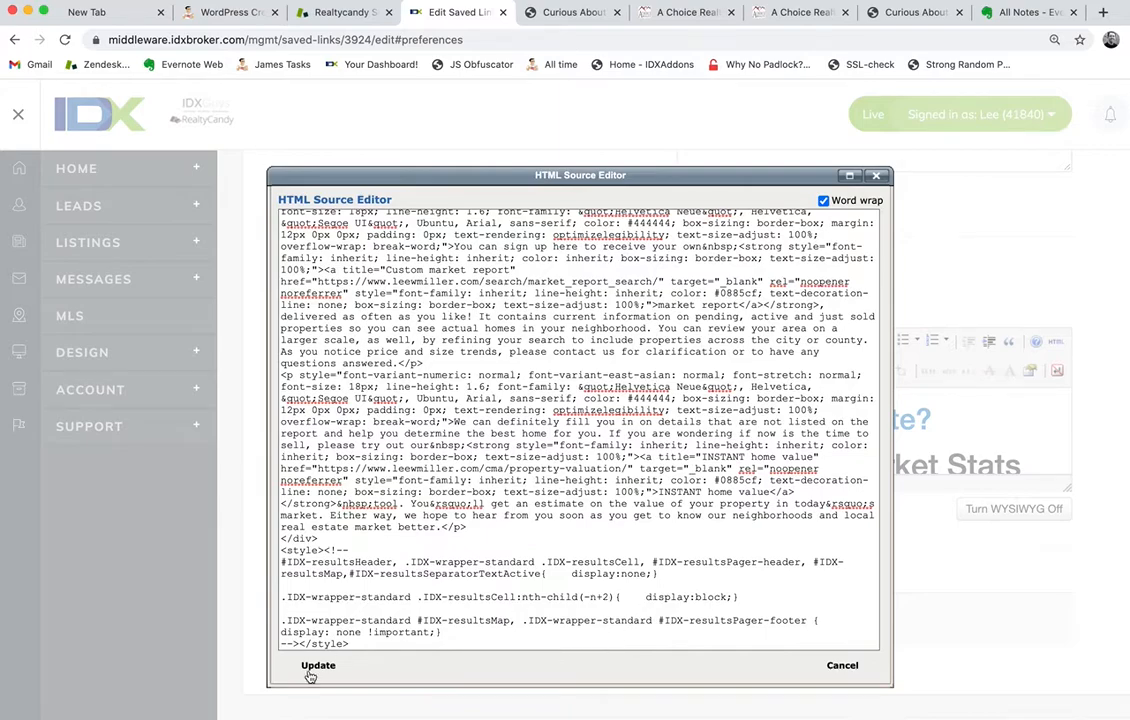
pyautogui.click(318, 664)
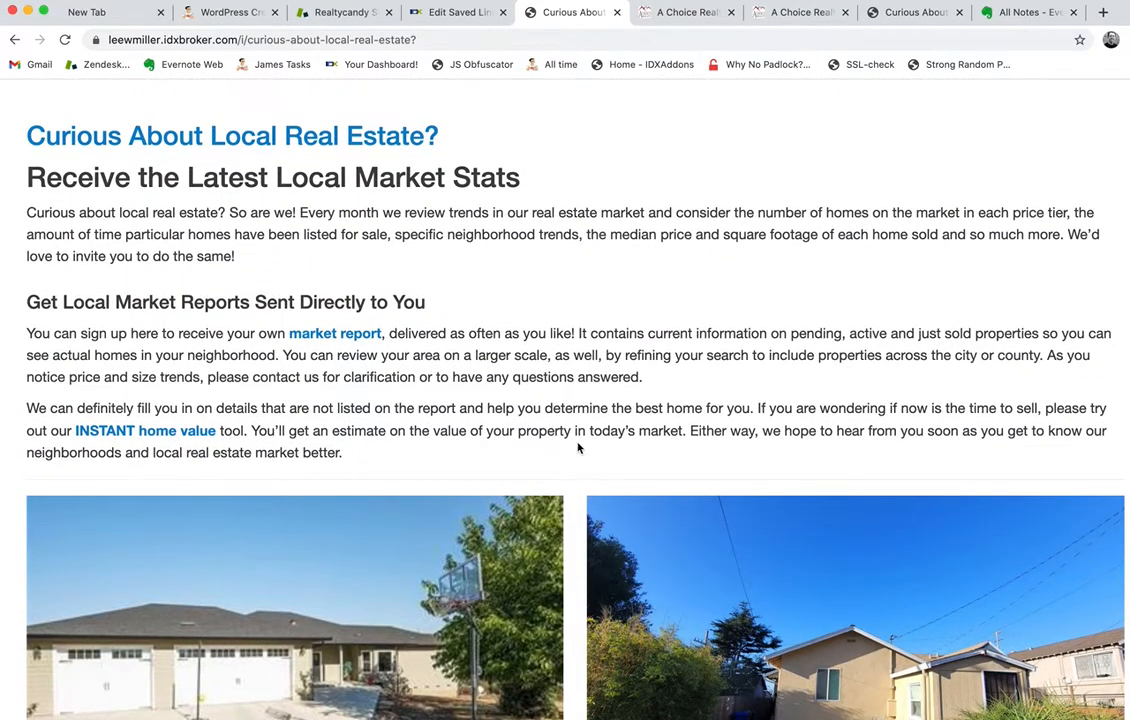
# Step: Review the listings below the blog text, then return to the saved link edit form
pyautogui.scroll(-3)
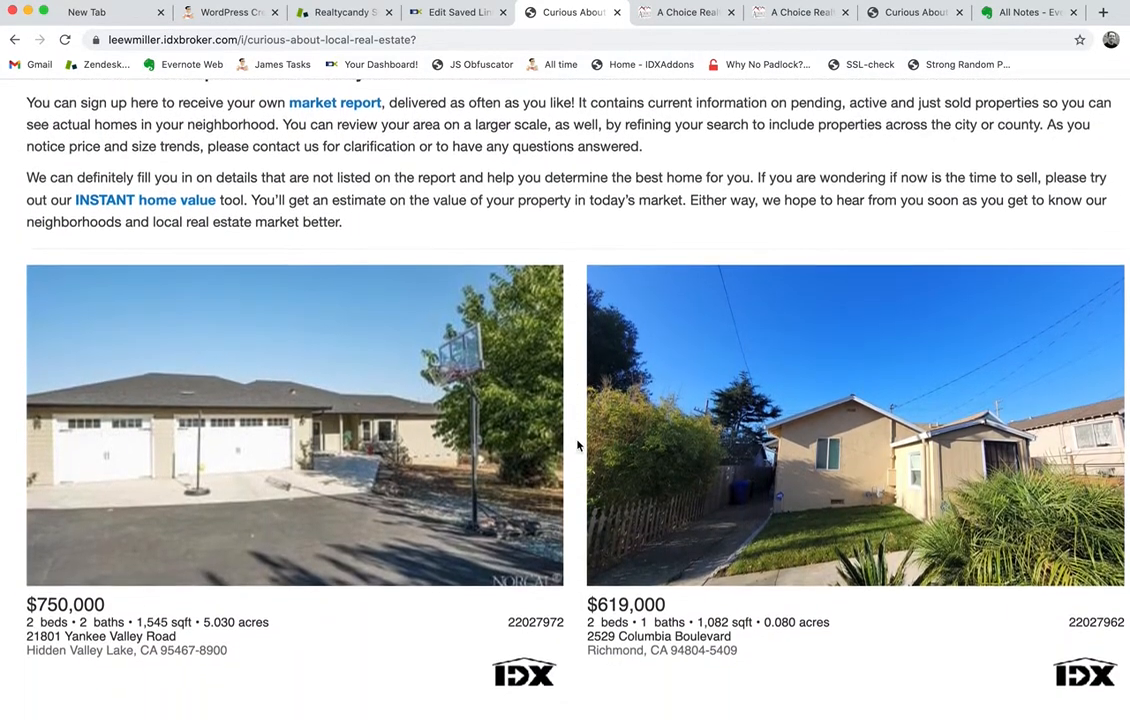
pyautogui.scroll(-3)
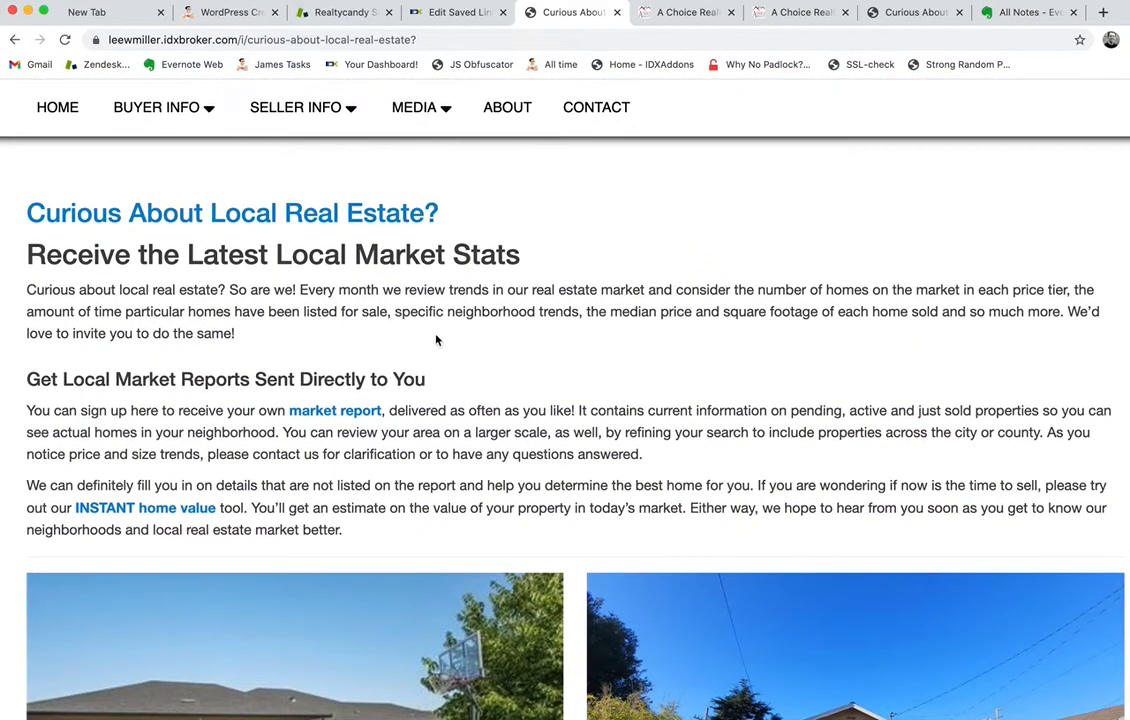
pyautogui.click(458, 12)
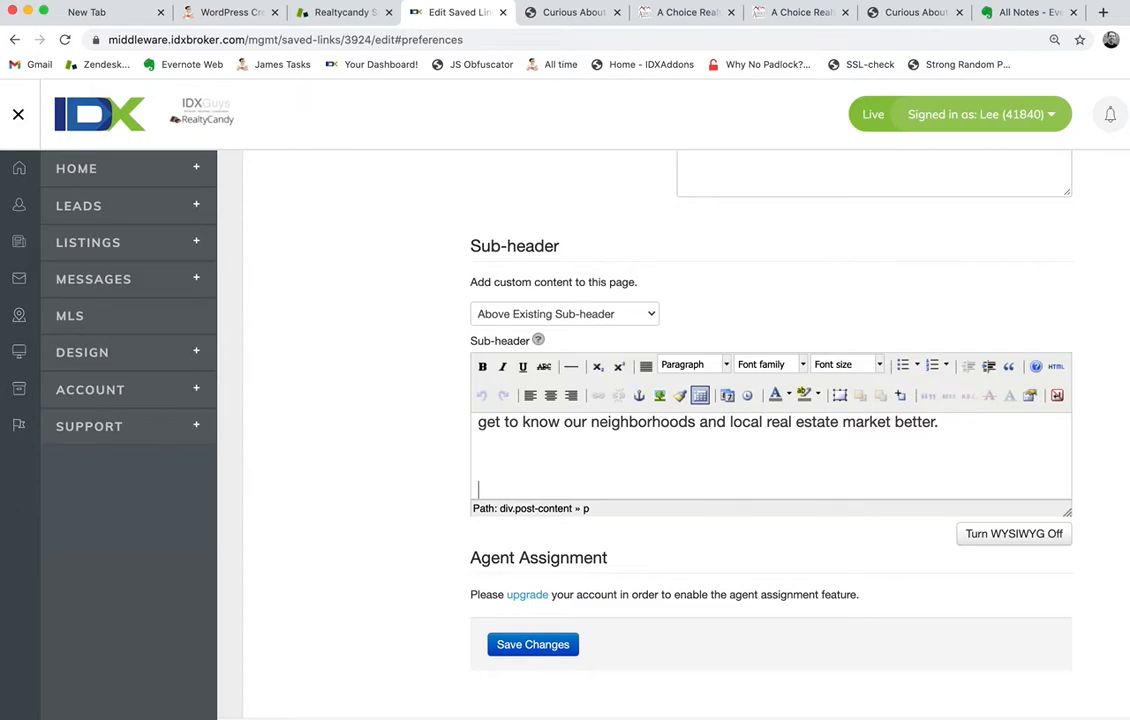
# Step: Add the line 'Click here to contact us today.' to the sub-header and select it for linking
pyautogui.write('Click here to contact us t')
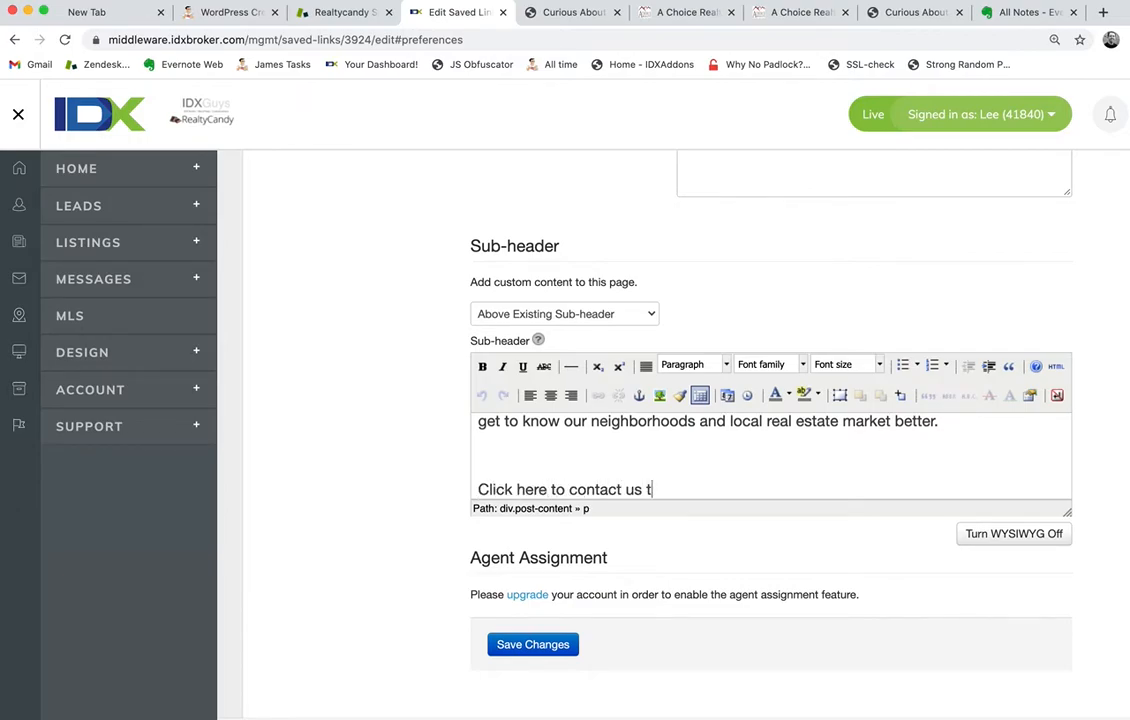
pyautogui.write('oday.')
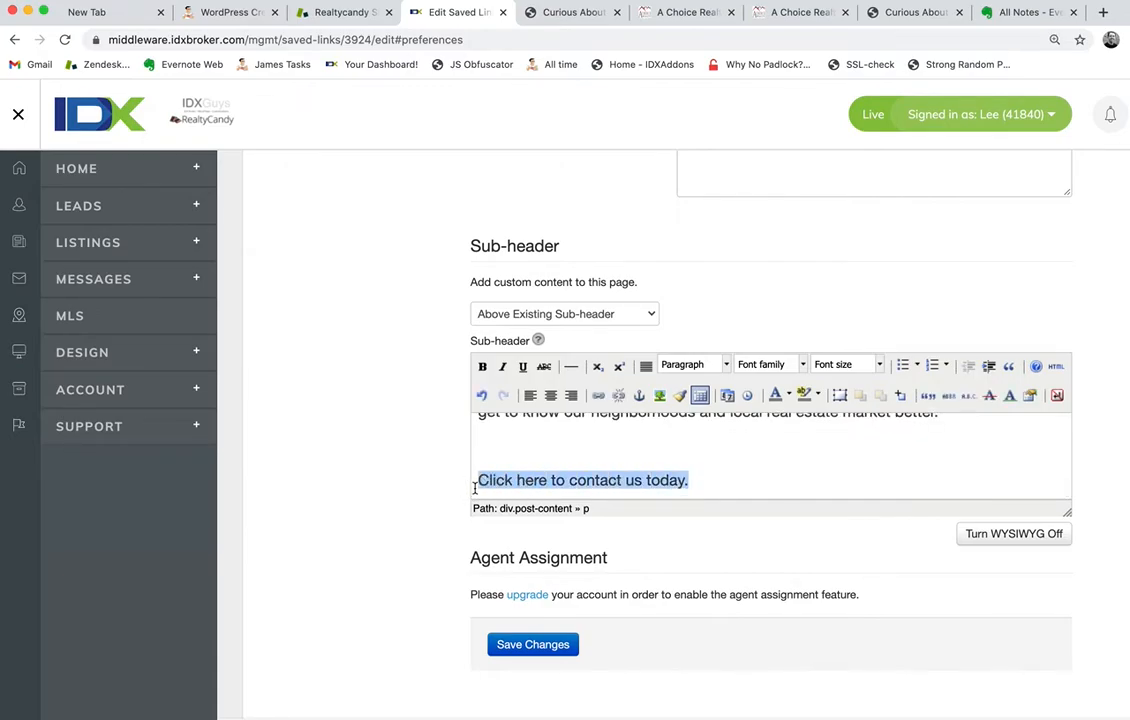
pyautogui.click(596, 396)
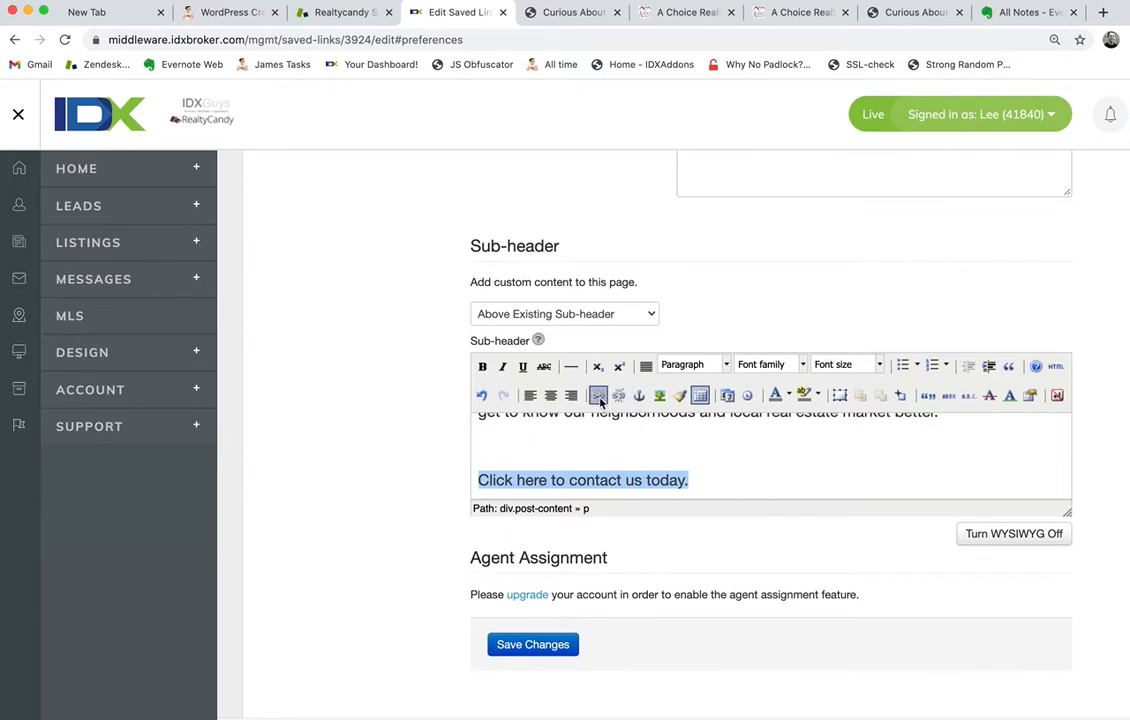
pyautogui.click(600, 394)
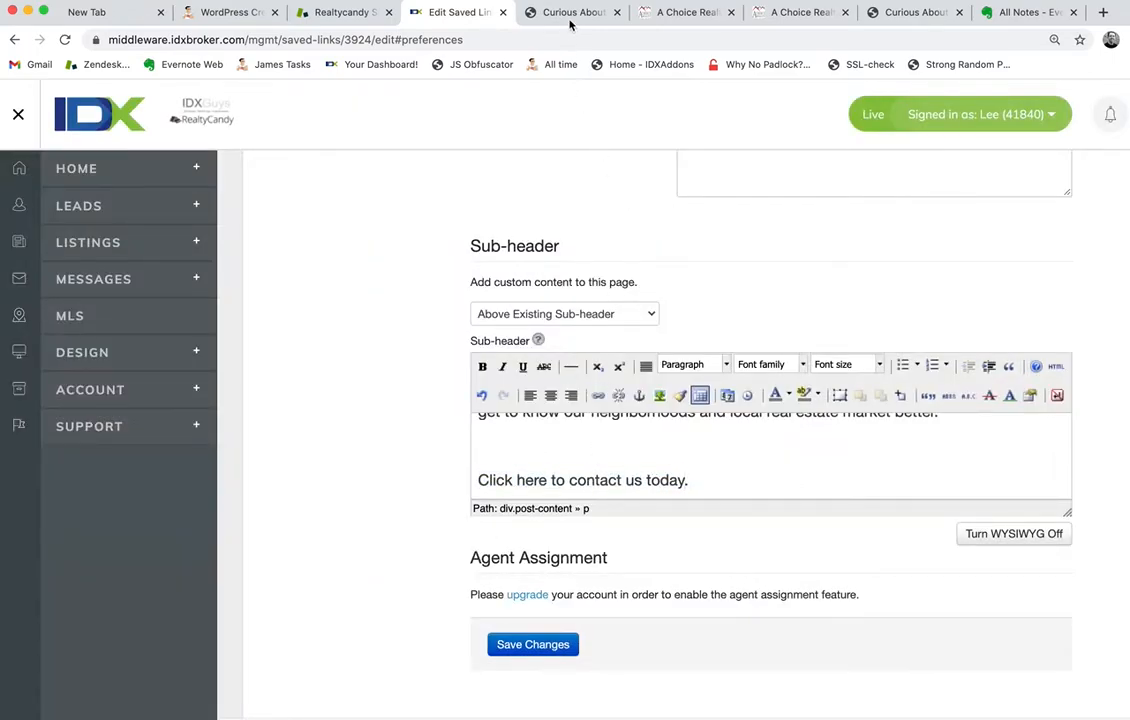
# Step: Copy the live site's contact page address and reselect the whole contact sentence
pyautogui.click(574, 12)
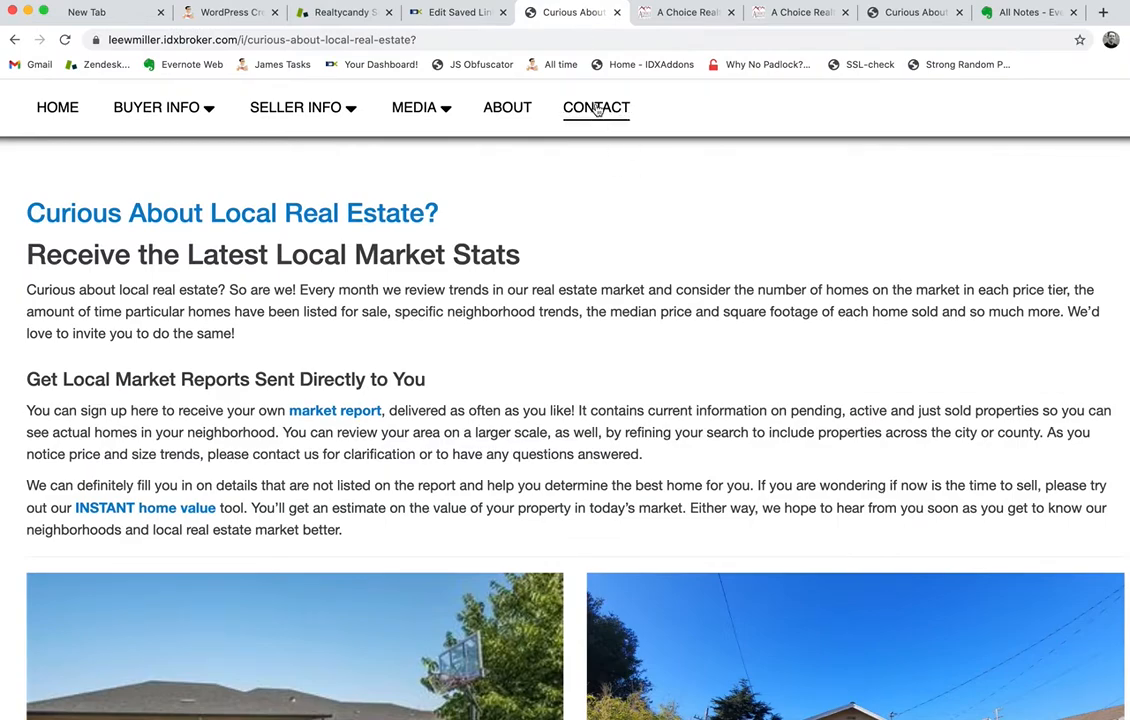
pyautogui.rightClick(596, 108)
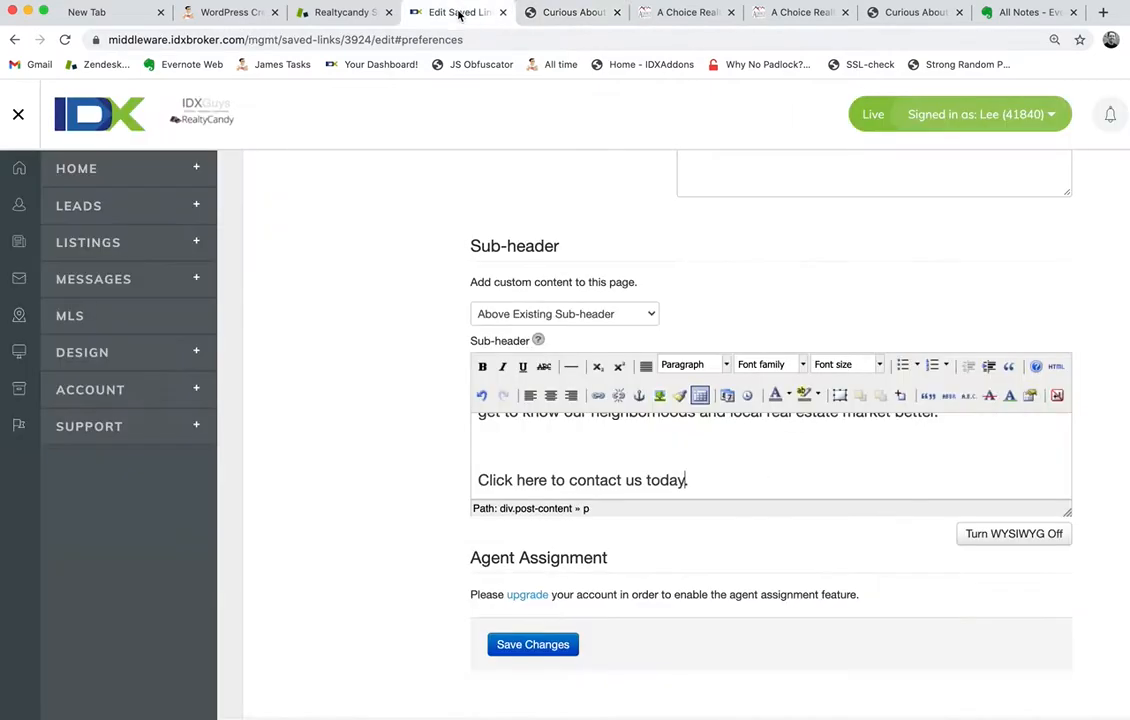
pyautogui.tripleClick(582, 480)
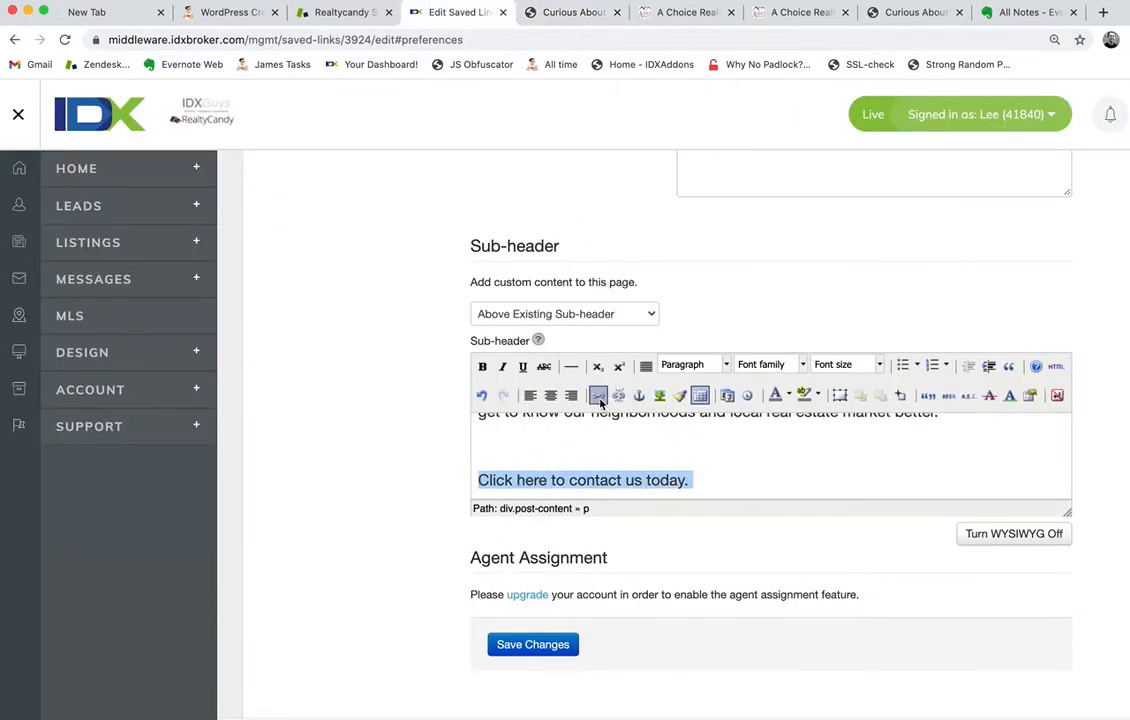
pyautogui.click(598, 394)
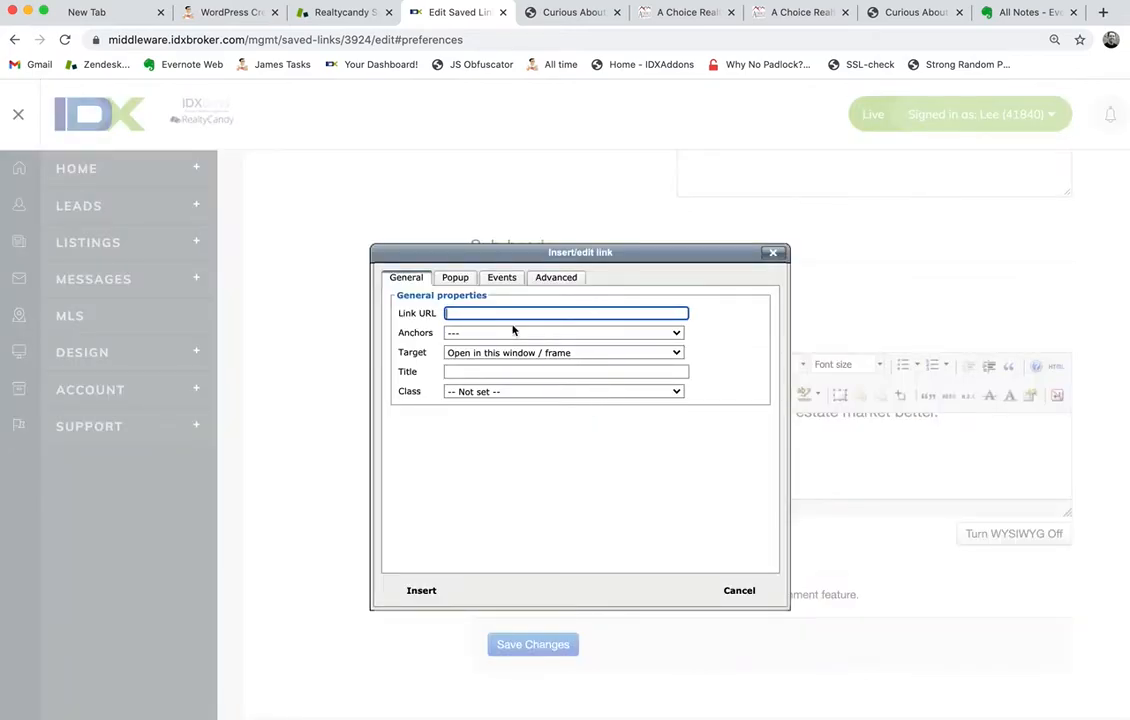
pyautogui.write('https://leewmiller.idxbroker.com/idx/contact')
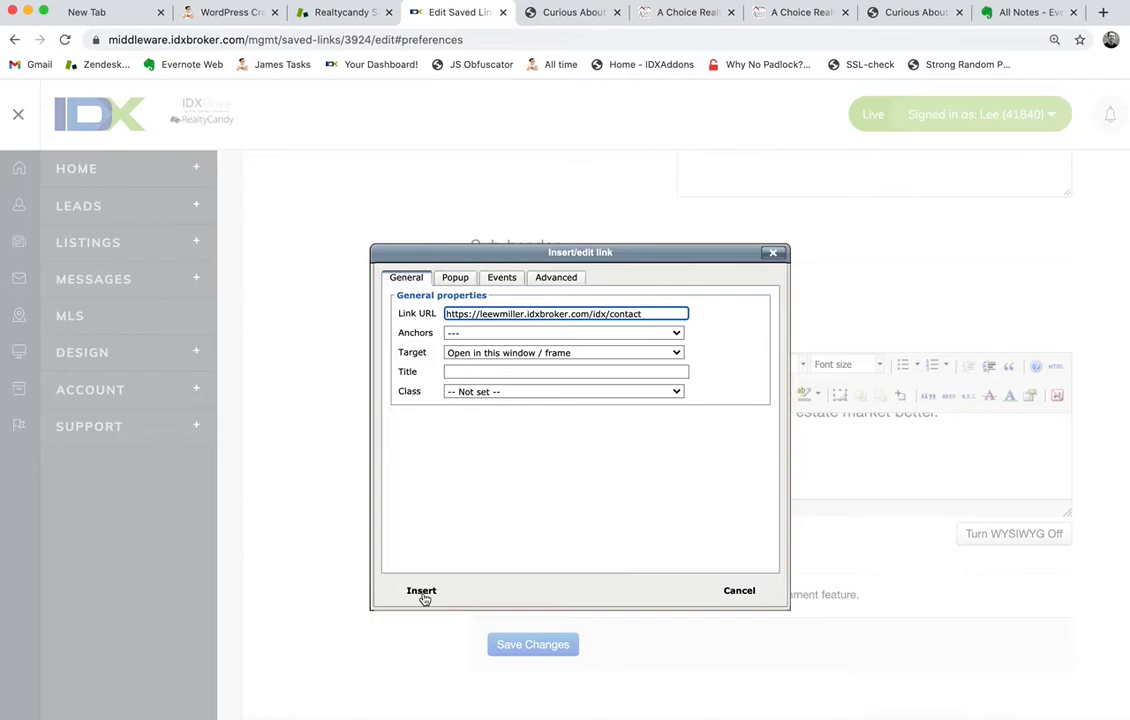
pyautogui.click(420, 592)
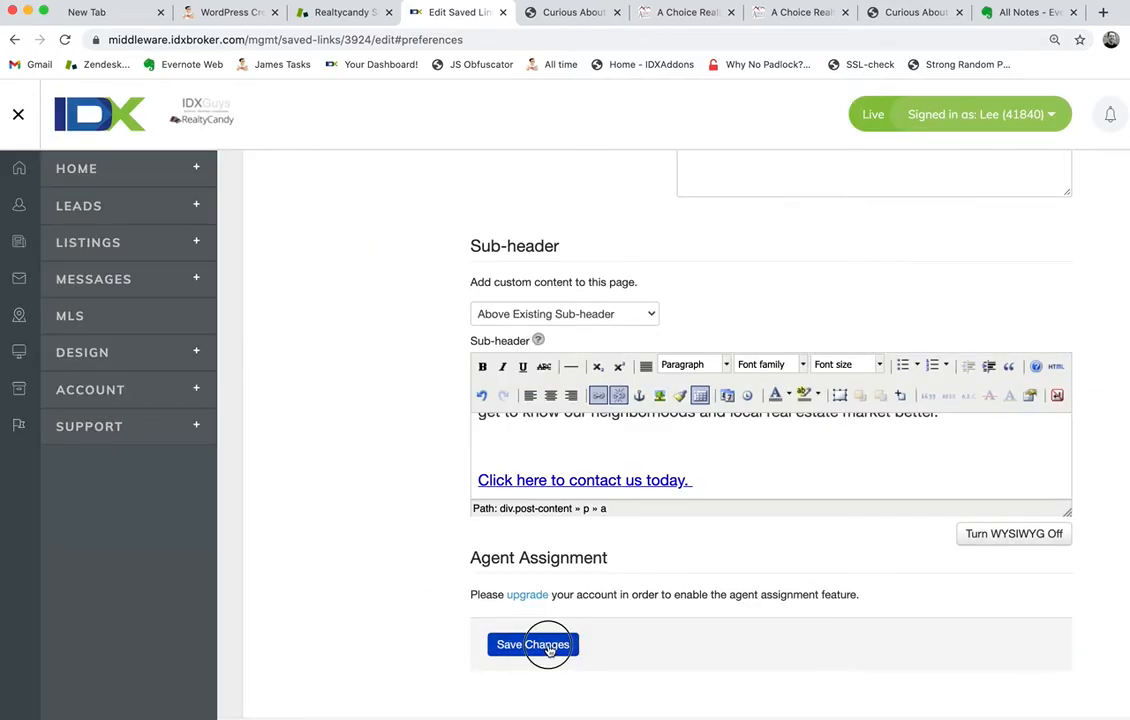
pyautogui.click(532, 644)
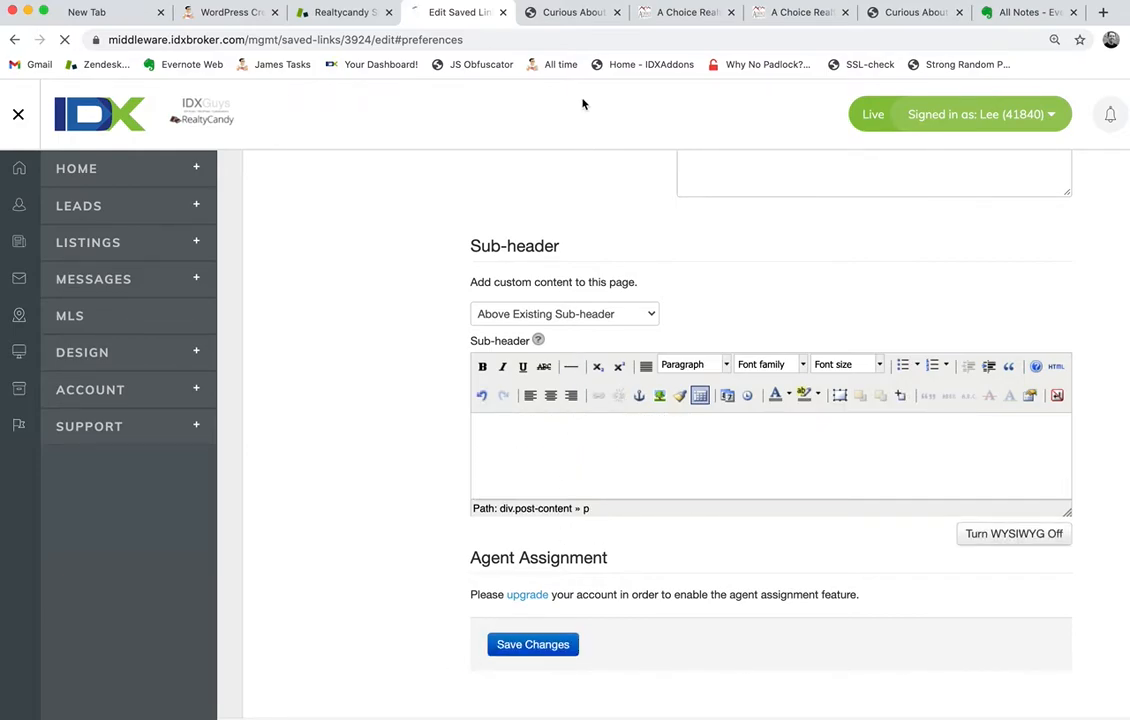
# Step: Verify on the live page that the contact sentence appears as a link above the listings
pyautogui.click(574, 12)
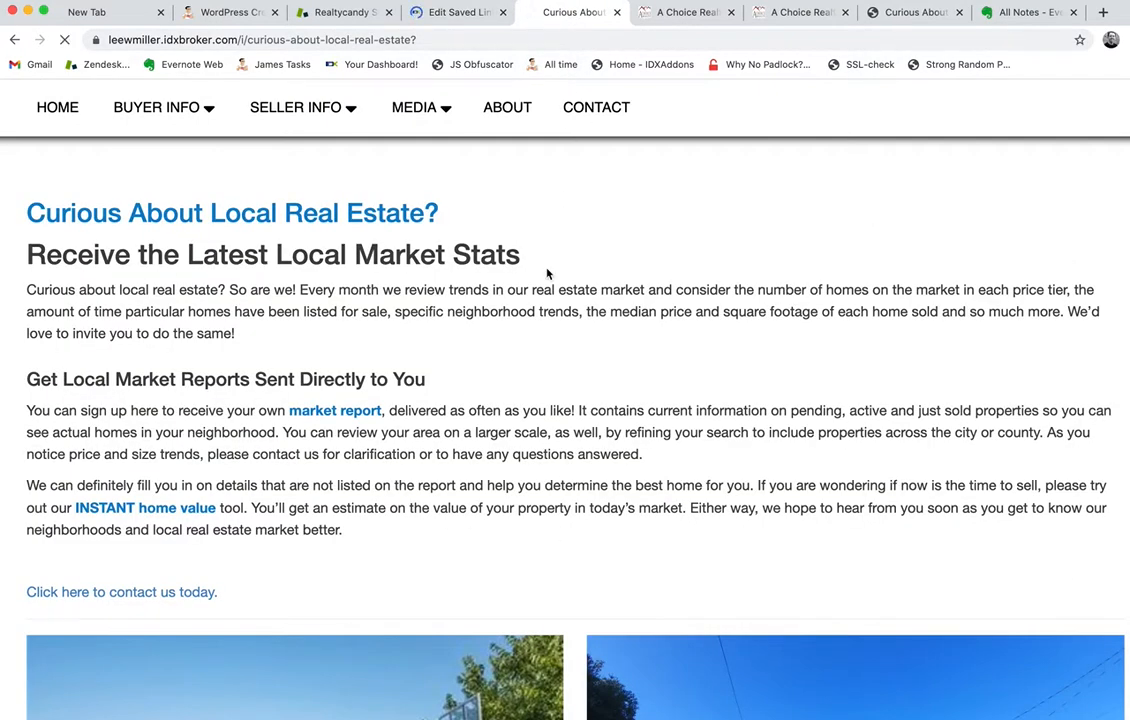
pyautogui.scroll(-3)
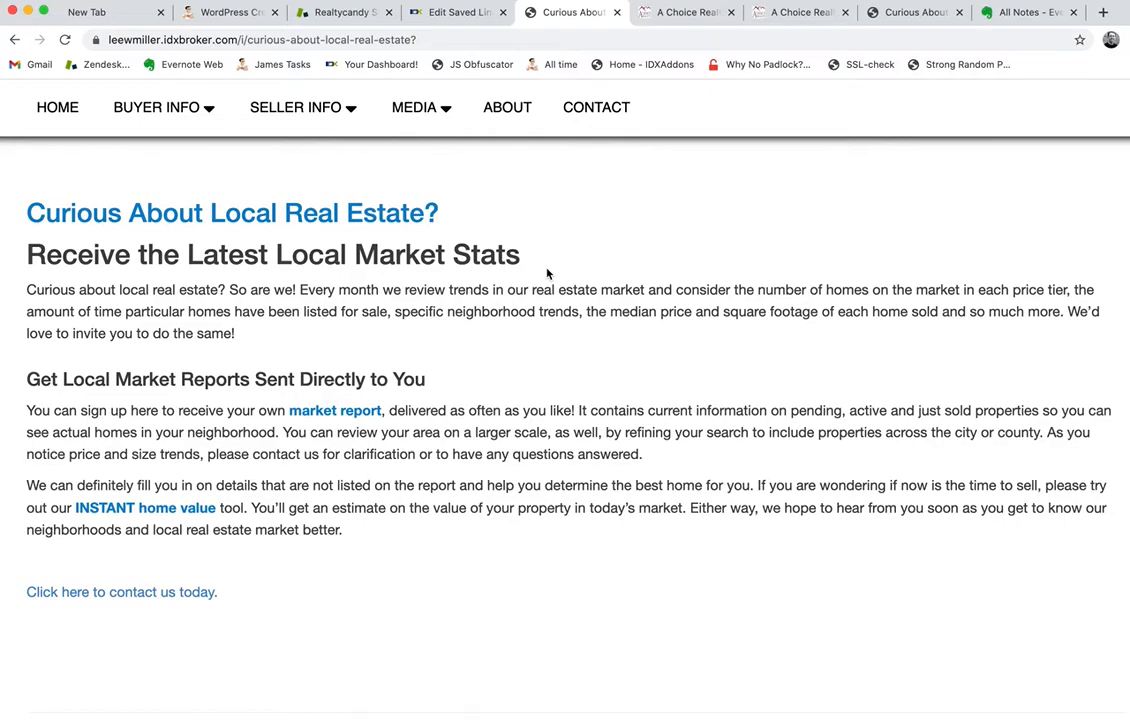
pyautogui.moveTo(464, 224)
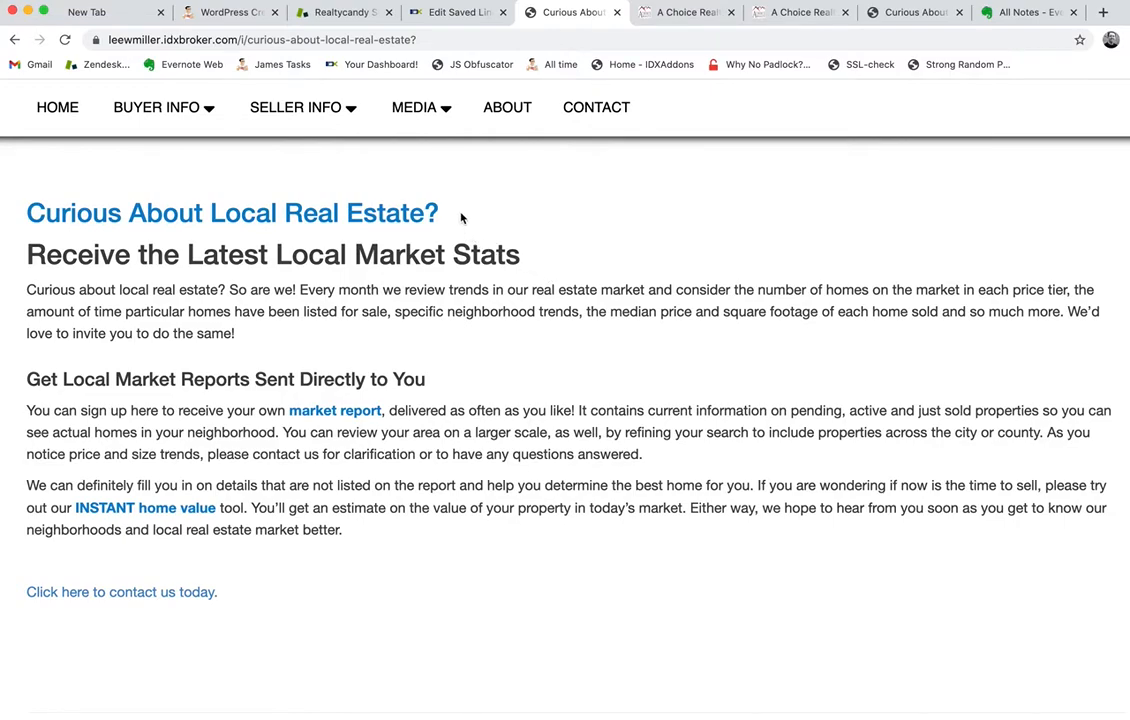
pyautogui.moveTo(390, 220)
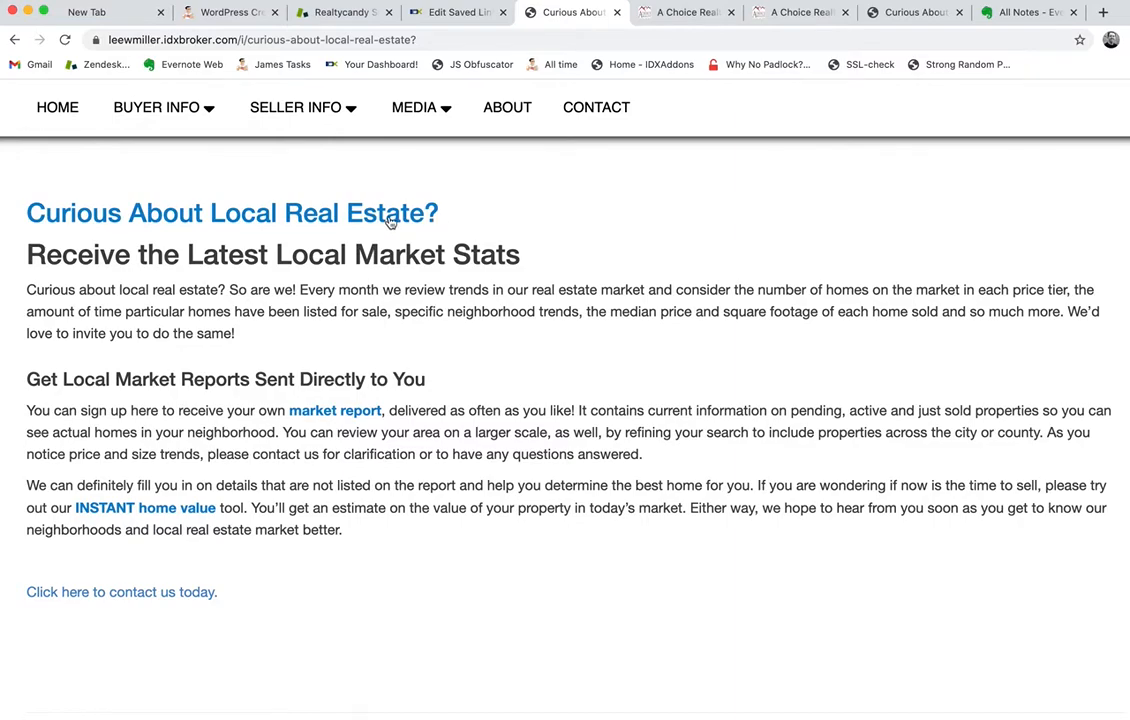
pyautogui.moveTo(492, 224)
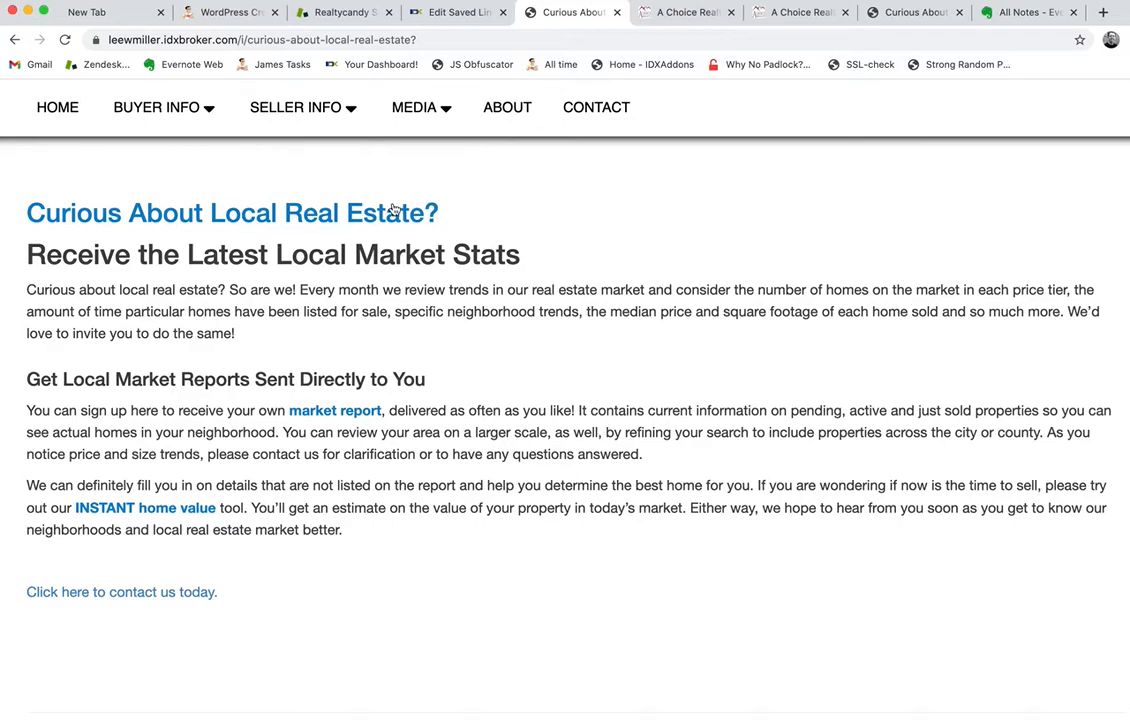
pyautogui.moveTo(316, 220)
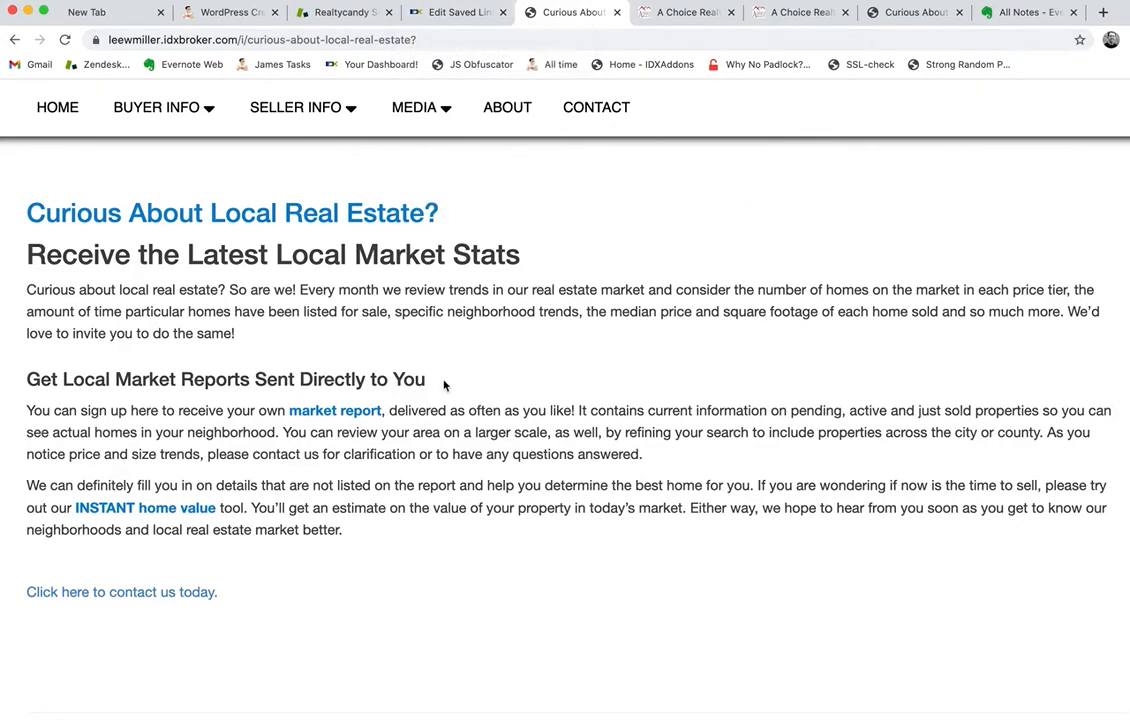
pyautogui.scroll(-3)
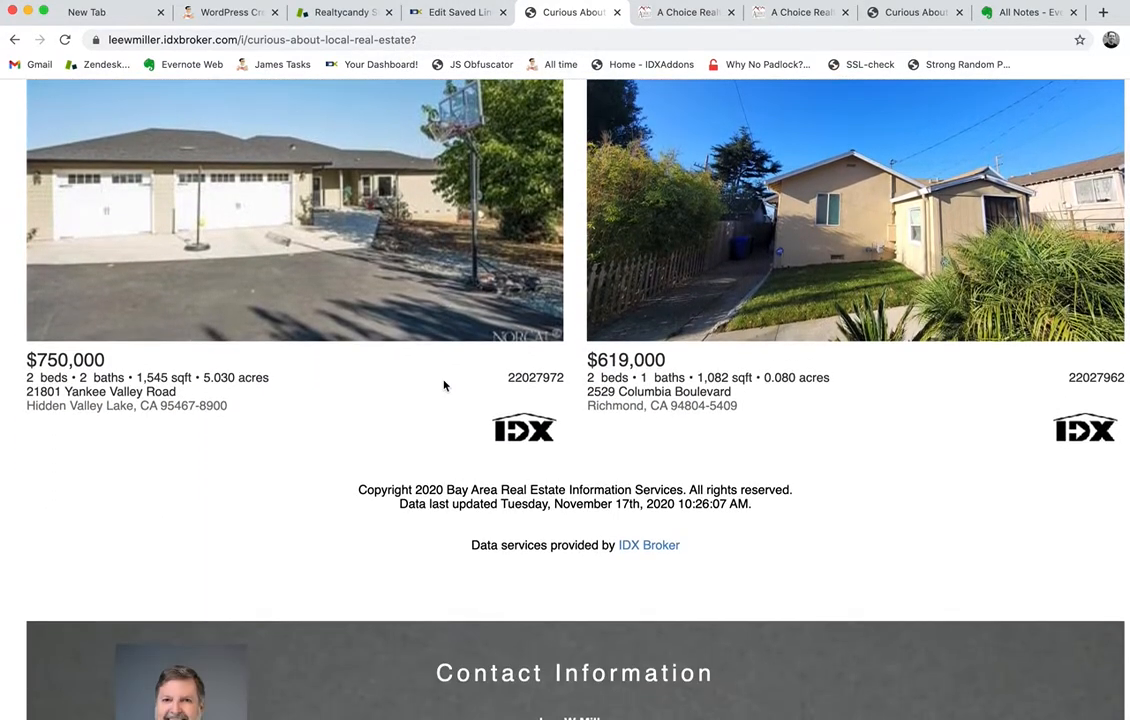
pyautogui.scroll(3)
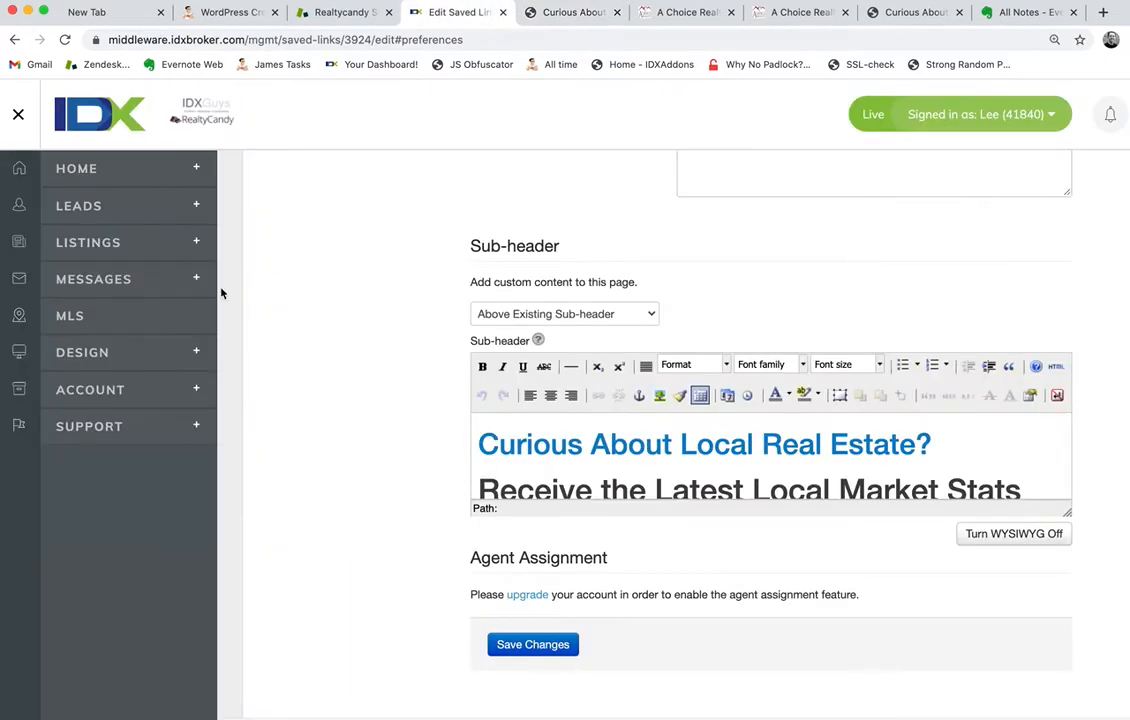
# Step: Navigate to Design > Website > Saved Links and briefly start the Add Saved Link form
pyautogui.click(82, 352)
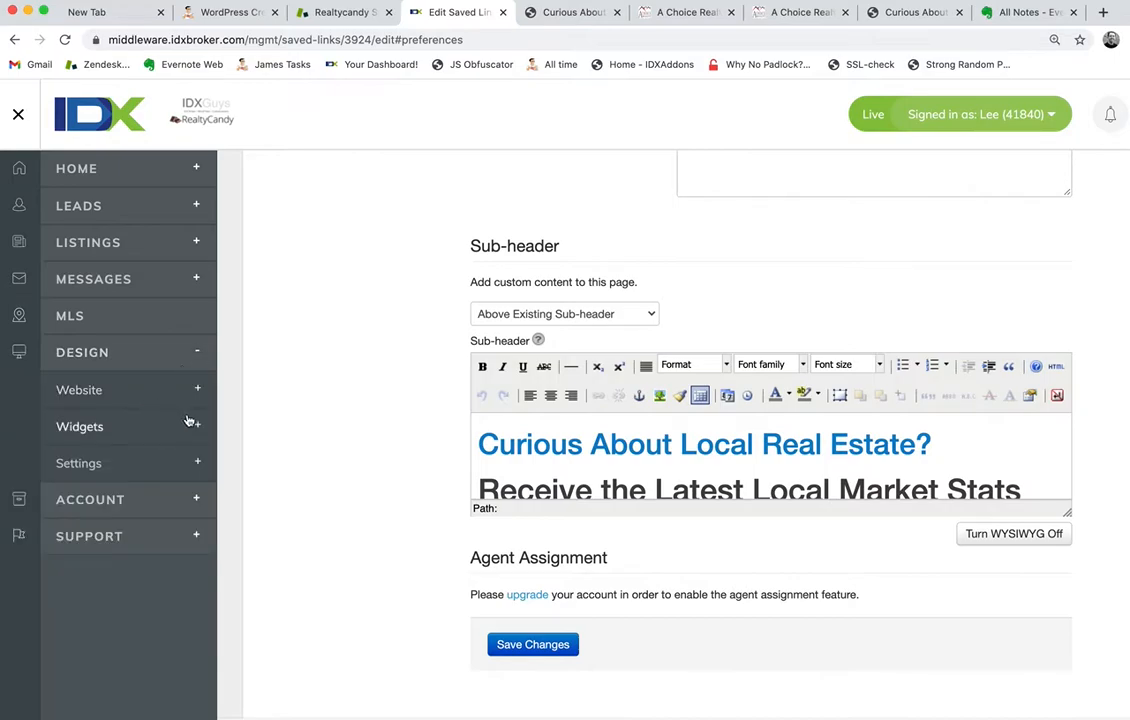
pyautogui.moveTo(198, 398)
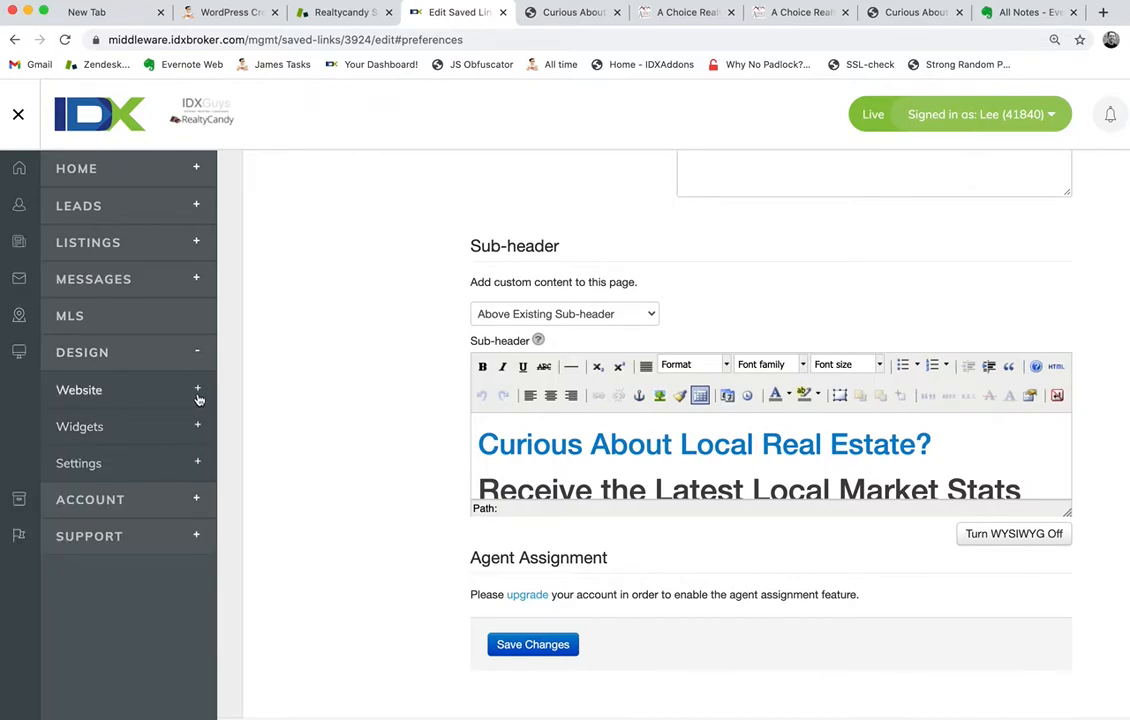
pyautogui.click(80, 388)
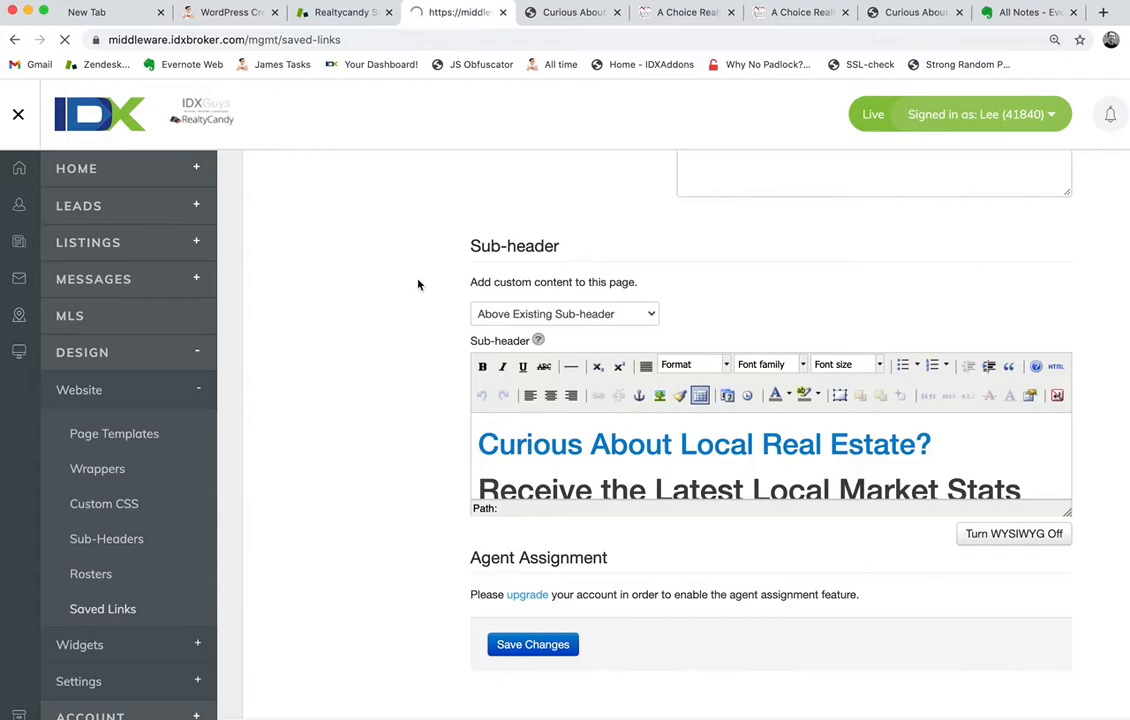
pyautogui.moveTo(420, 248)
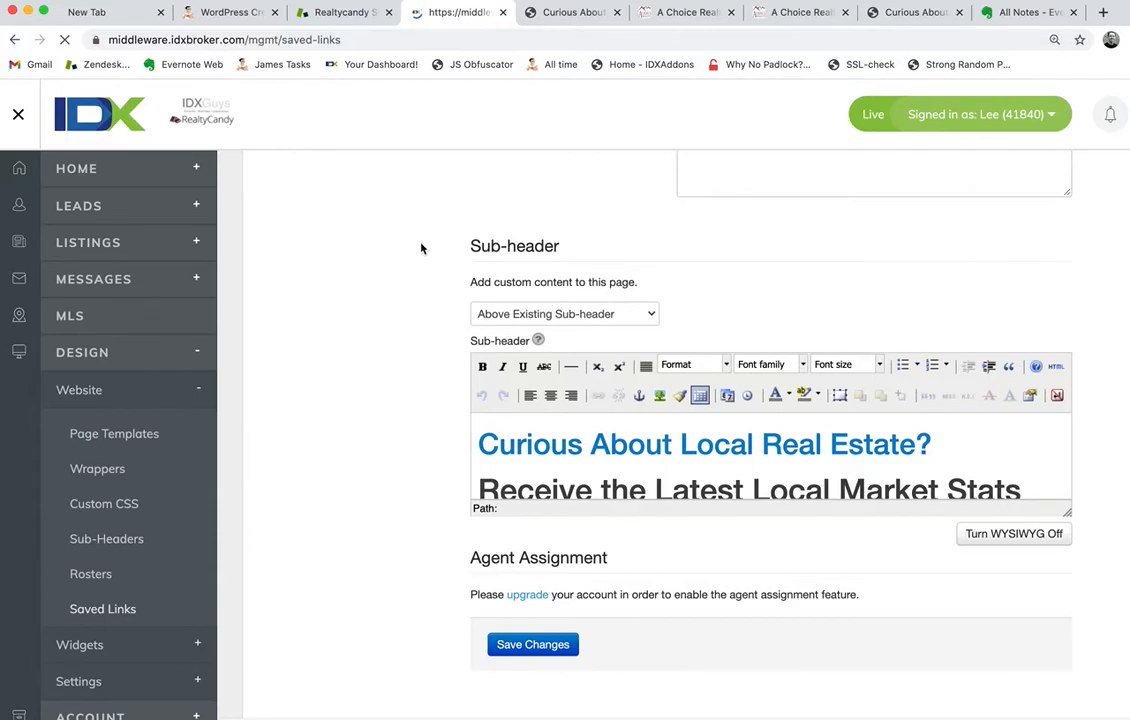
pyautogui.click(102, 608)
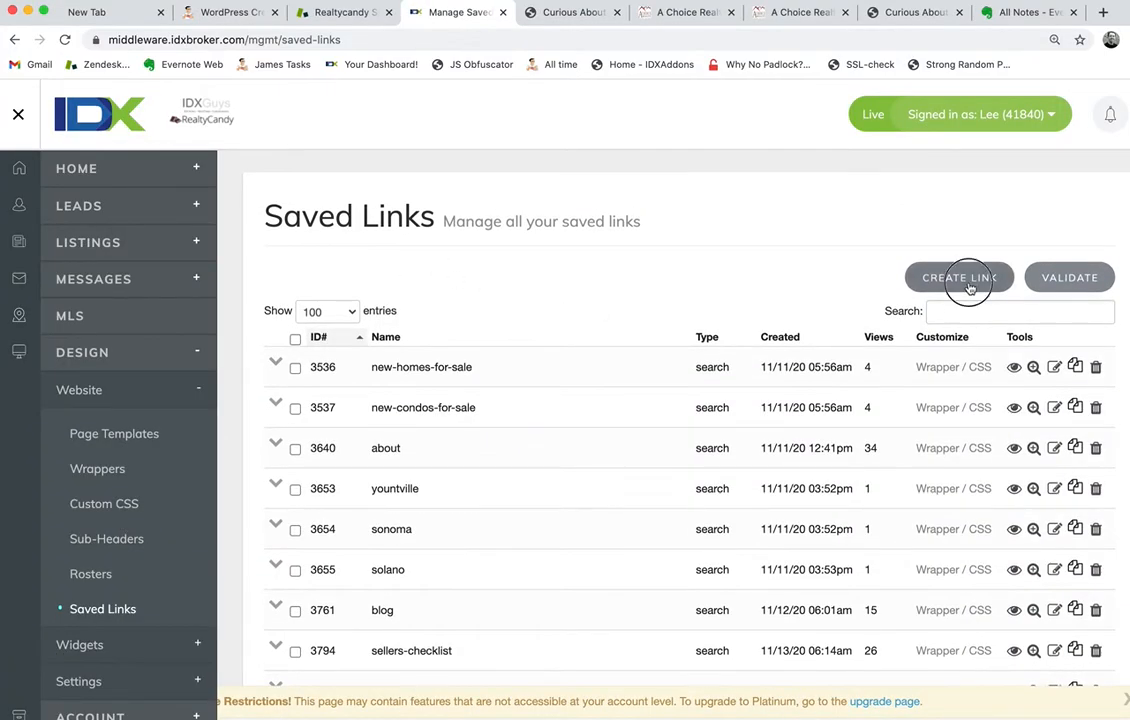
pyautogui.click(958, 276)
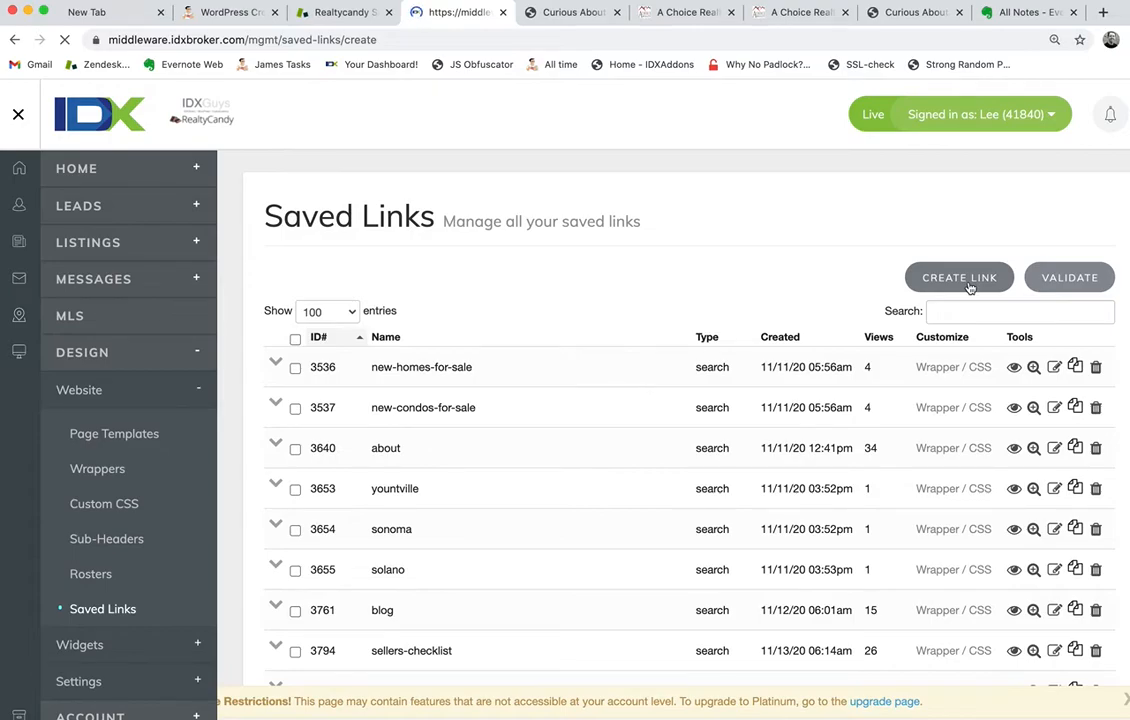
pyautogui.click(958, 276)
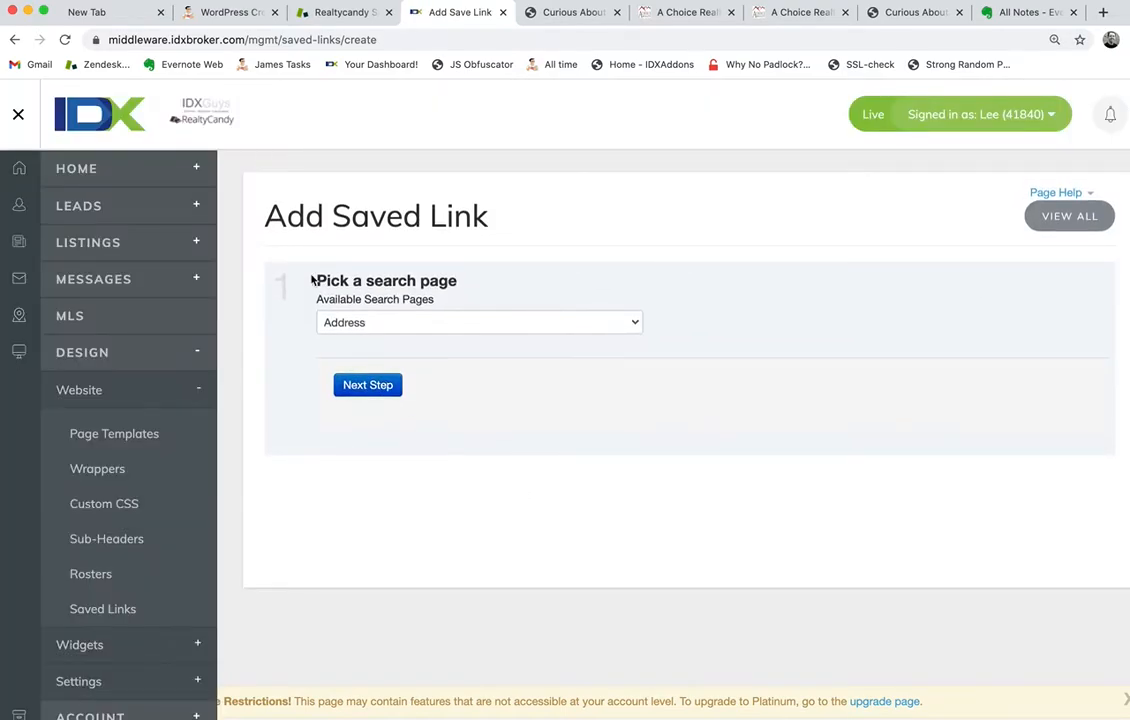
# Step: Toggle the side navigation, glance at the Pages list, and return to the Saved Links list
pyautogui.click(18, 114)
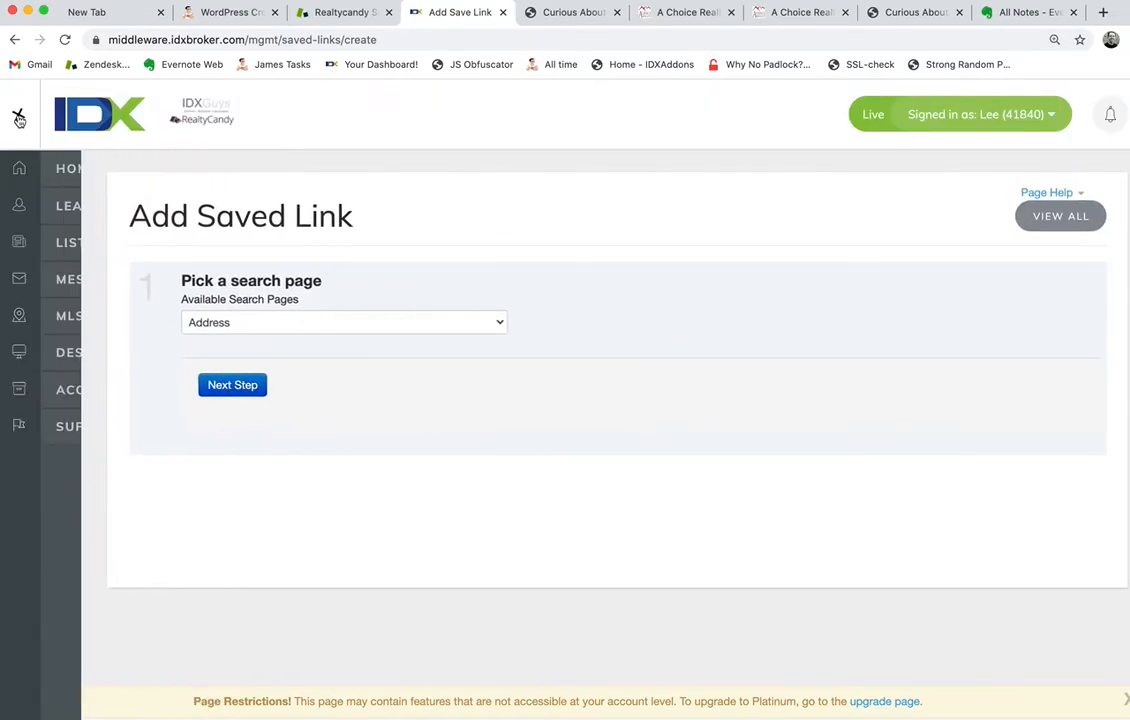
pyautogui.click(18, 114)
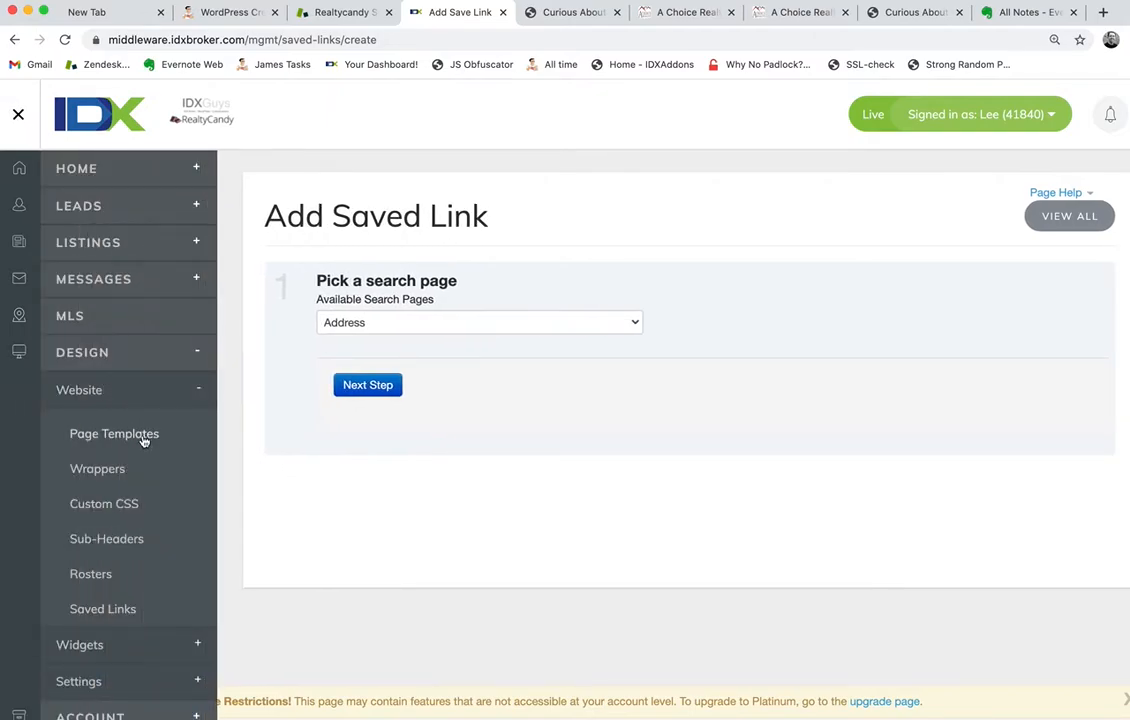
pyautogui.click(102, 608)
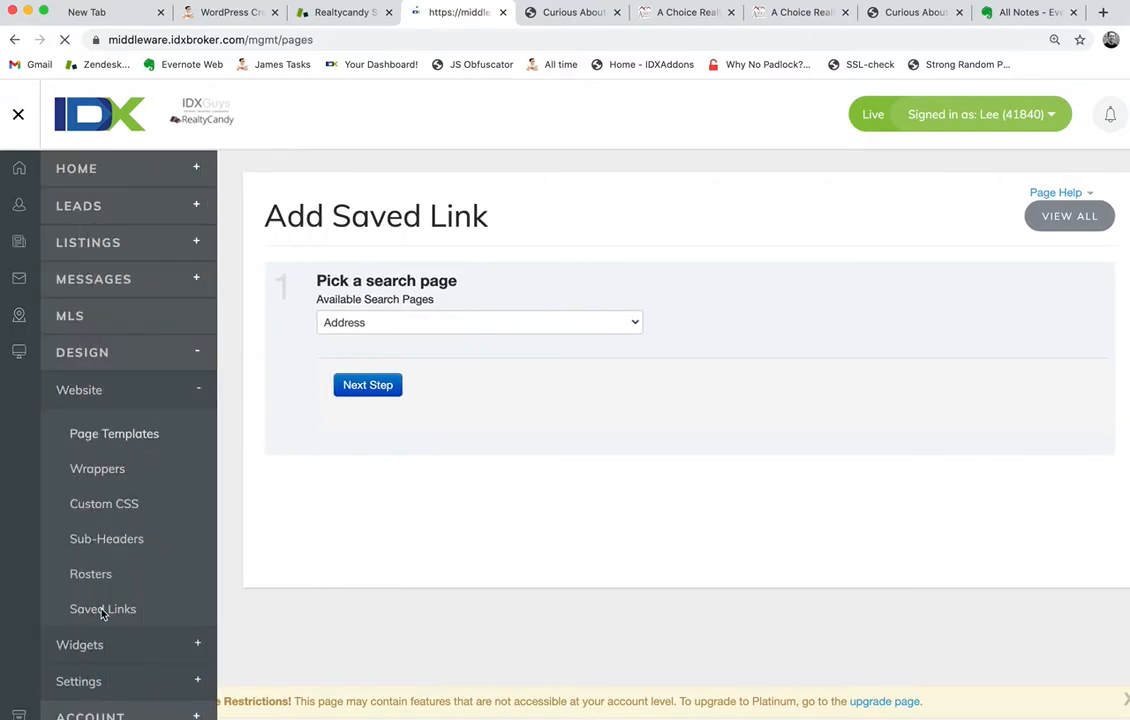
pyautogui.click(102, 608)
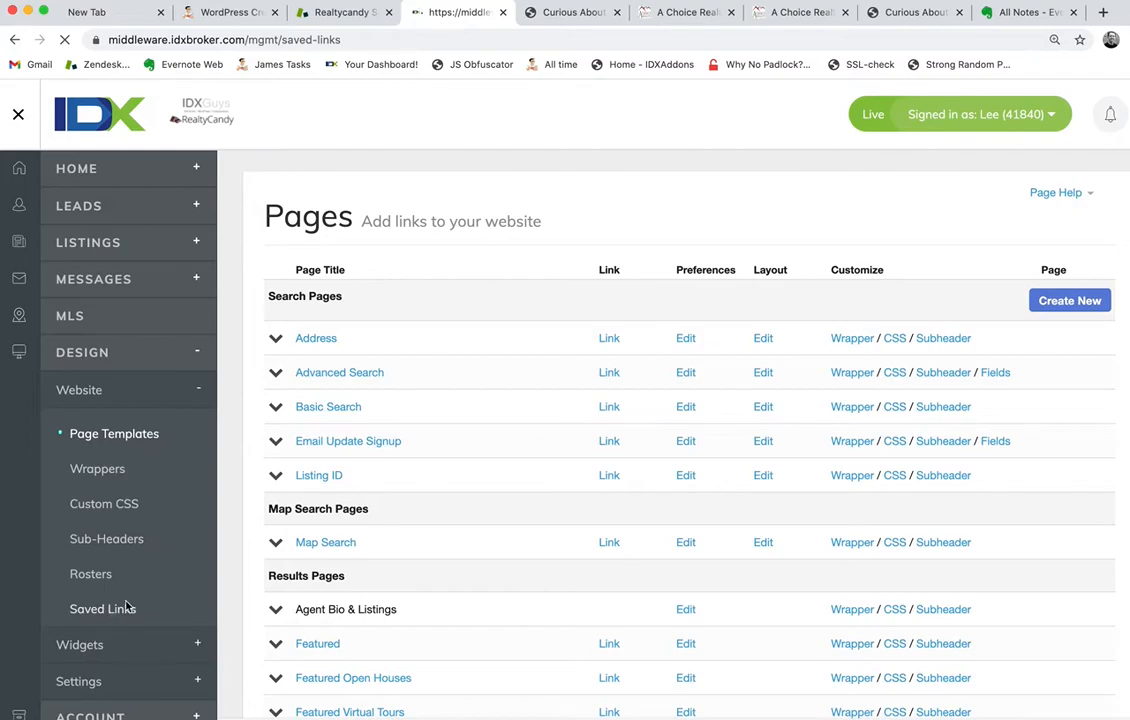
pyautogui.click(102, 608)
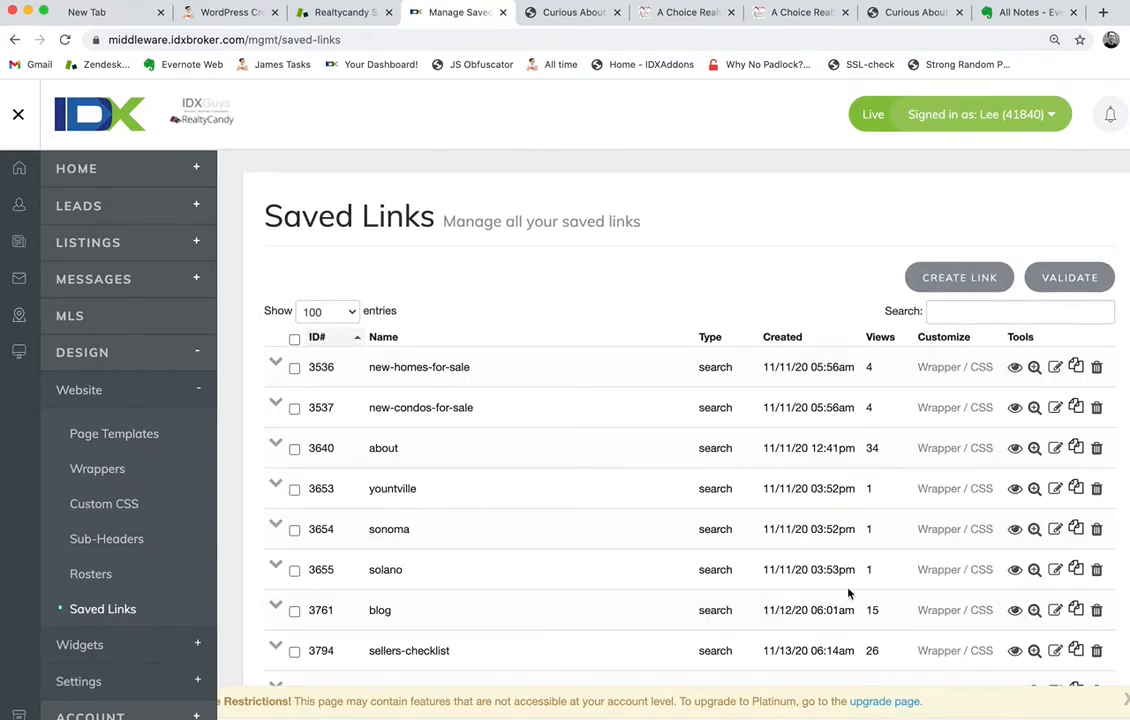
# Step: View the blog link's live Coming Soon page, then return to the Manage Saved Links tab
pyautogui.click(508, 12)
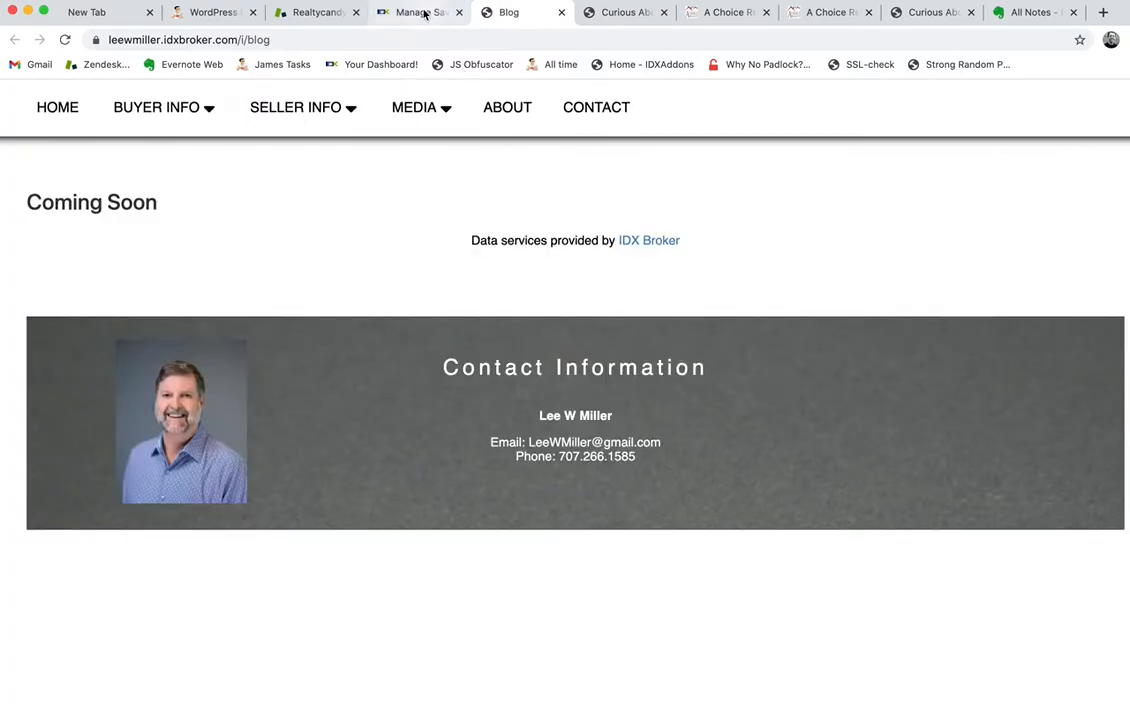
pyautogui.click(418, 12)
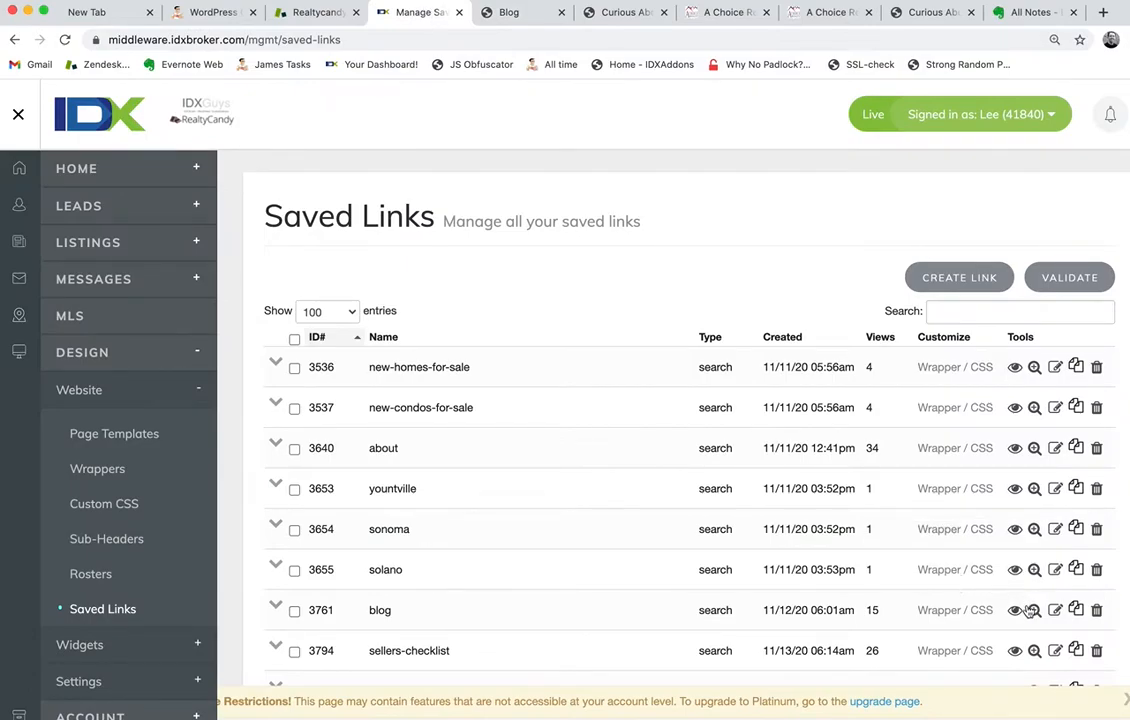
# Step: Edit the blog link's preferences and add a Napa Valley Real Estate teaser question to the sub-header
pyautogui.click(1056, 610)
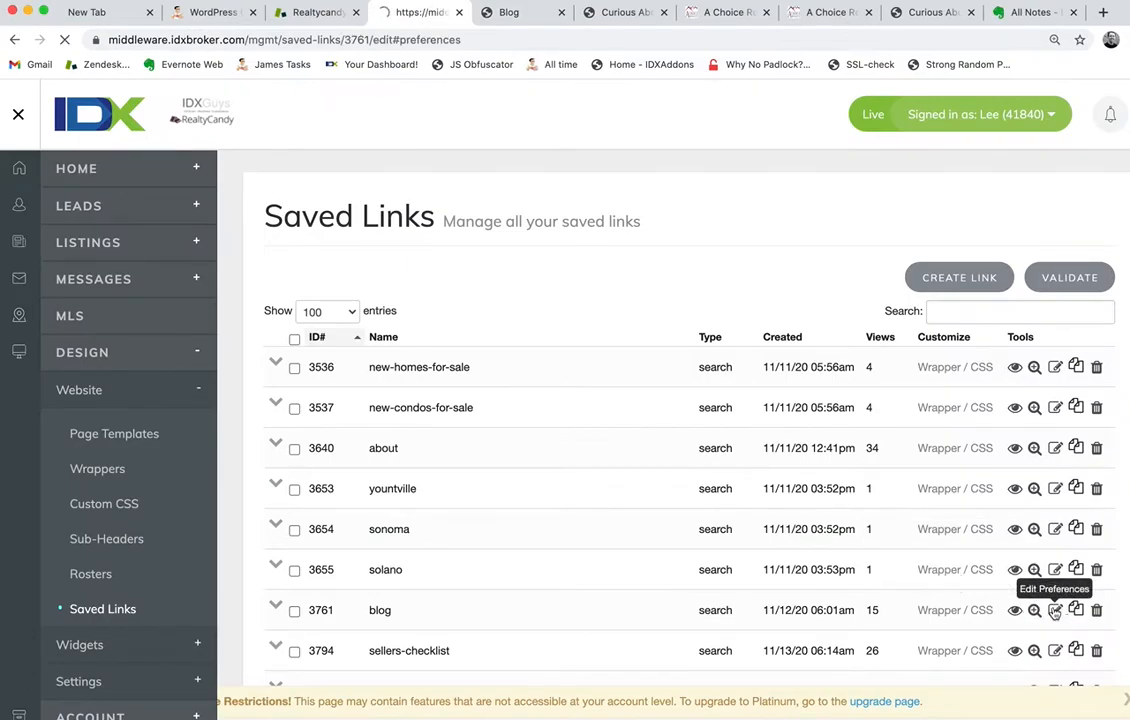
pyautogui.click(1056, 610)
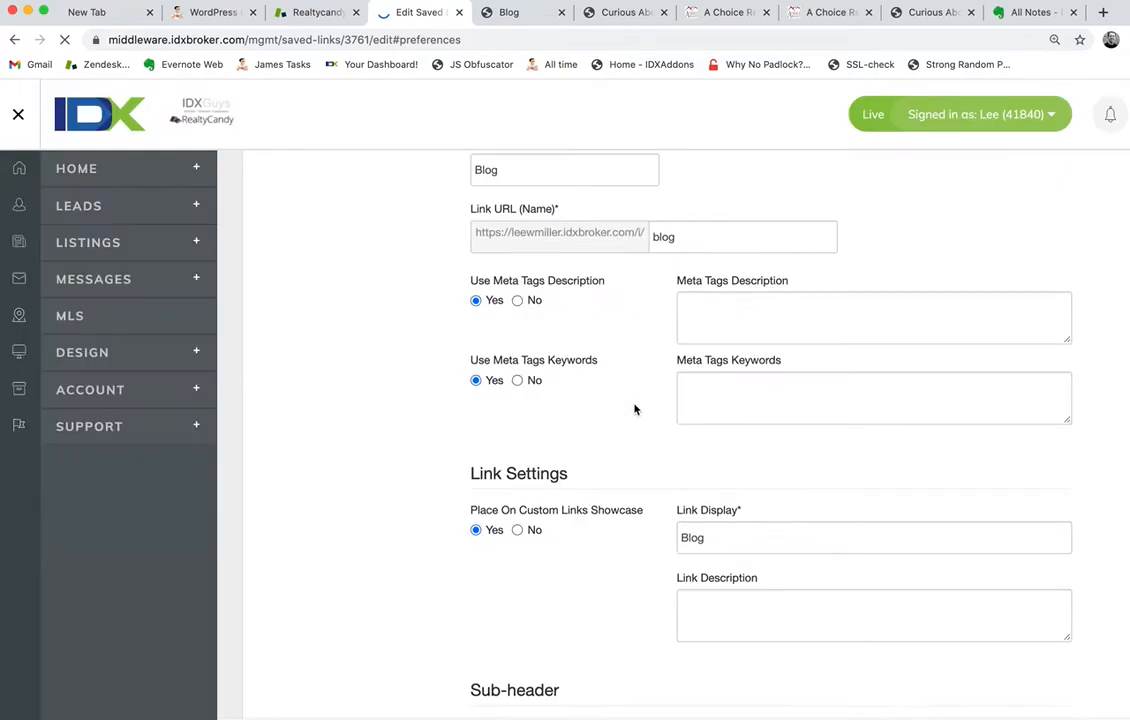
pyautogui.scroll(-3)
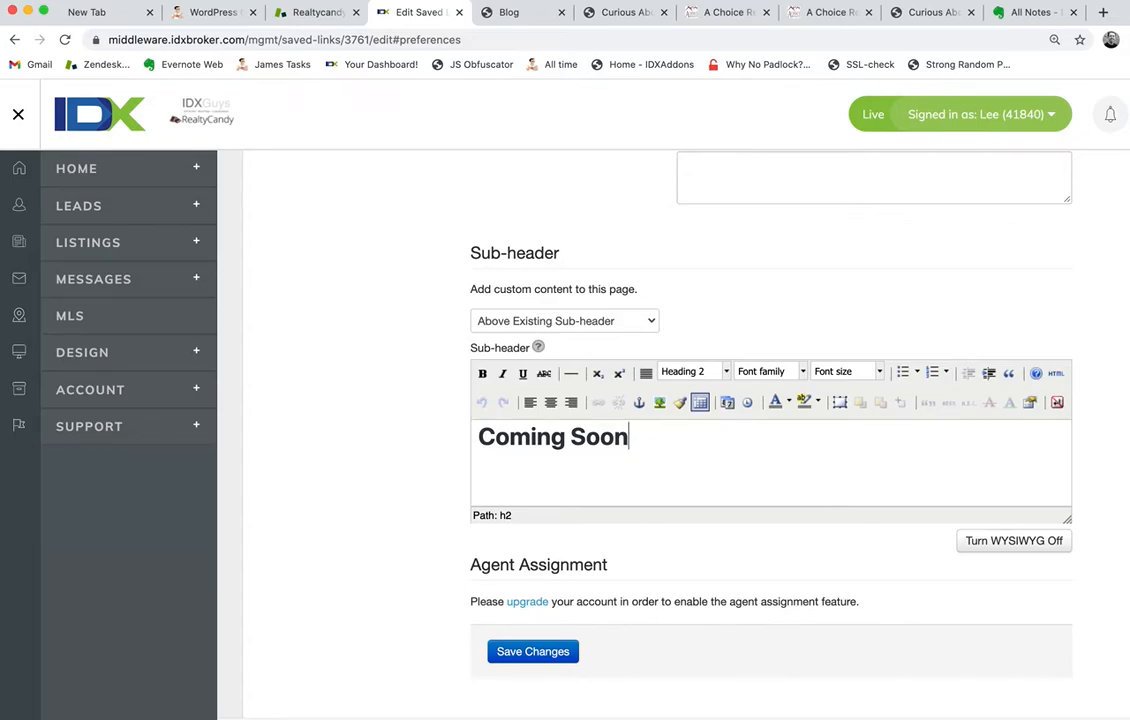
pyautogui.write('Curious about local')
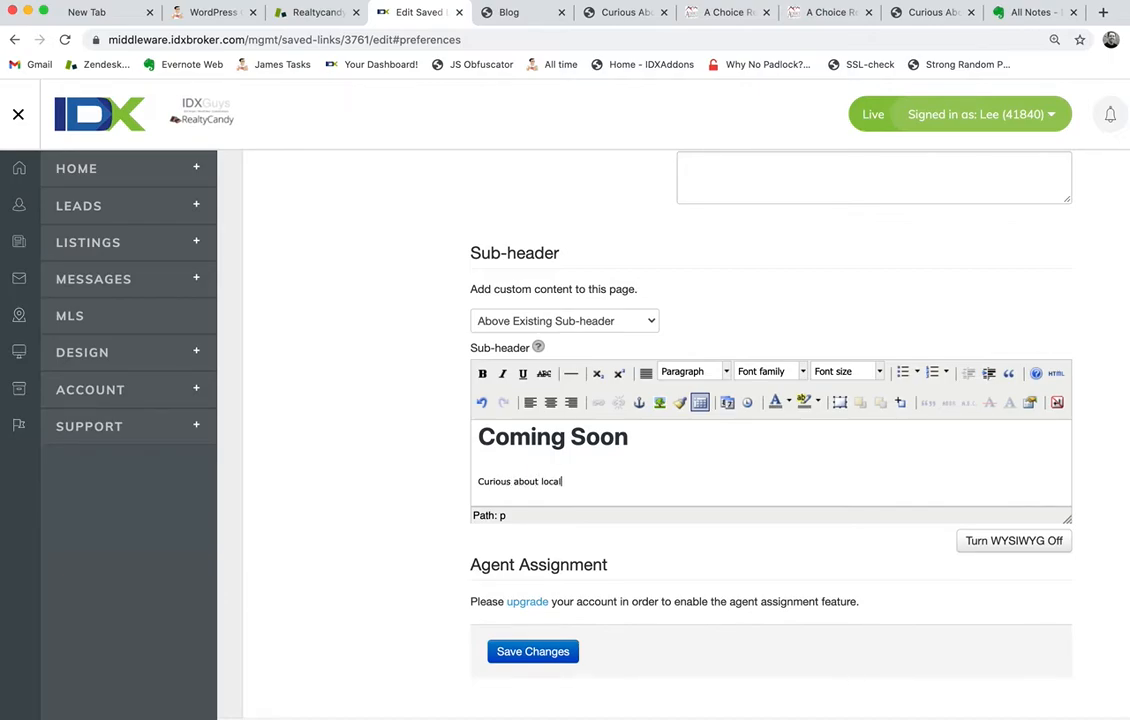
pyautogui.write('Napa Valley Ral')
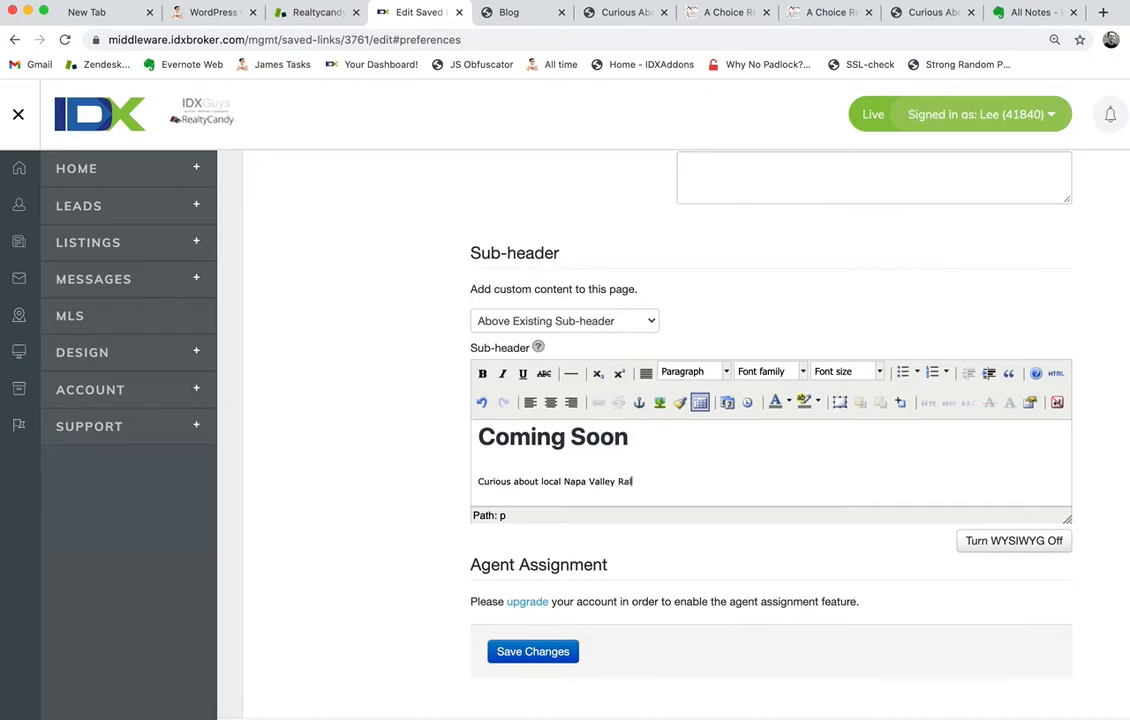
pyautogui.write('Real Estate?')
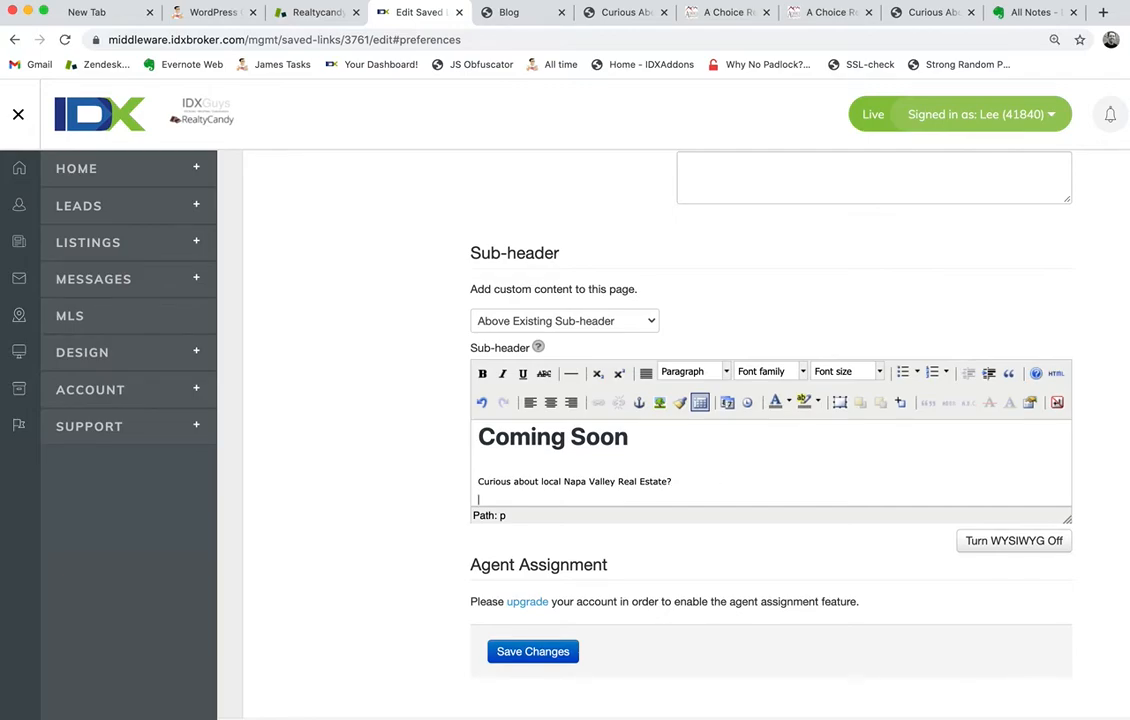
# Step: Add a paragraph about Napa Valley real estate information ending in 'Read More>>'
pyautogui.write('If you are looking for more info')
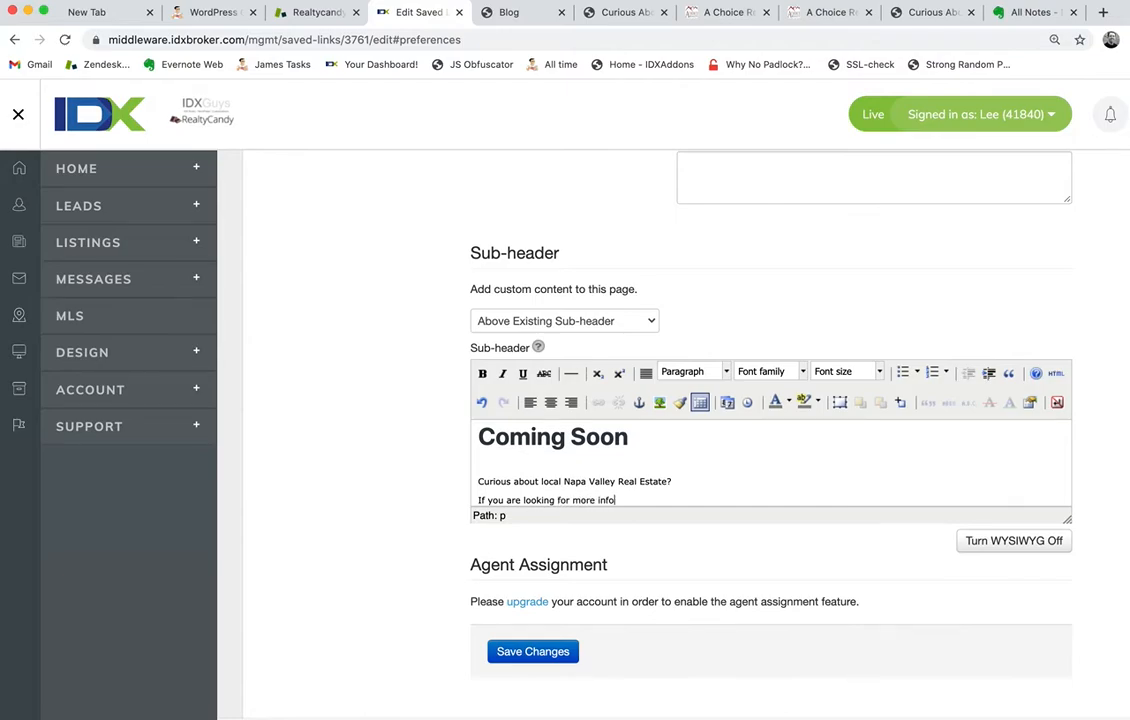
pyautogui.write('rmation about Nappy')
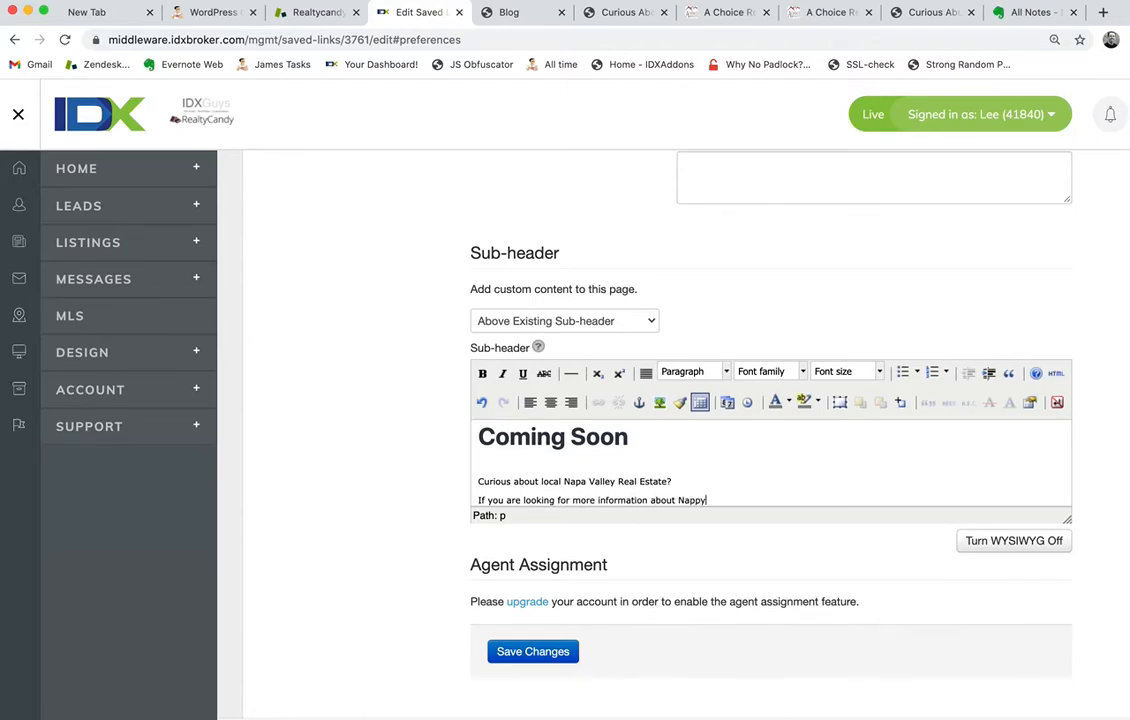
pyautogui.write('Napa Val')
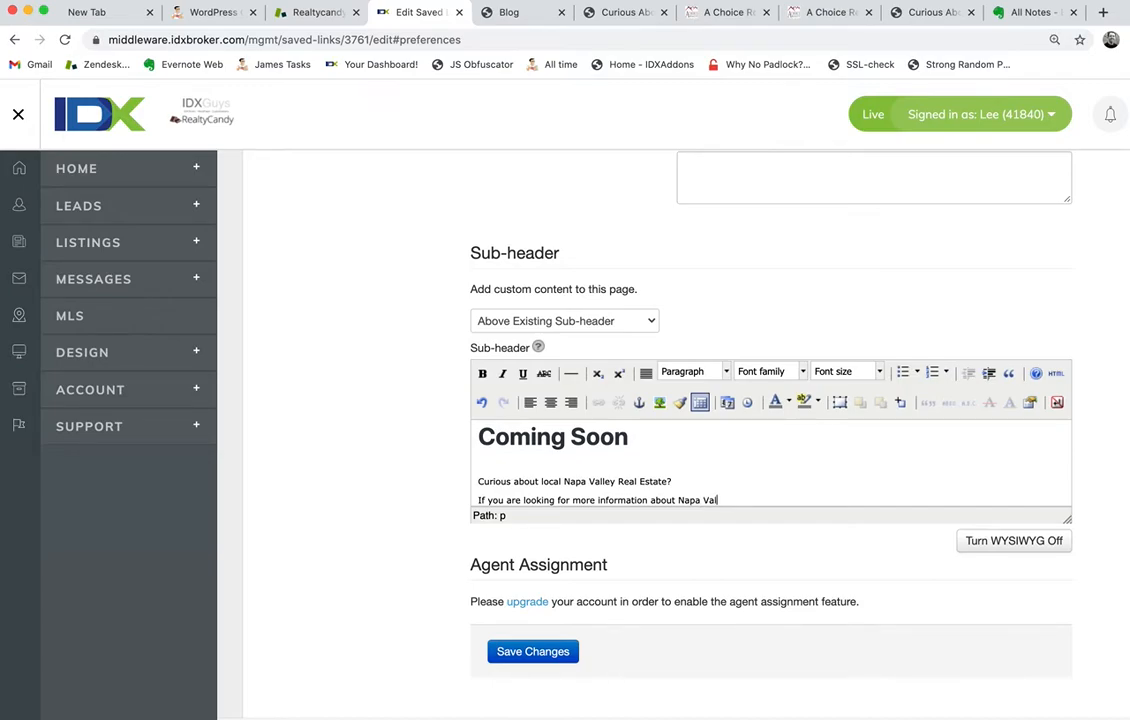
pyautogui.write('ley real')
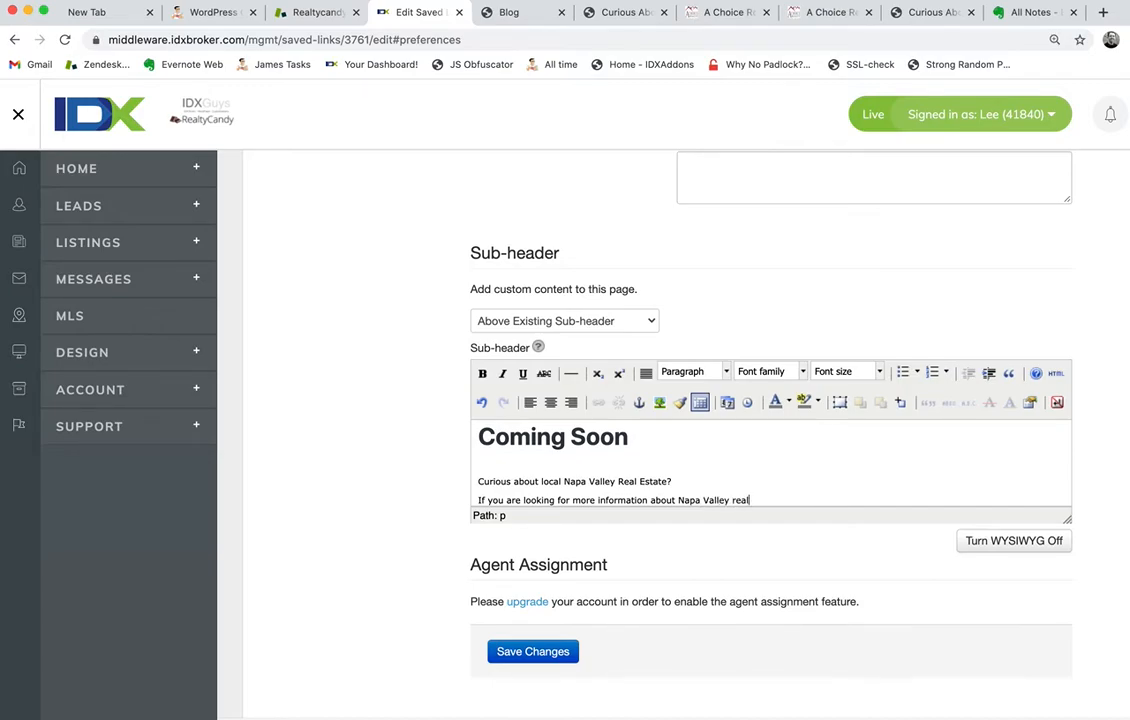
pyautogui.write('estate ...')
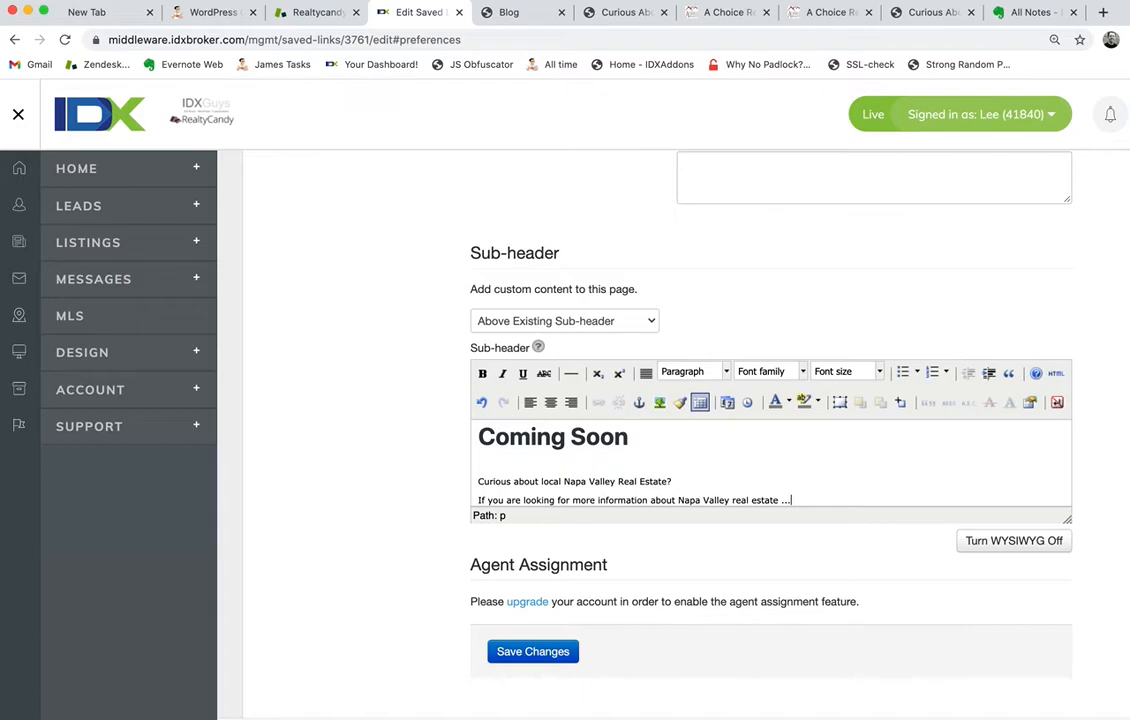
pyautogui.write('Read More')
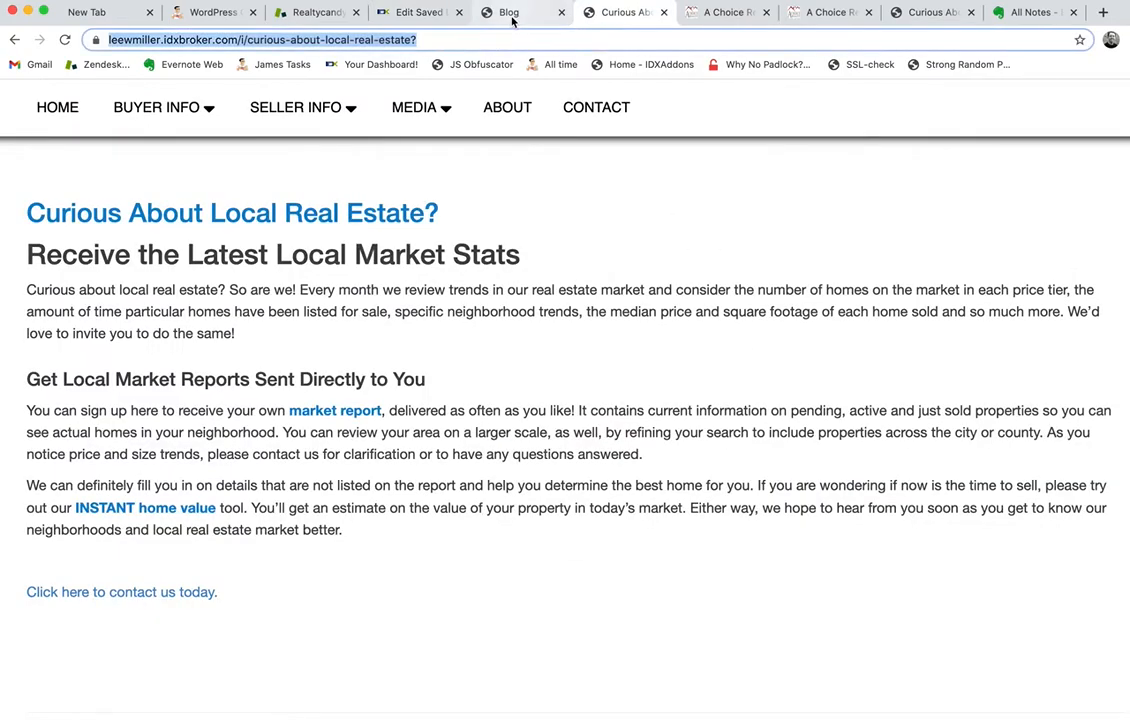
# Step: Link 'Read More>>' and the teaser question to the local real estate page
pyautogui.click(412, 12)
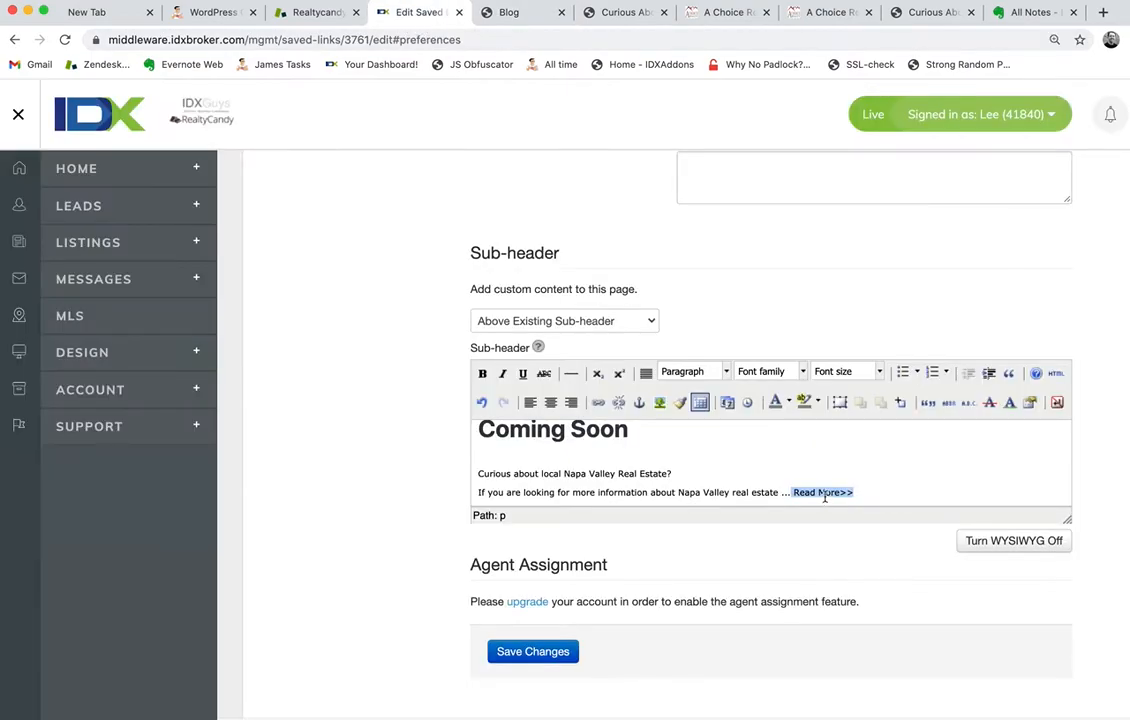
pyautogui.click(598, 402)
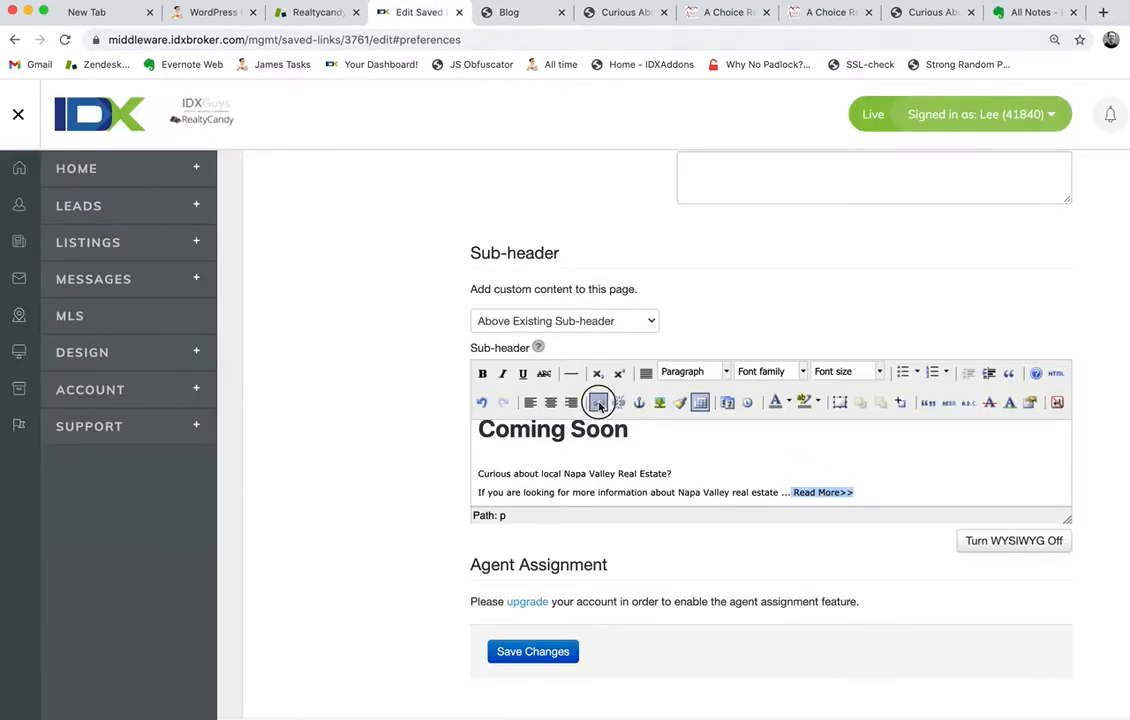
pyautogui.click(596, 402)
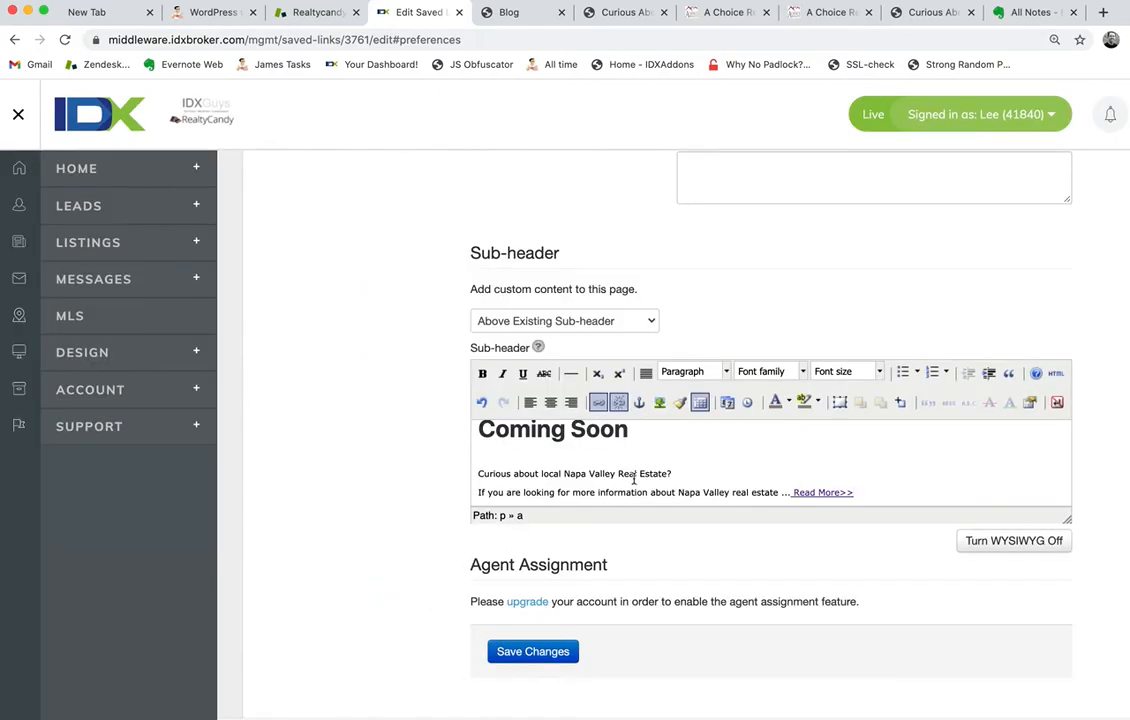
pyautogui.tripleClick(576, 472)
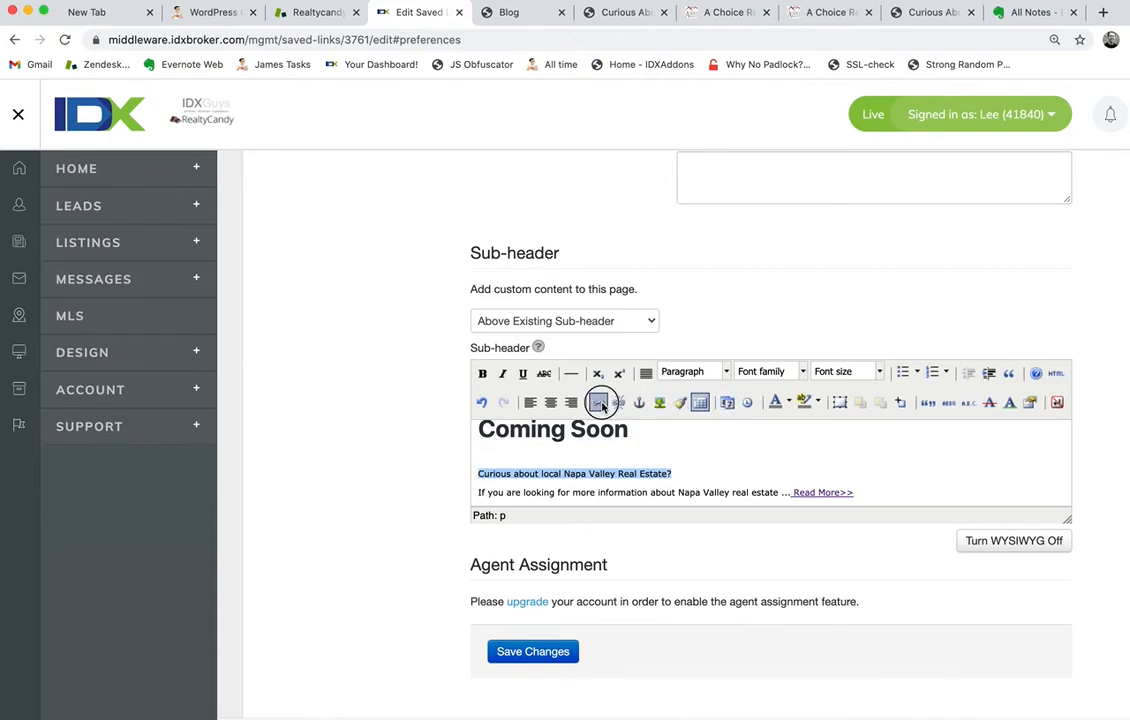
pyautogui.click(600, 402)
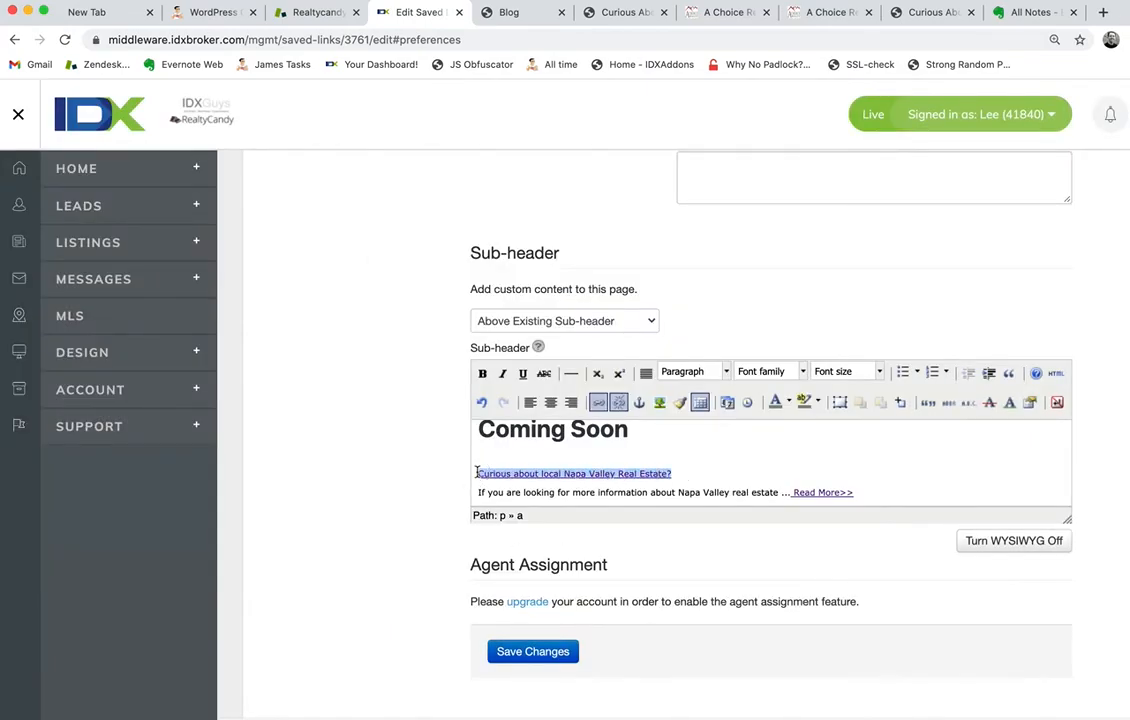
# Step: Format the teaser question as Heading 3 and save the sub-header changes
pyautogui.click(690, 370)
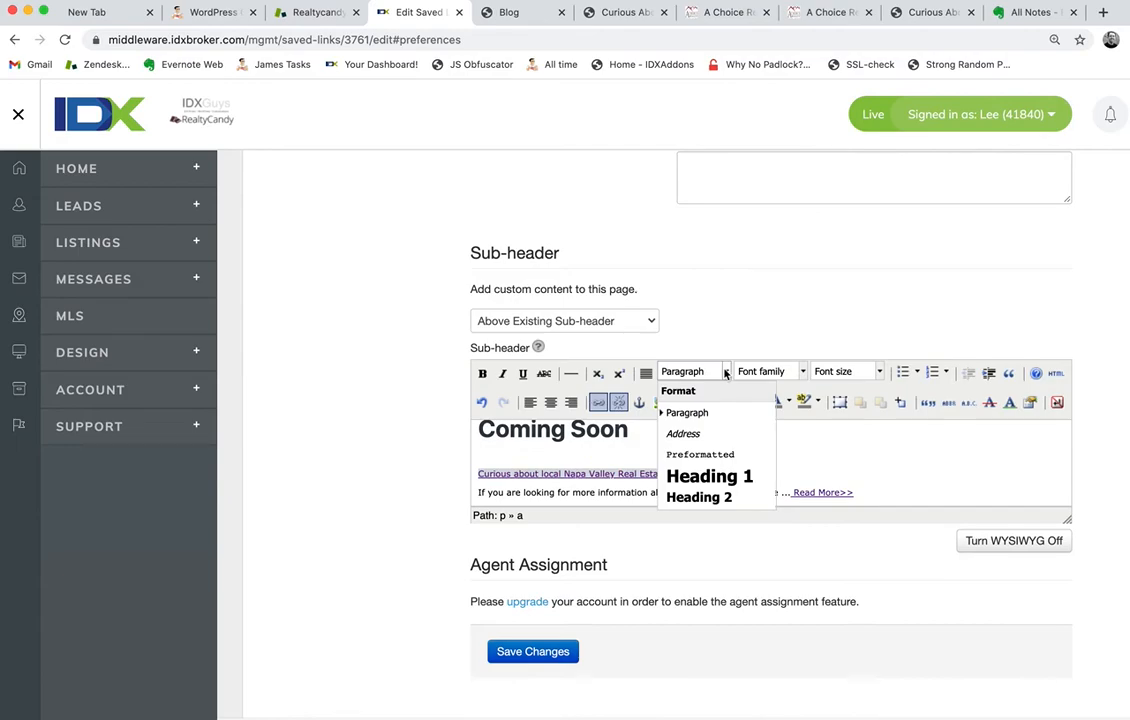
pyautogui.click(698, 496)
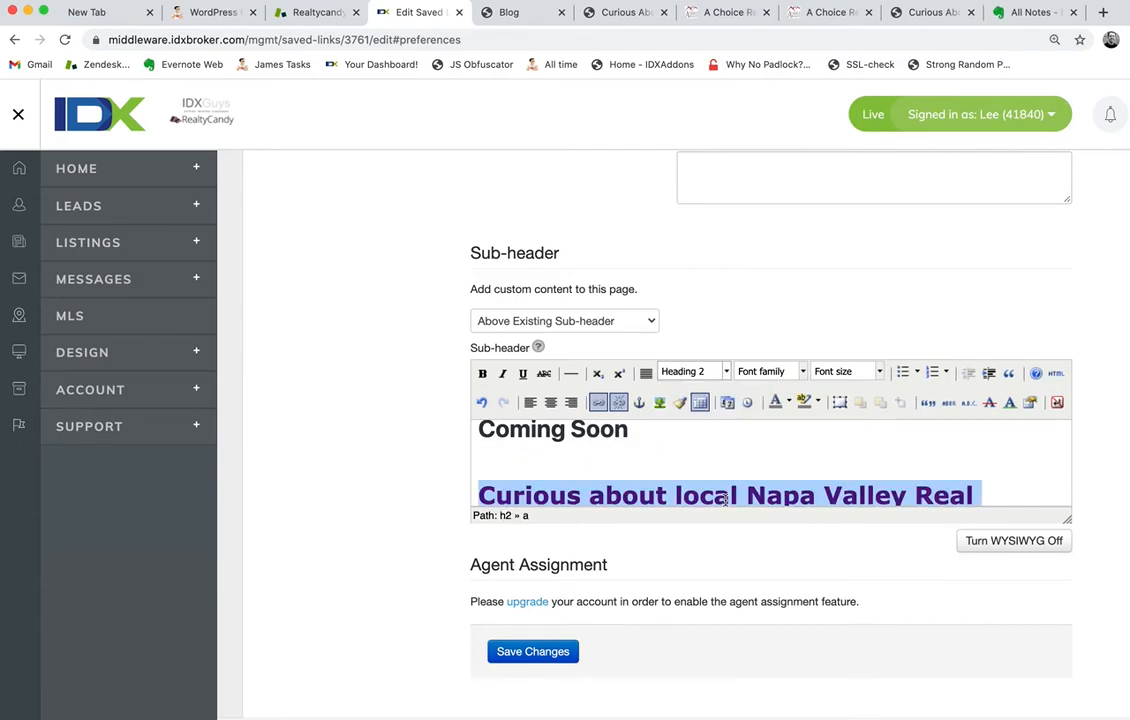
pyautogui.click(692, 370)
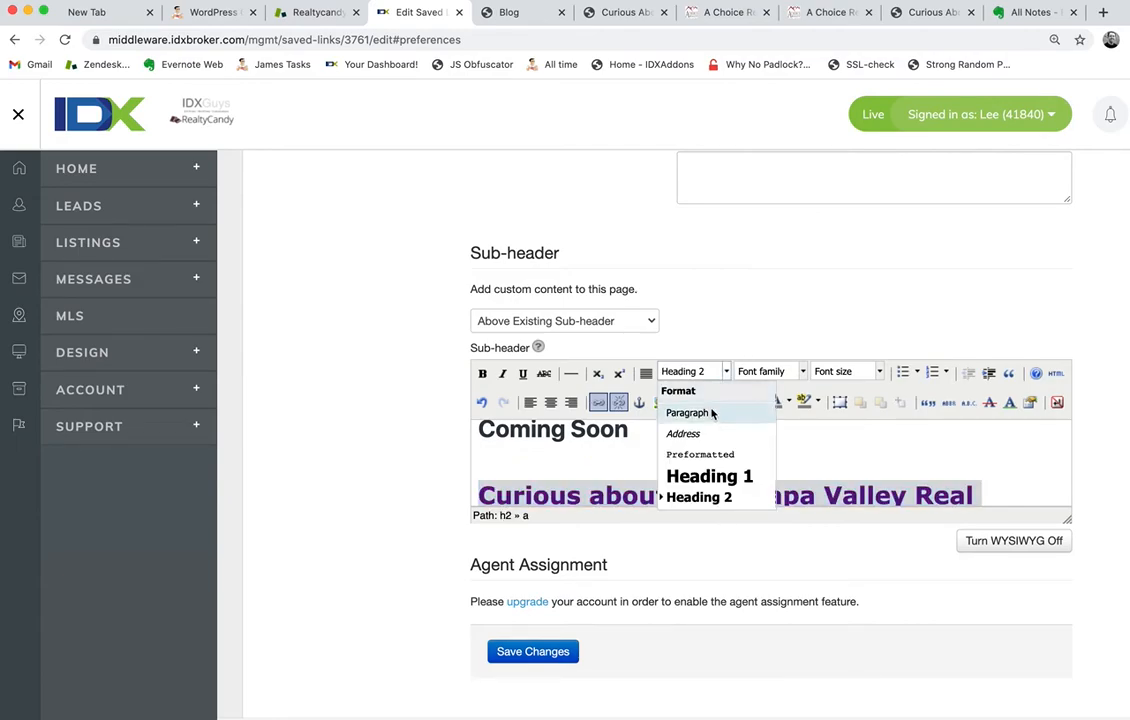
pyautogui.click(700, 496)
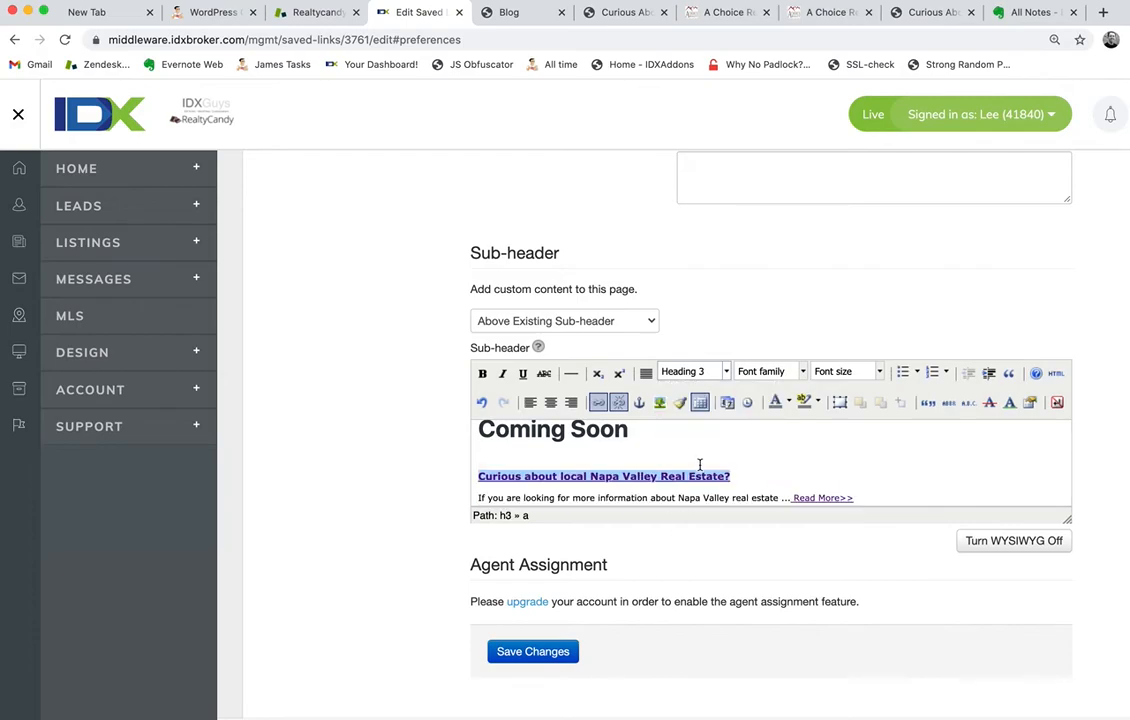
pyautogui.click(532, 652)
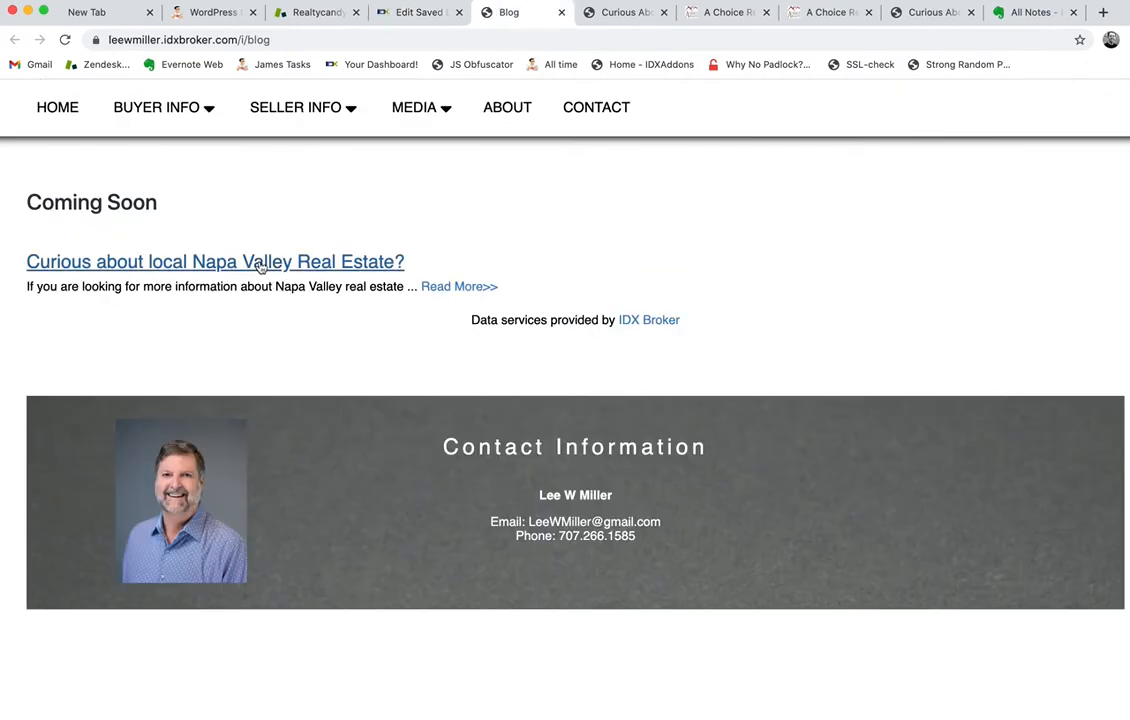
# Step: Follow Read More>> on the live blog page to the Curious About Local Real Estate page and review its listings
pyautogui.click(458, 286)
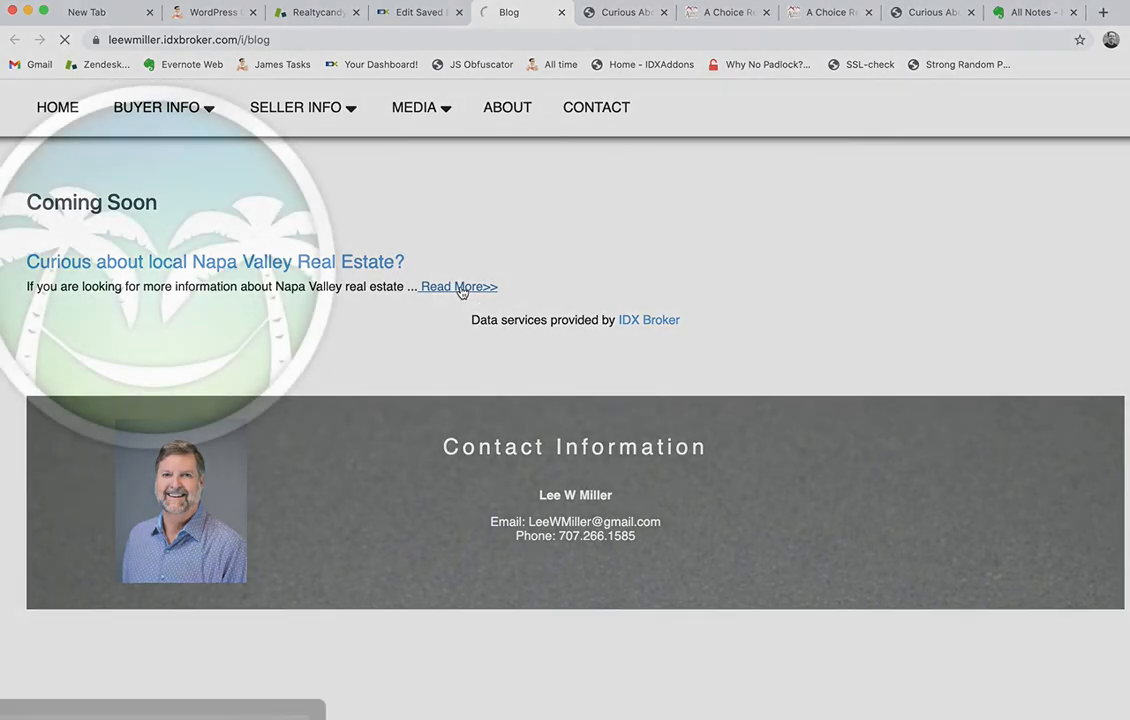
pyautogui.click(458, 288)
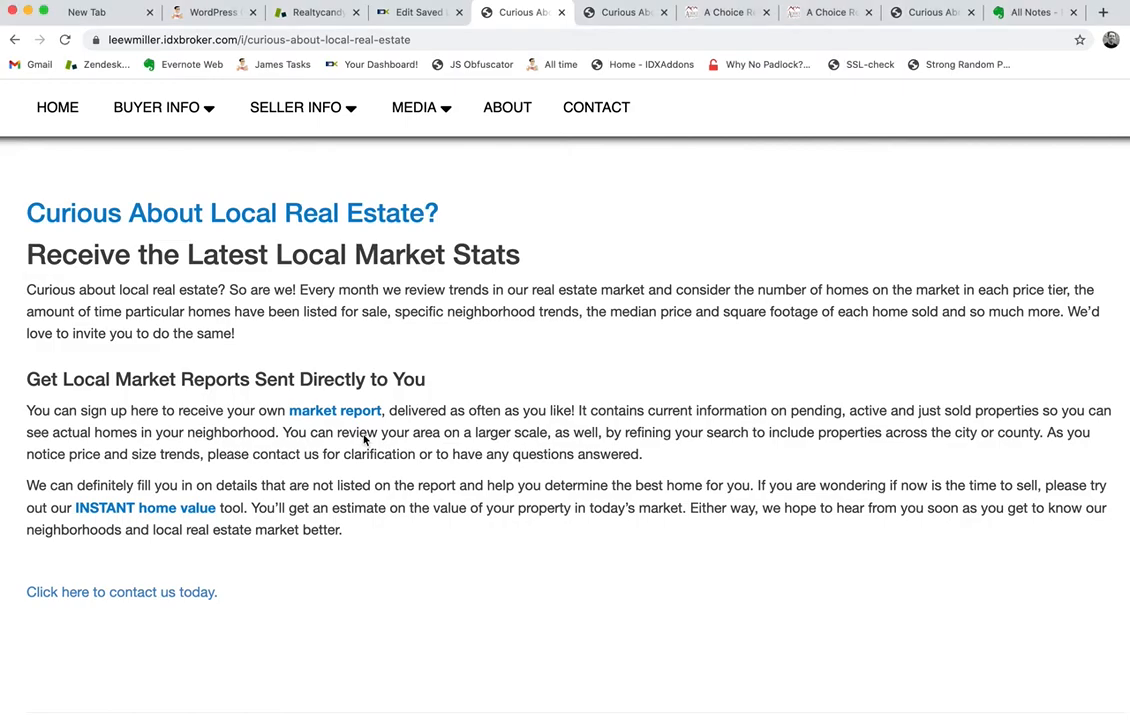
pyautogui.scroll(-3)
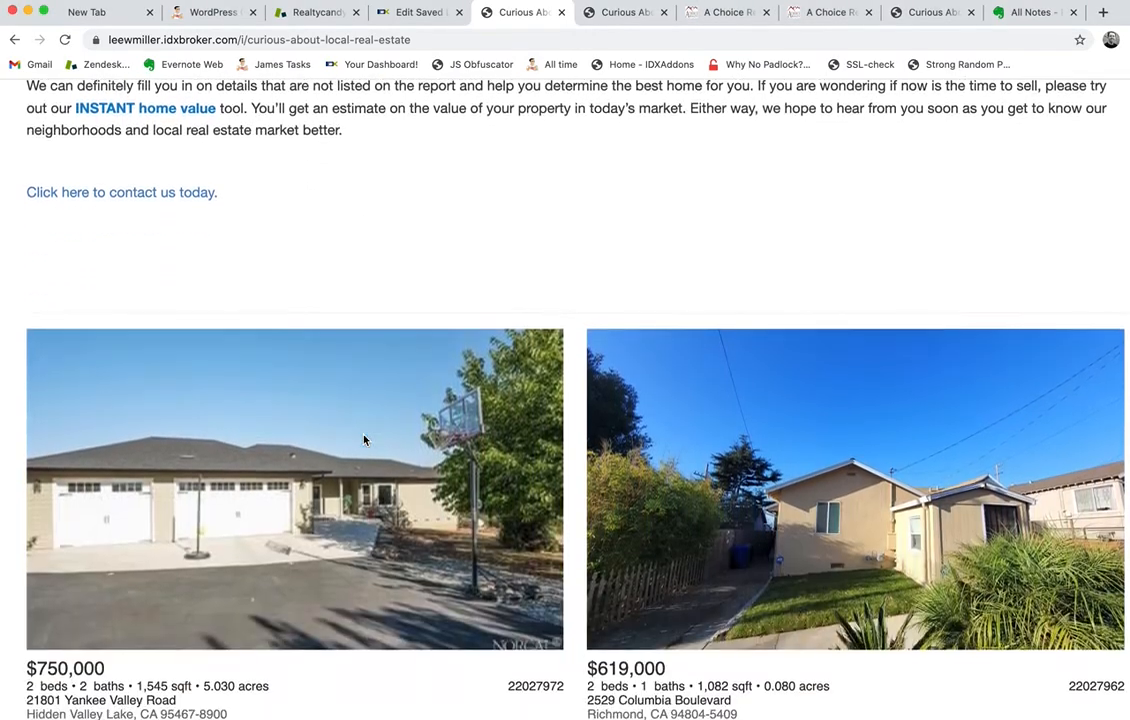